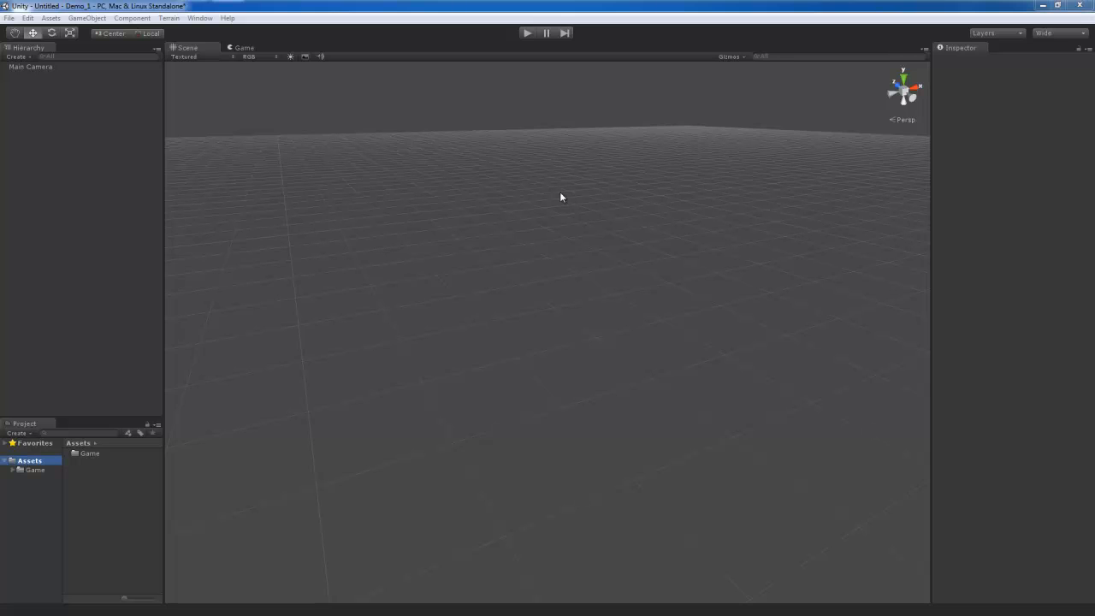
mouse_move(177, 20)
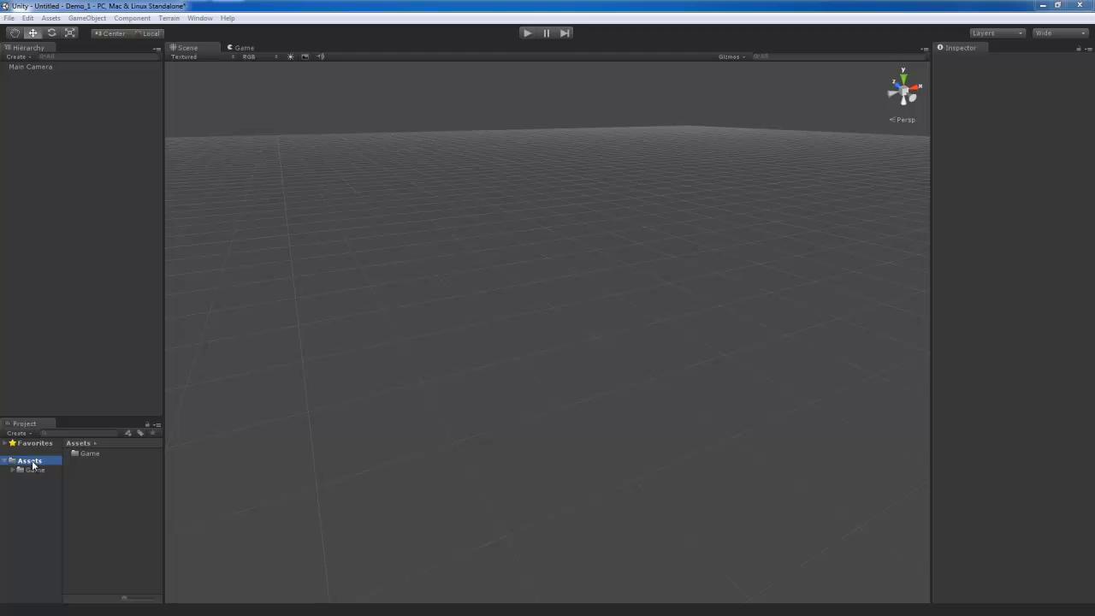
Step: Import the 3D Tile Map Editor DE v0.09b custom package from Downloads
right_click(30, 460)
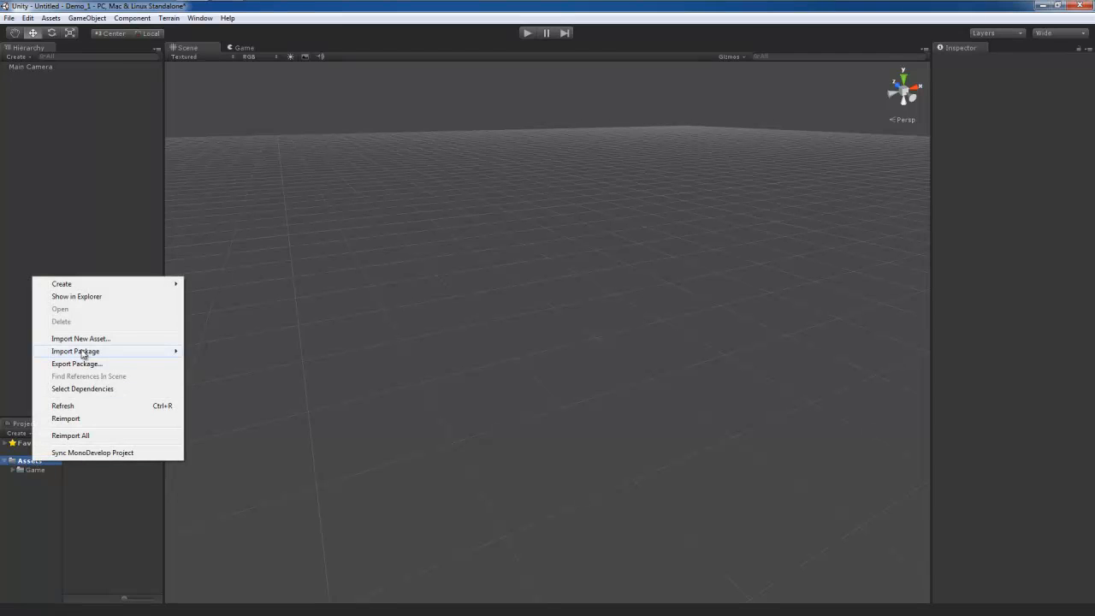
click(75, 351)
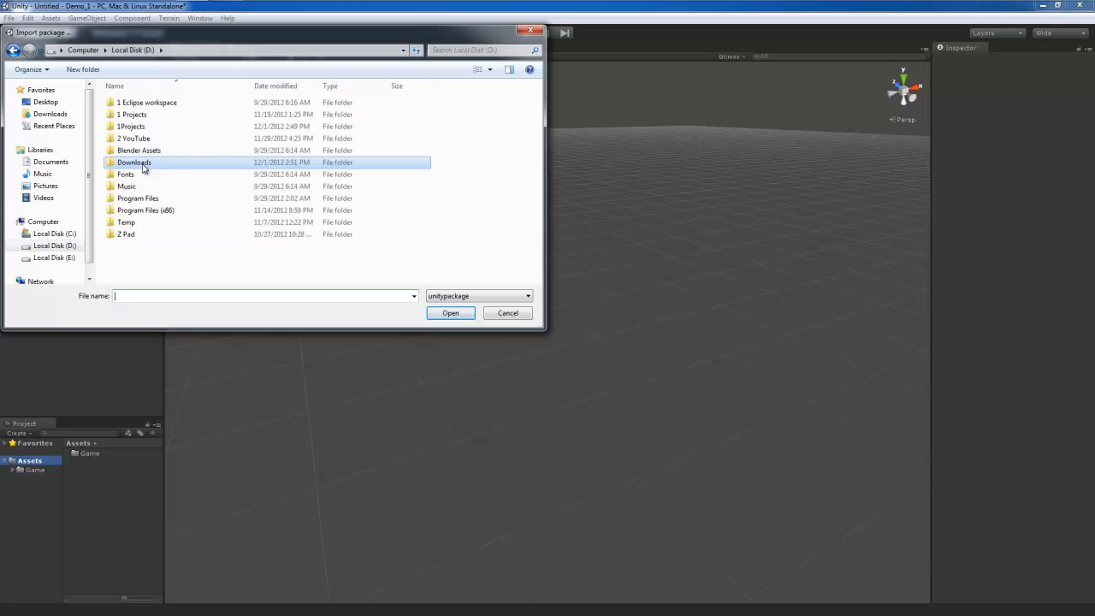
double_click(134, 163)
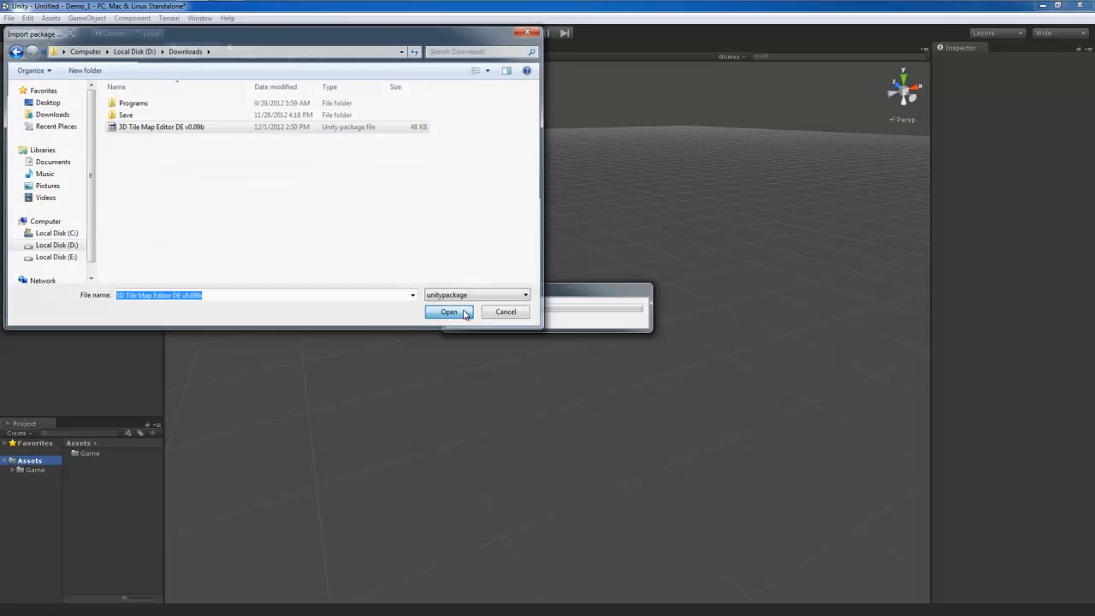
click(448, 311)
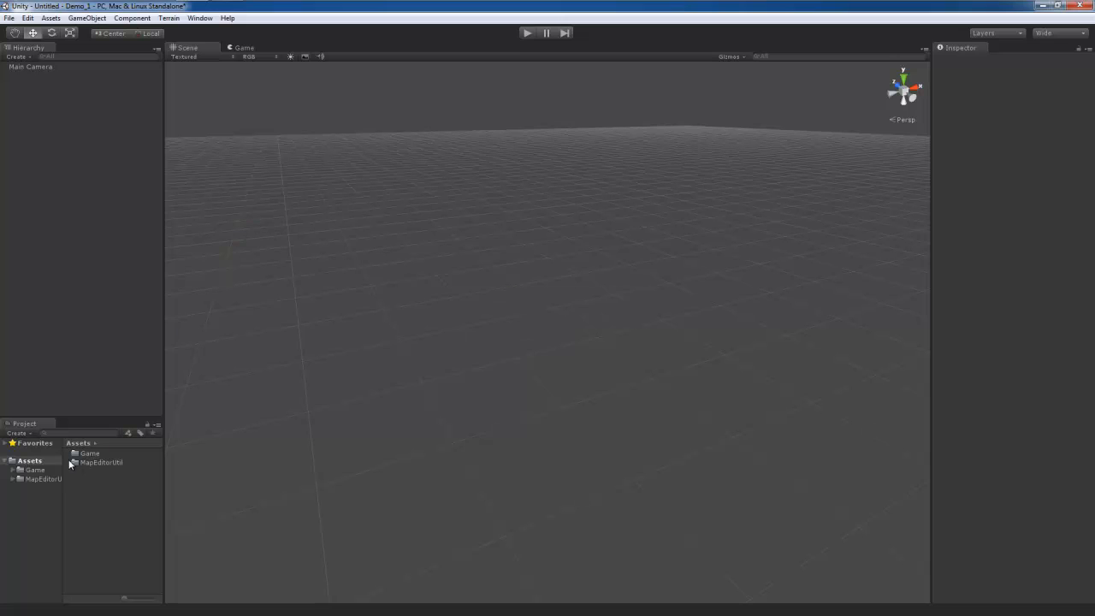
Step: Browse MapEditorUtil and open the TileMap, CubeMesh and other MapEditor windows
click(43, 479)
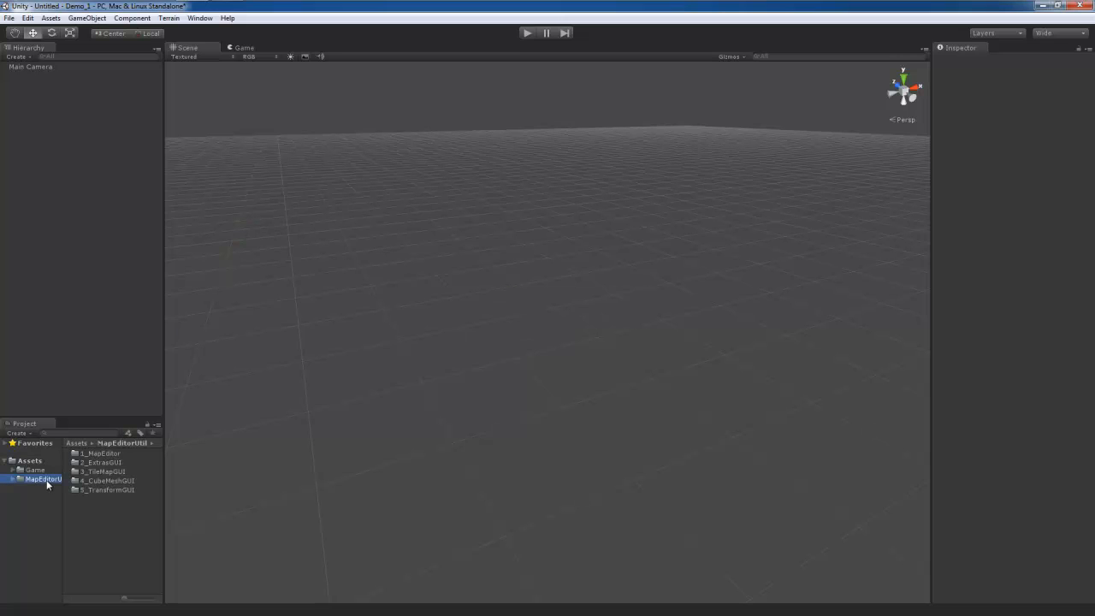
mouse_move(197, 92)
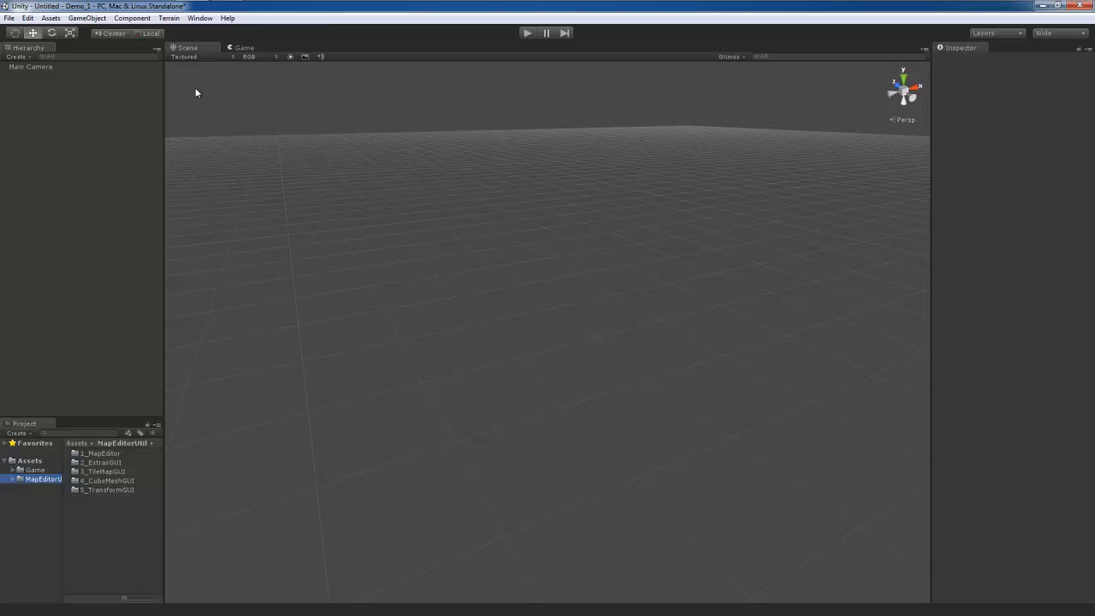
click(199, 18)
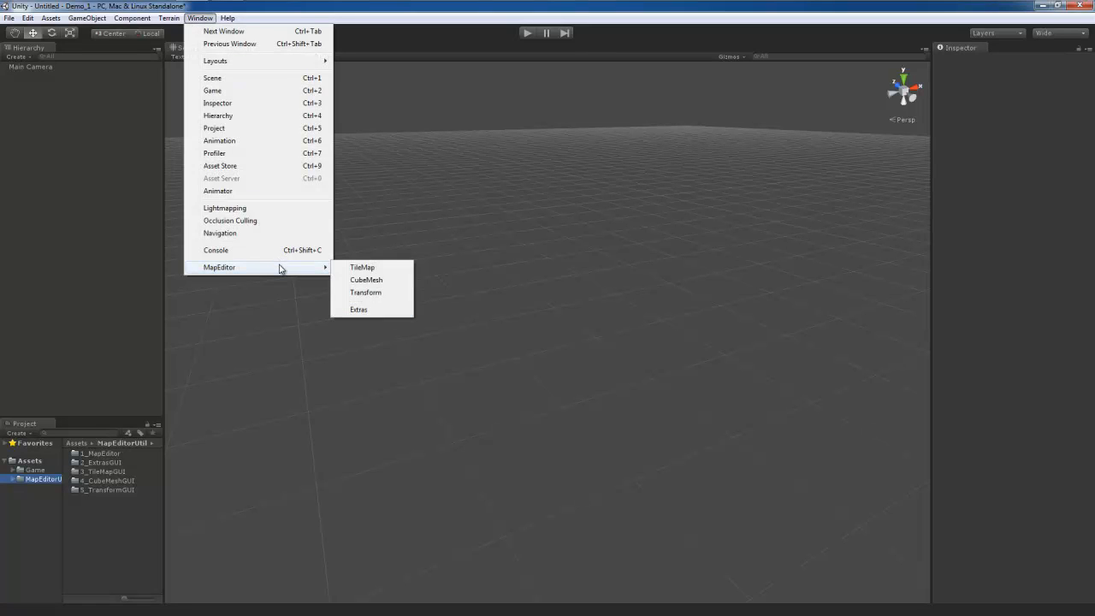
mouse_move(361, 266)
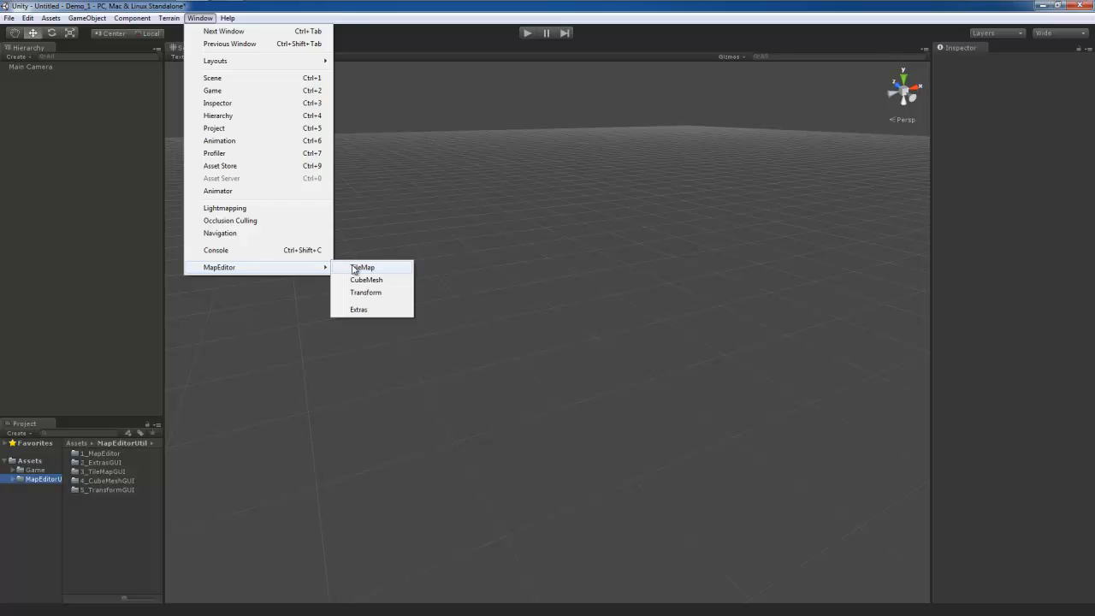
click(362, 267)
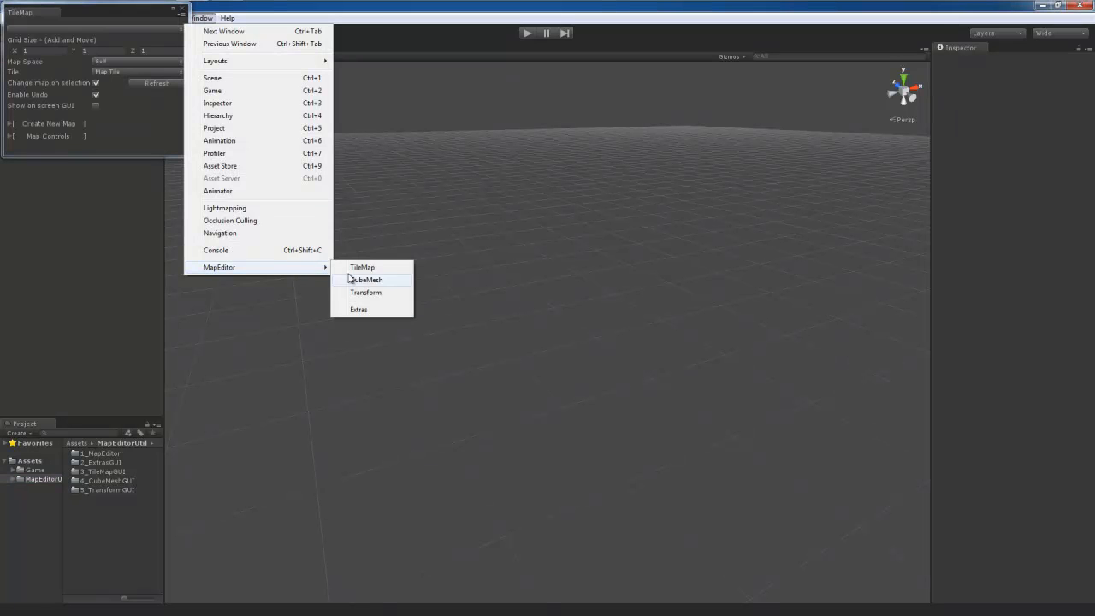
click(365, 279)
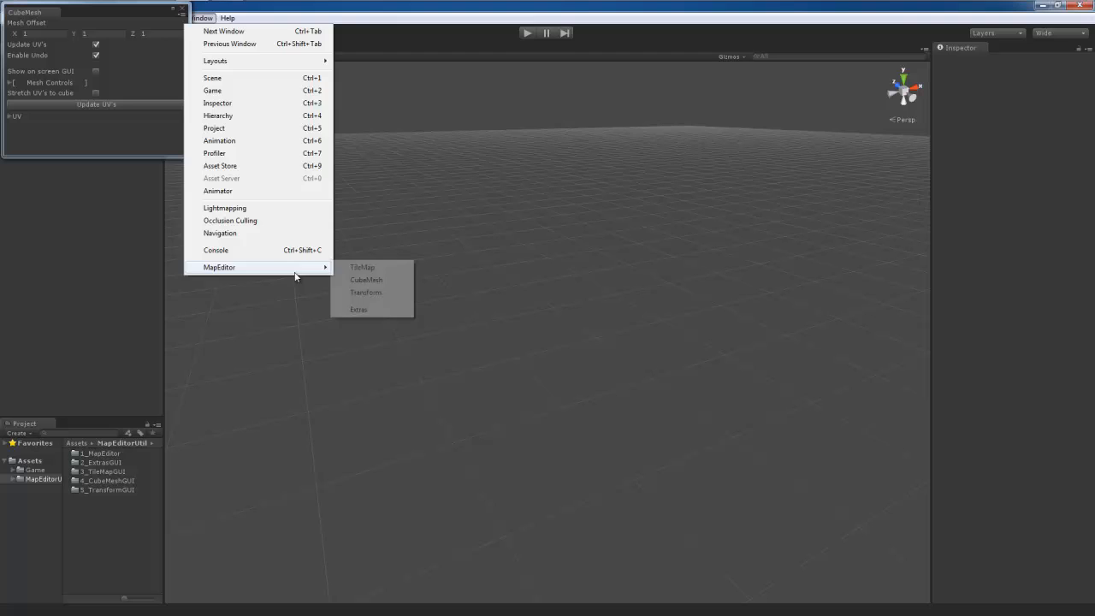
click(365, 292)
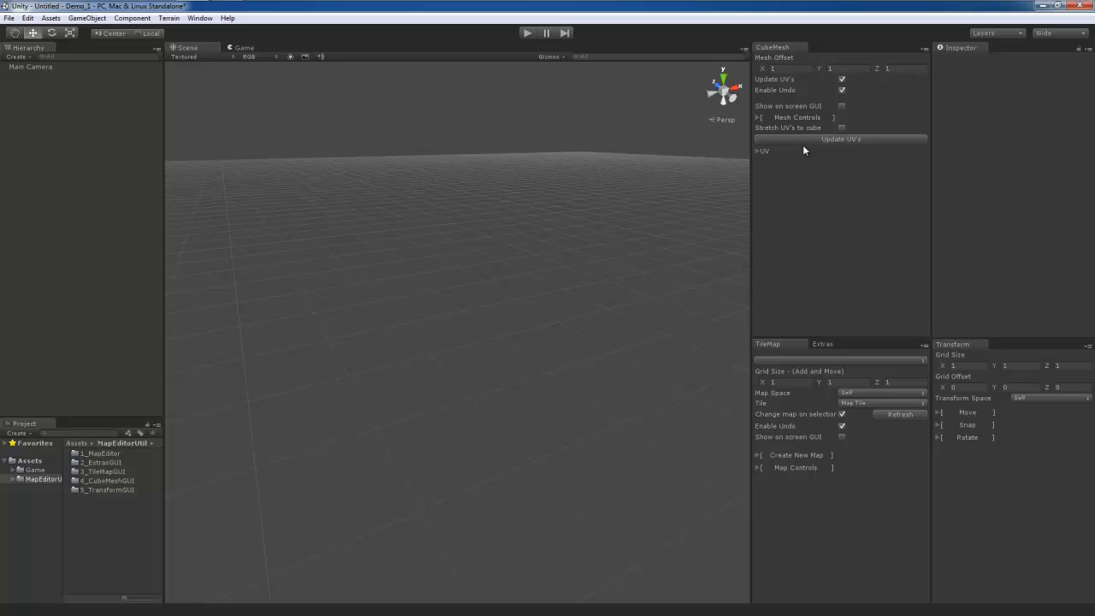
mouse_move(844, 113)
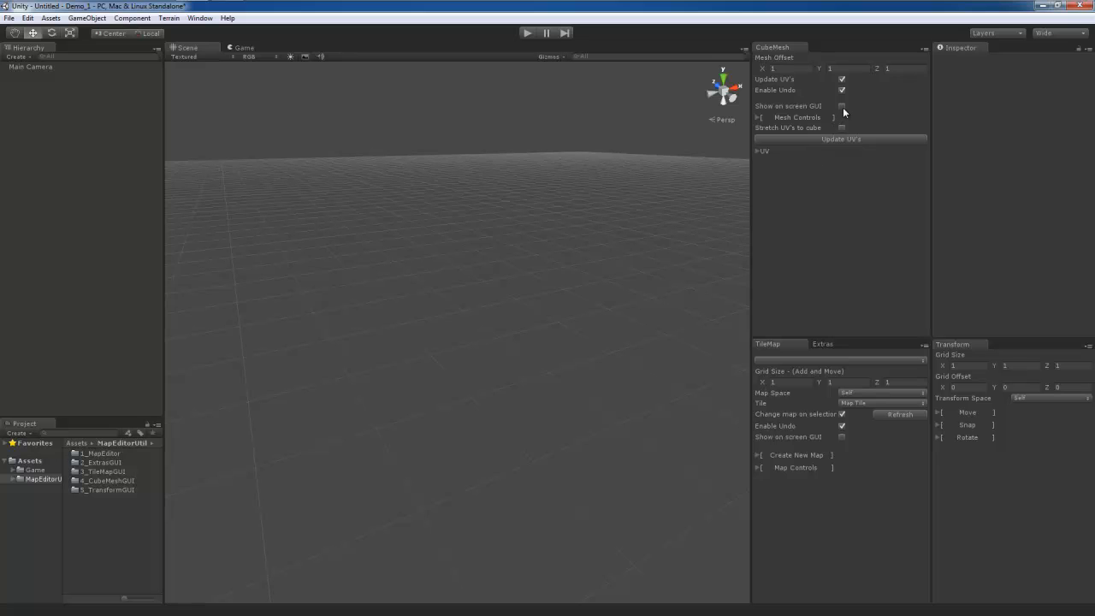
Step: Enable on-screen GUI and enlarge the CubeMesh and TileMap gizmos with the Size and Location sliders
click(842, 106)
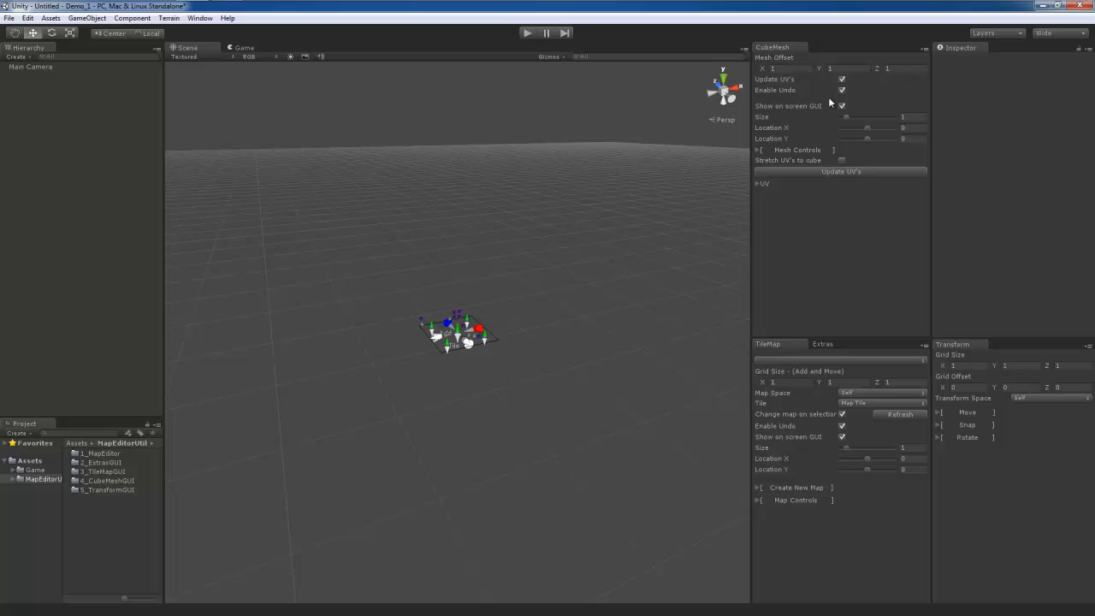
drag(845, 117, 860, 117)
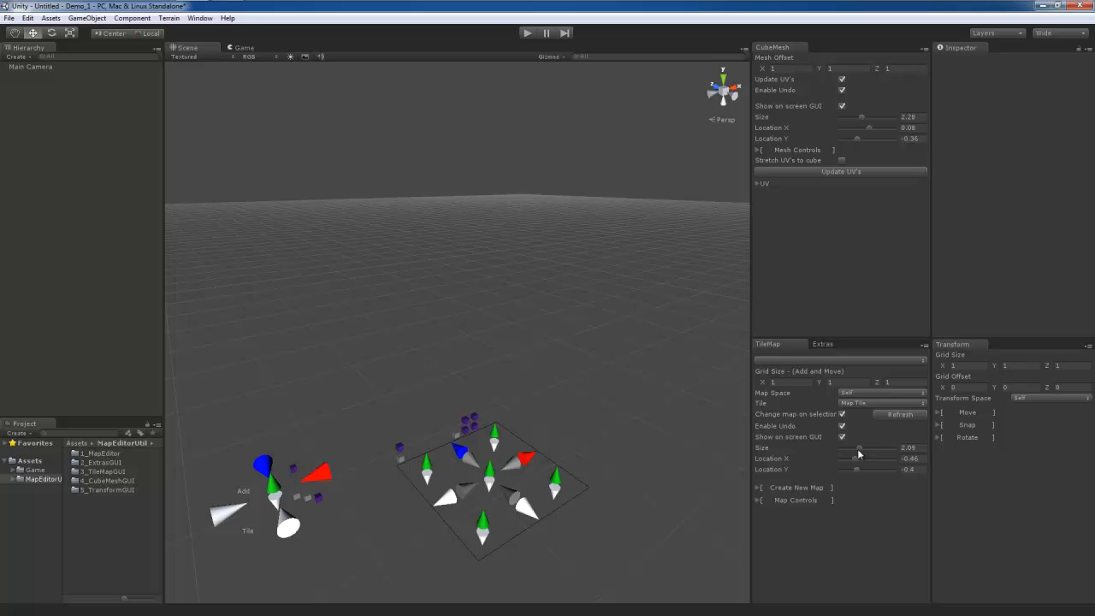
drag(860, 447, 864, 448)
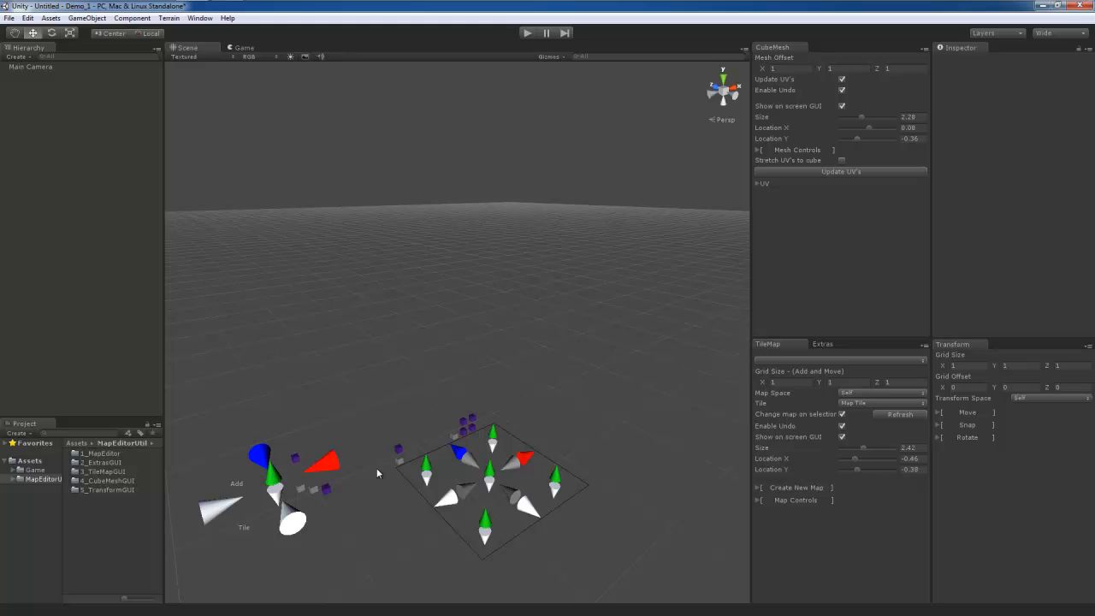
click(759, 150)
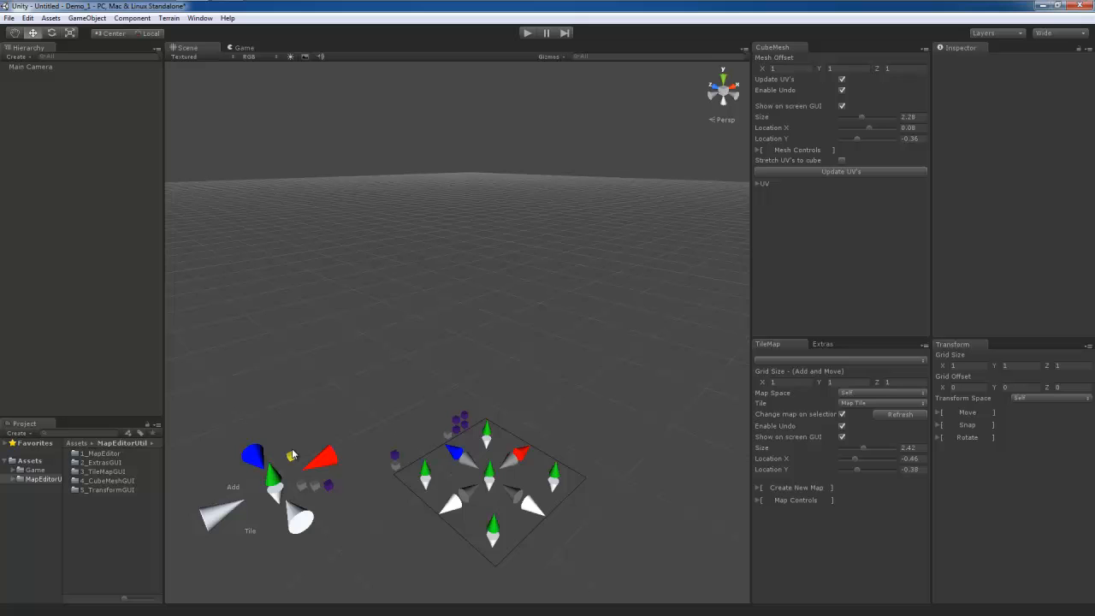
mouse_move(291, 455)
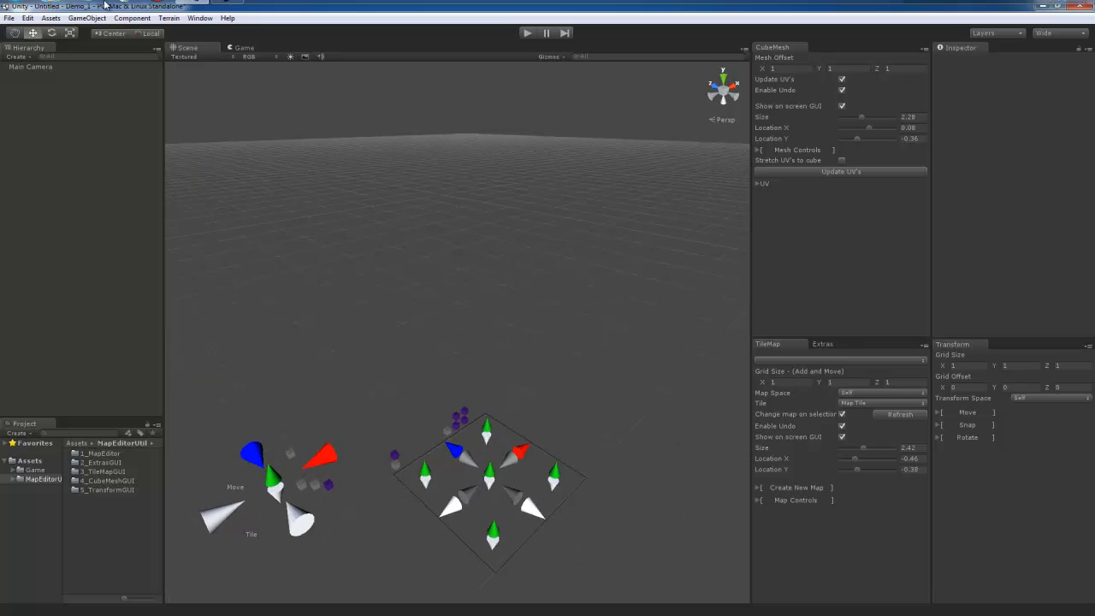
Step: Create a Cube via GameObject > Create Other and set its position to 0, 0, 0
click(86, 18)
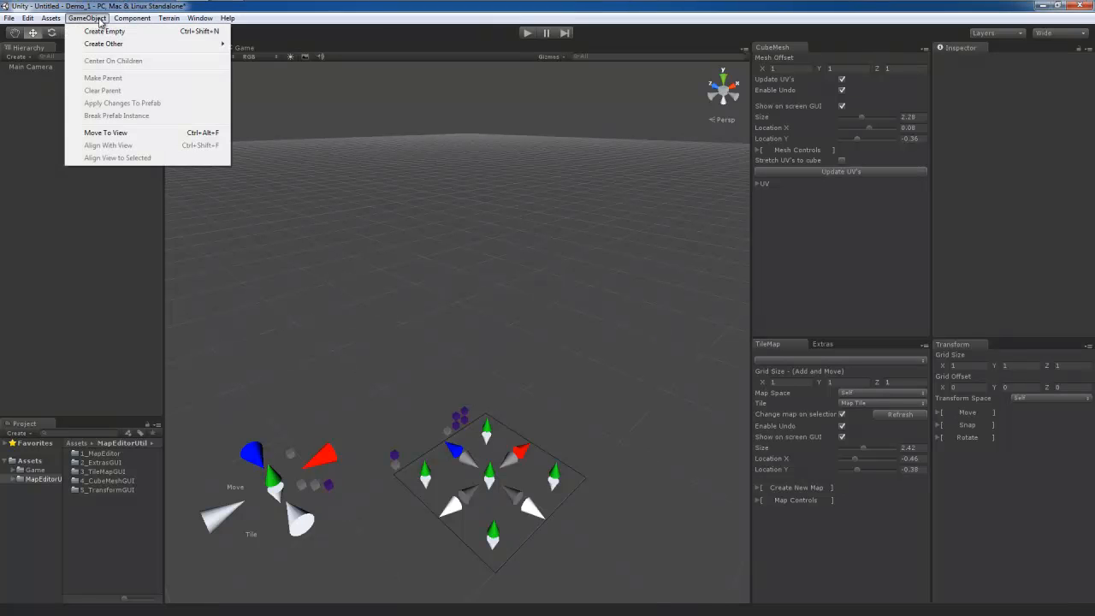
mouse_move(103, 44)
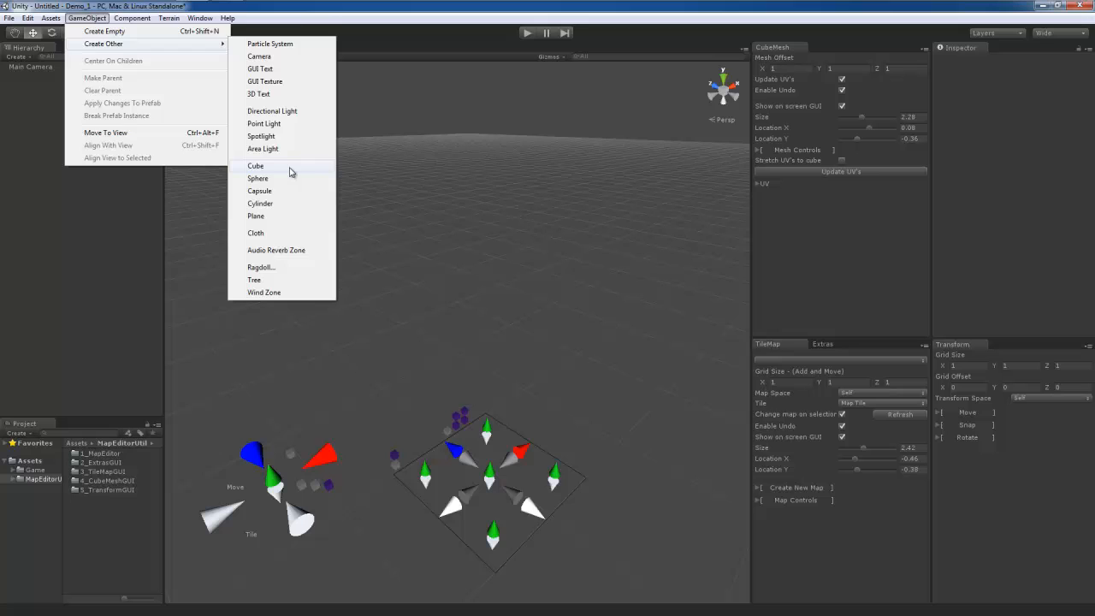
click(256, 165)
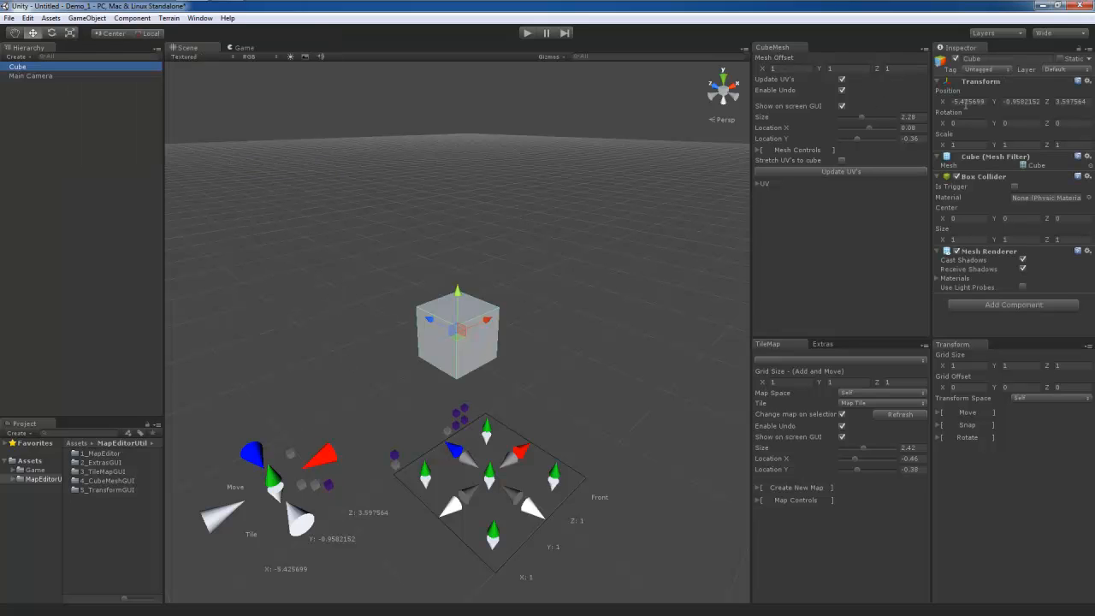
triple_click(967, 101)
text(0)
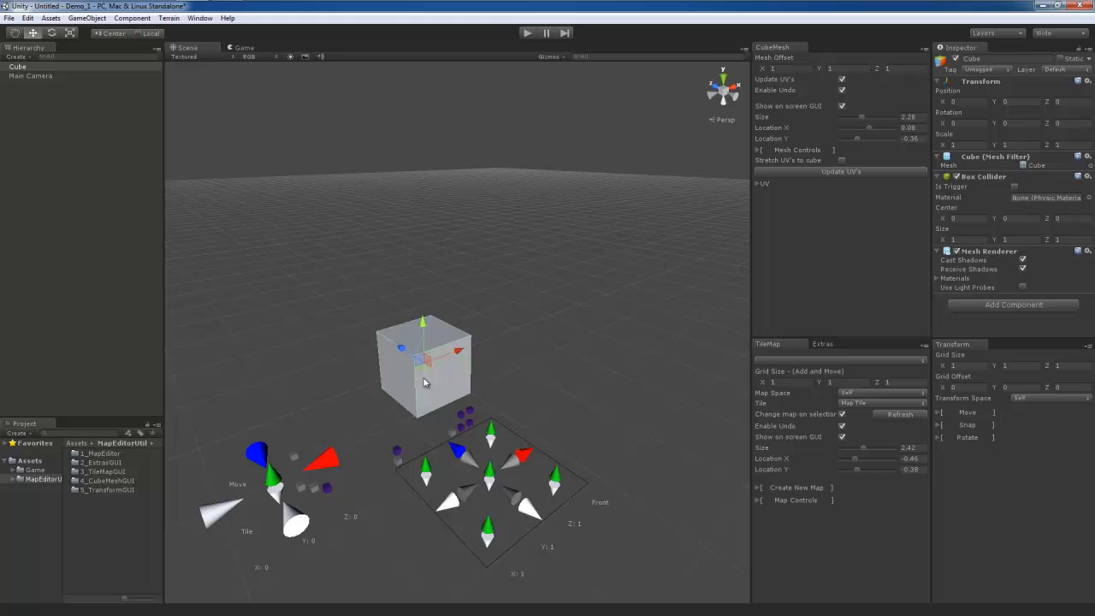
click(221, 509)
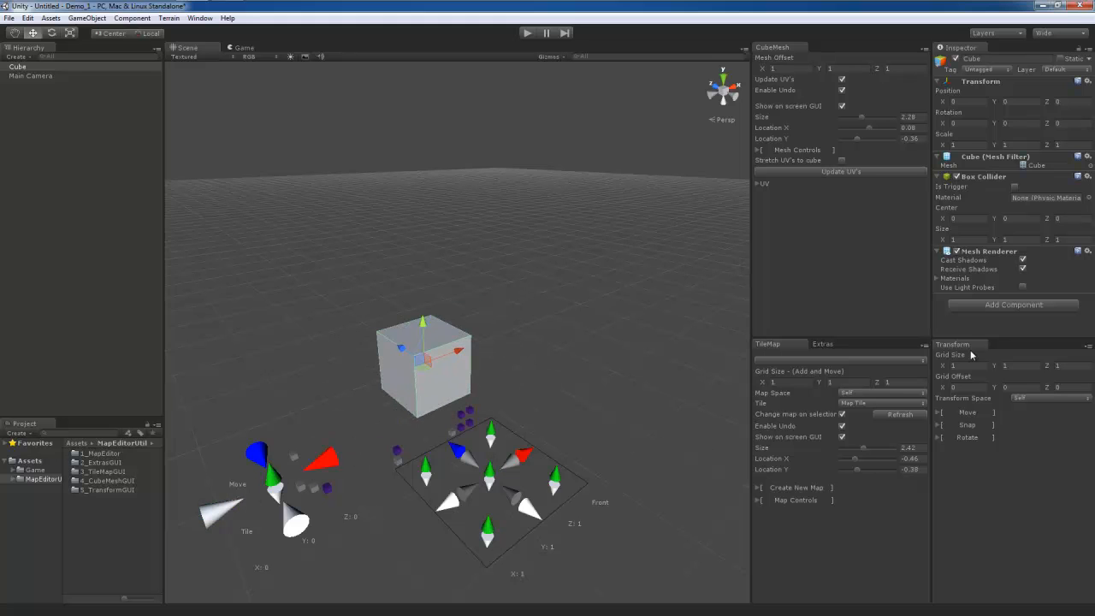
mouse_move(924, 366)
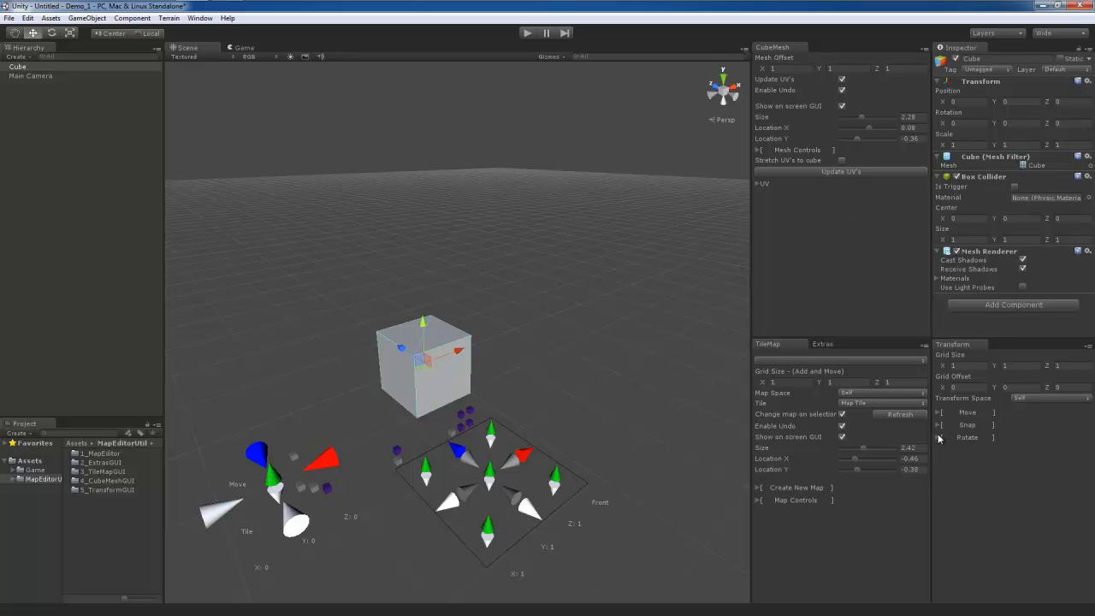
Step: Rotate the cube 15 degrees about Y around its +X +Z corner, then back to zero
click(942, 437)
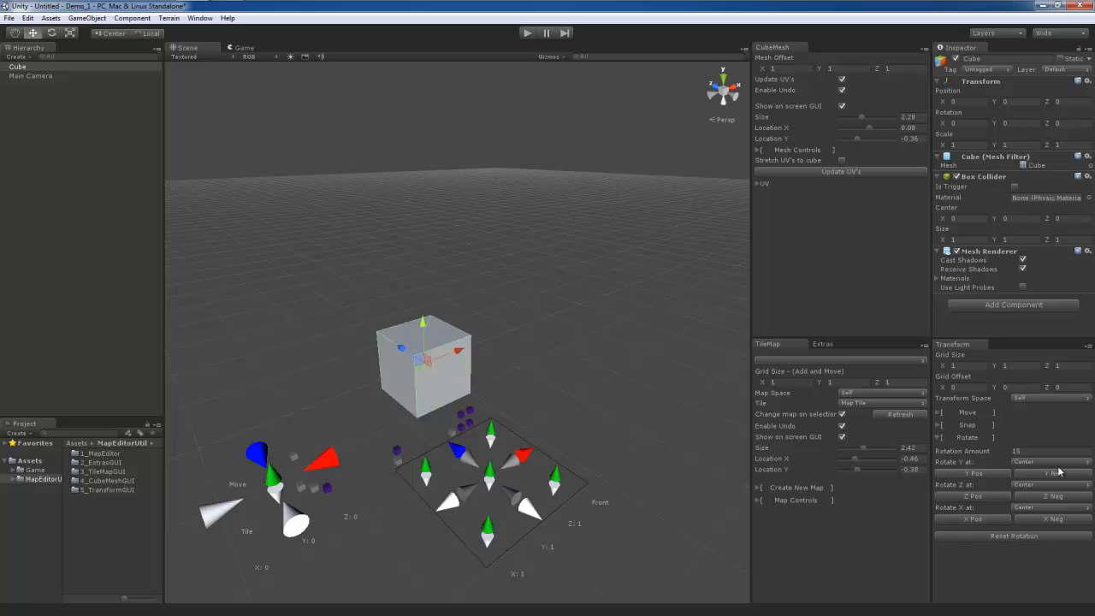
click(1050, 462)
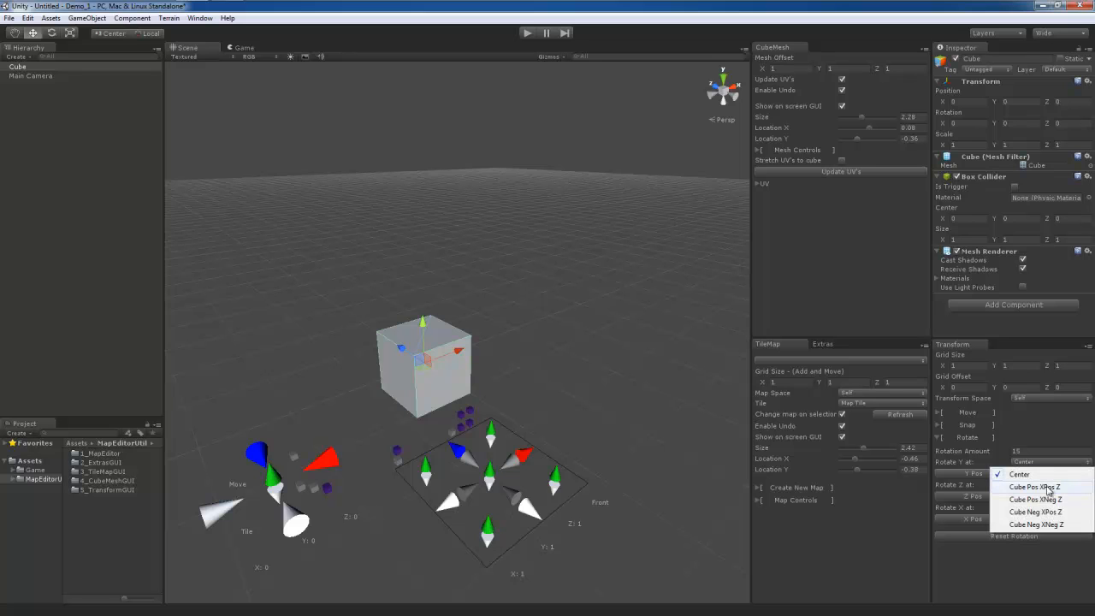
click(1035, 486)
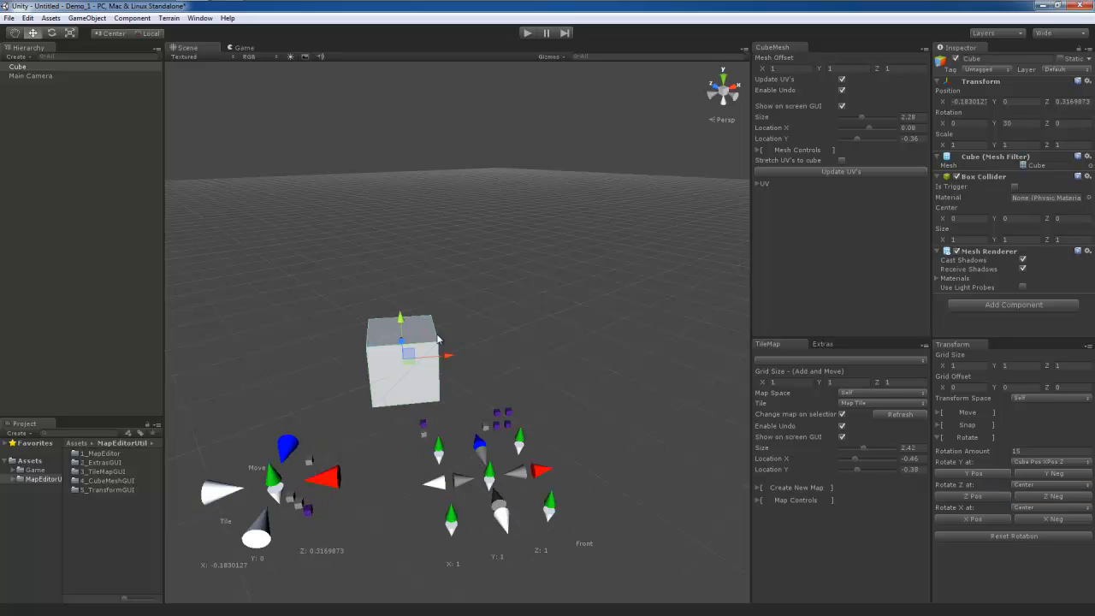
click(1052, 473)
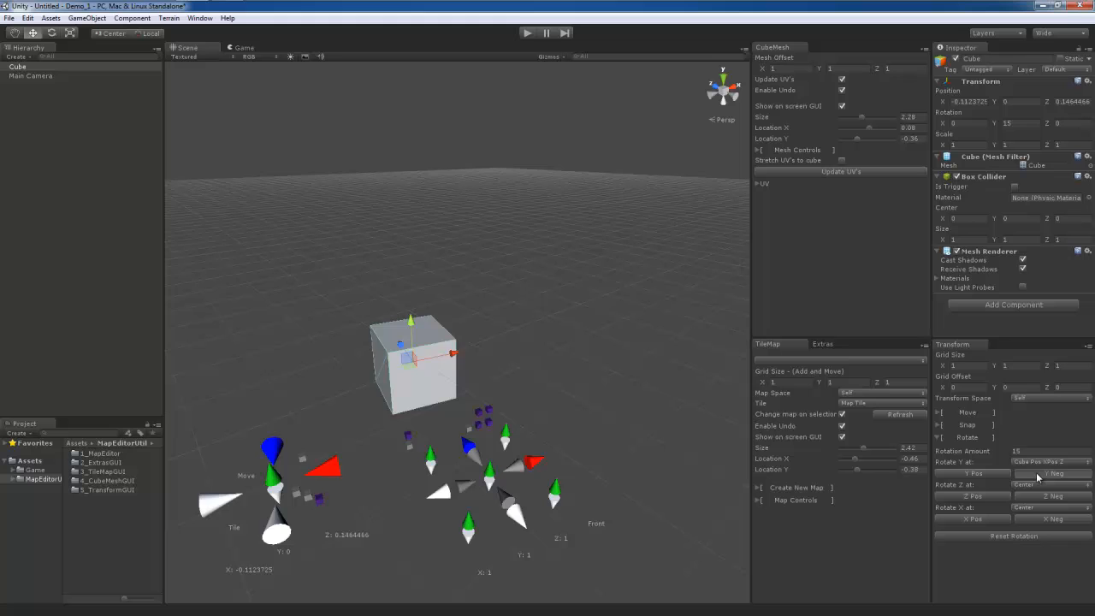
click(1052, 473)
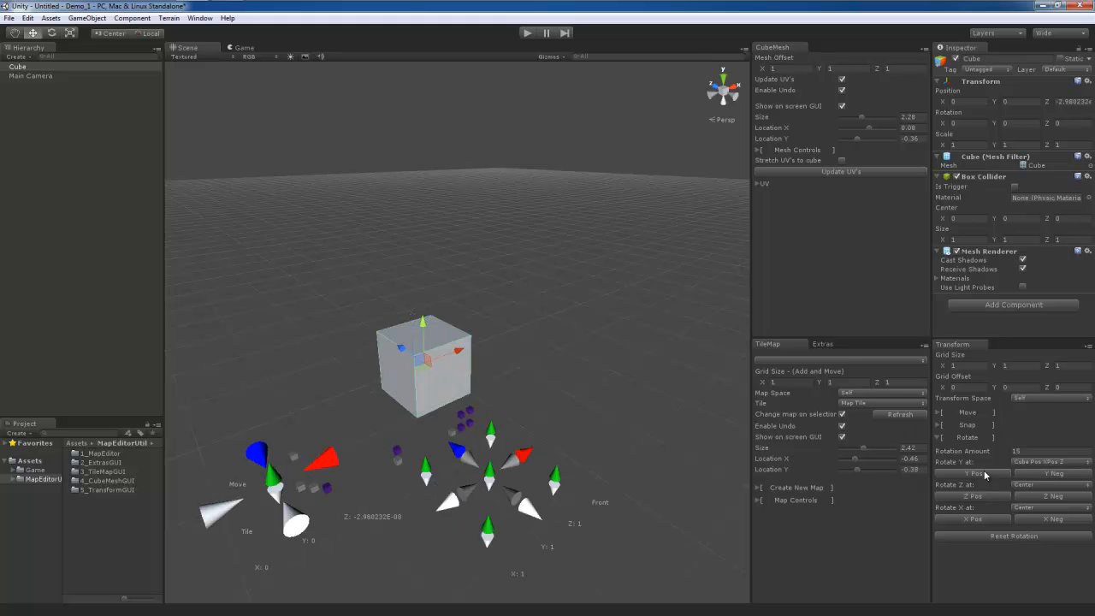
click(1051, 473)
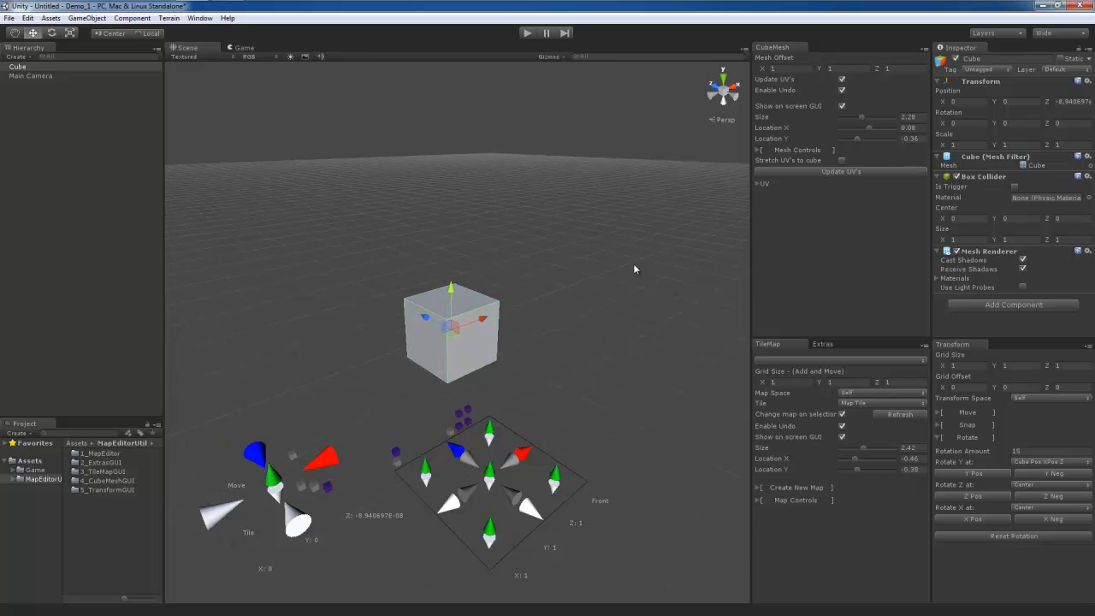
mouse_move(539, 239)
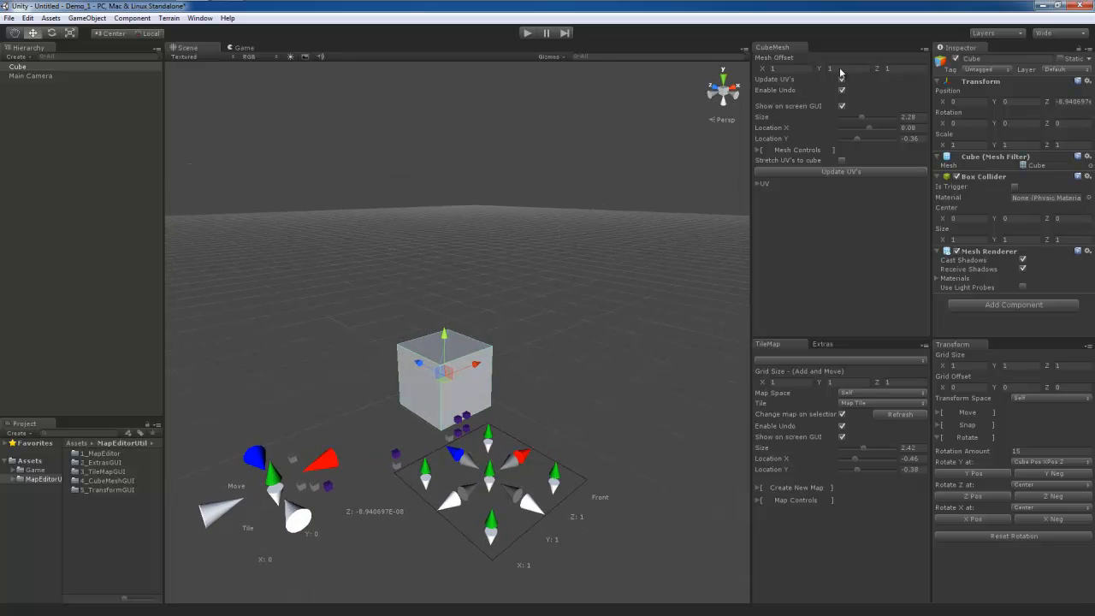
Step: Expand the CubeMesh UV settings and open the Game assets folder
click(761, 183)
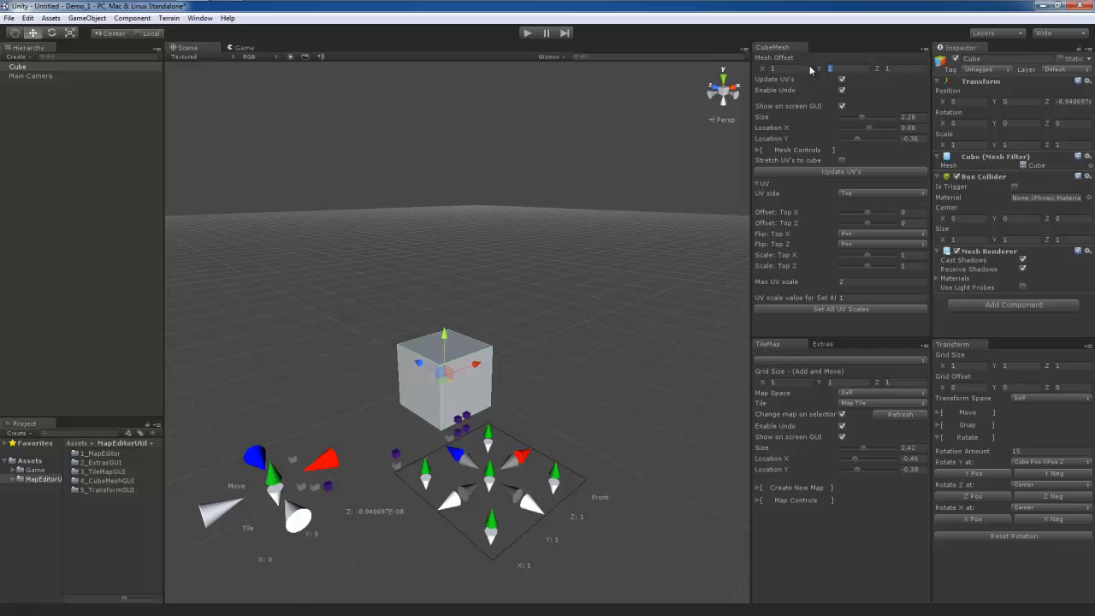
mouse_move(482, 320)
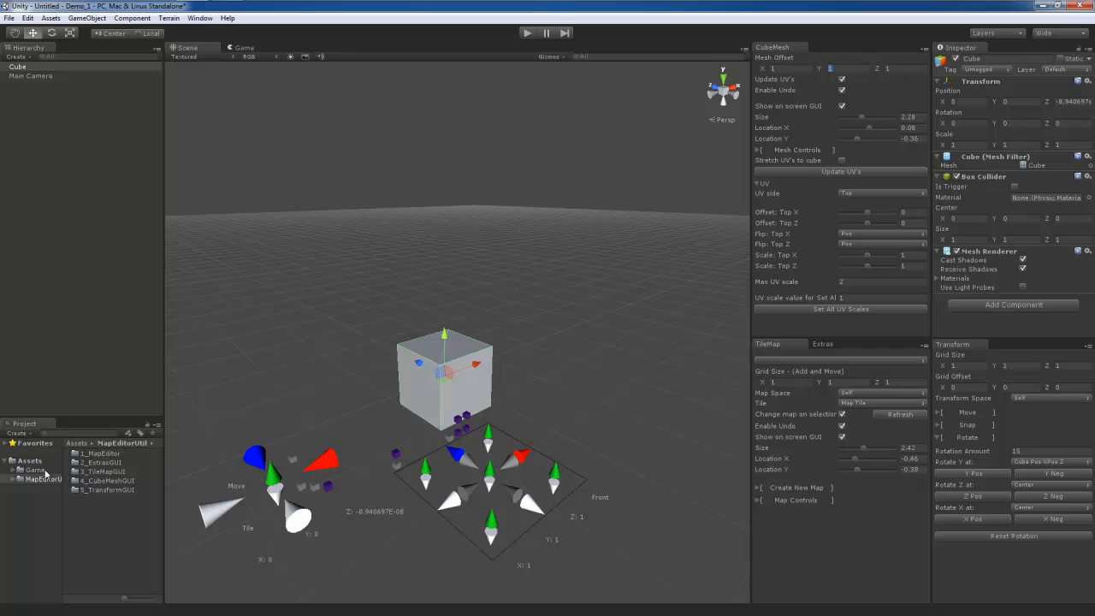
click(36, 469)
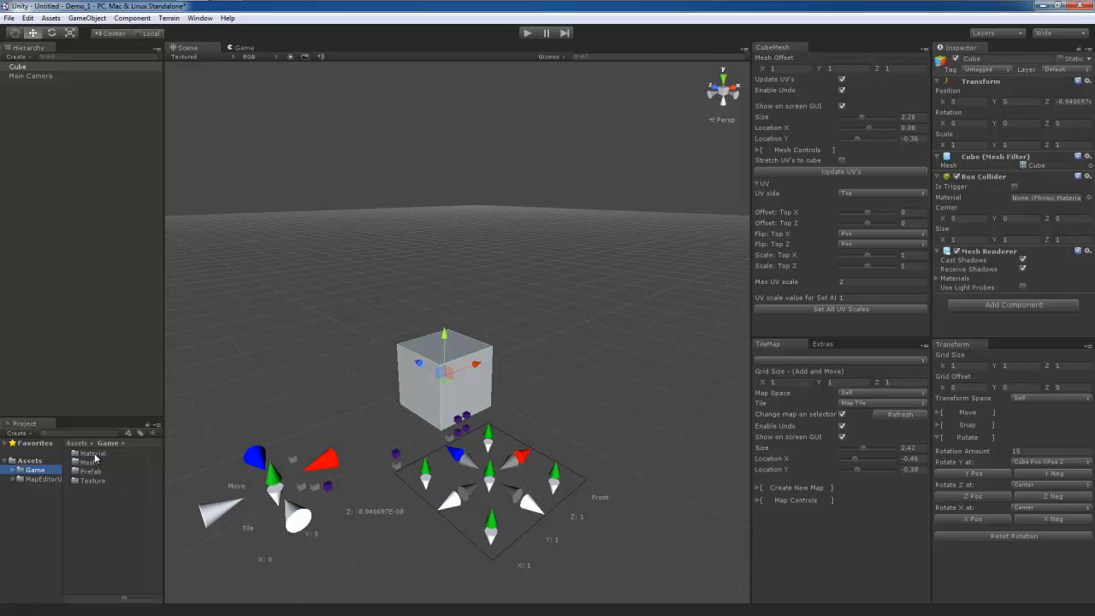
mouse_move(84, 498)
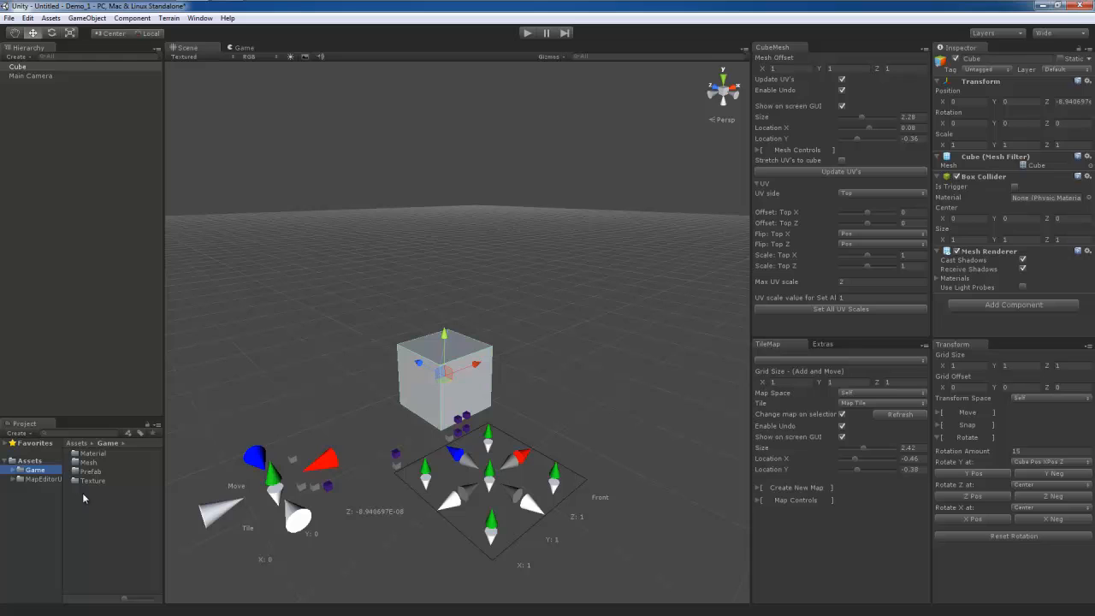
mouse_move(88, 487)
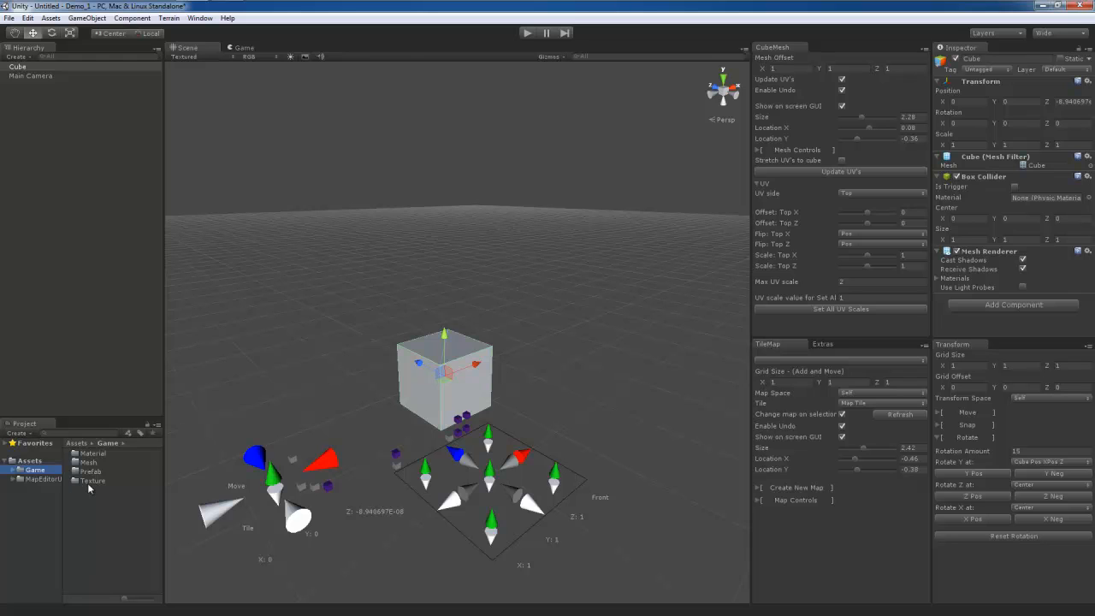
Step: Apply the Brick material to the cube and set Mesh Offset Y to 0.1
click(92, 452)
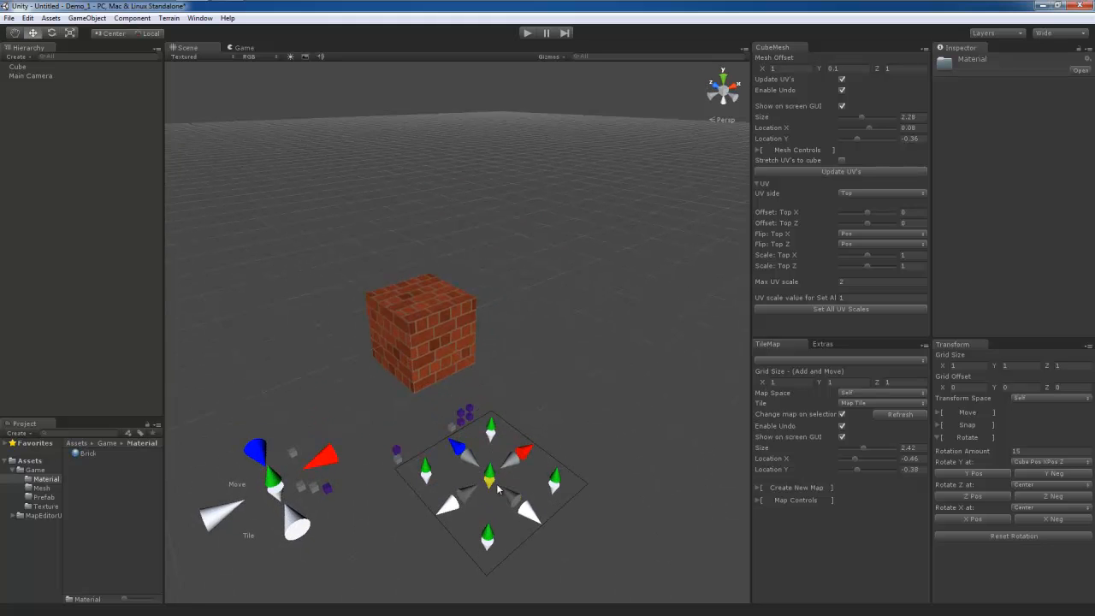
click(419, 334)
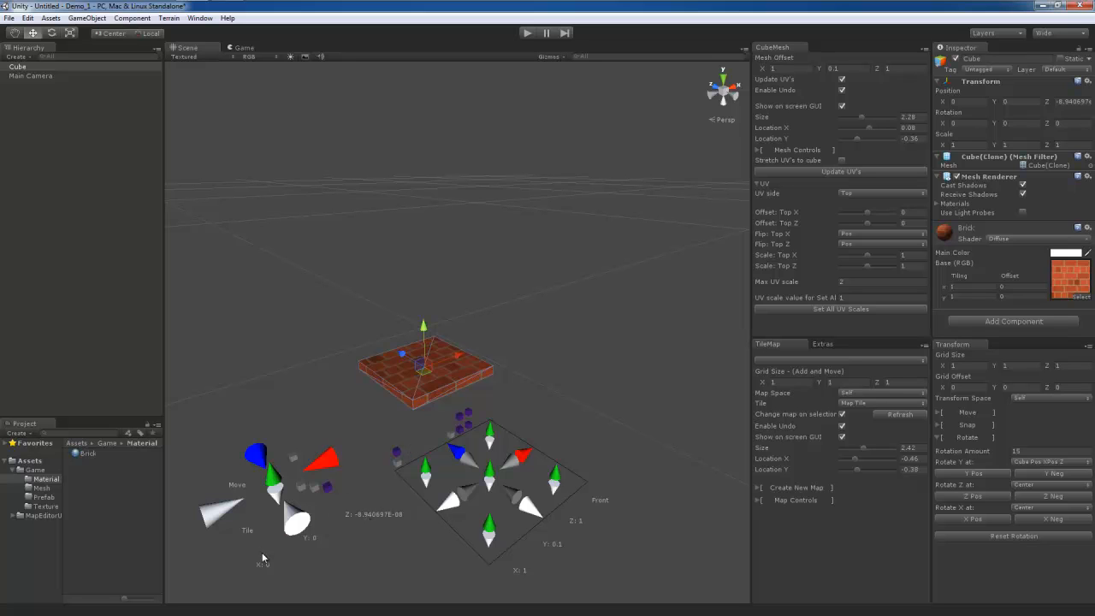
mouse_move(357, 525)
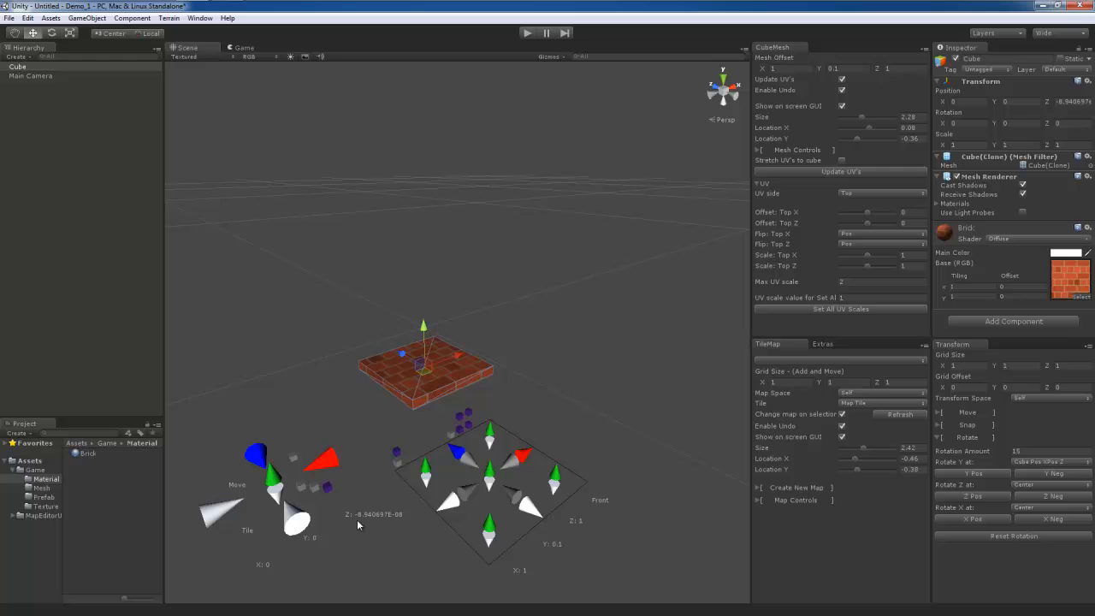
mouse_move(413, 379)
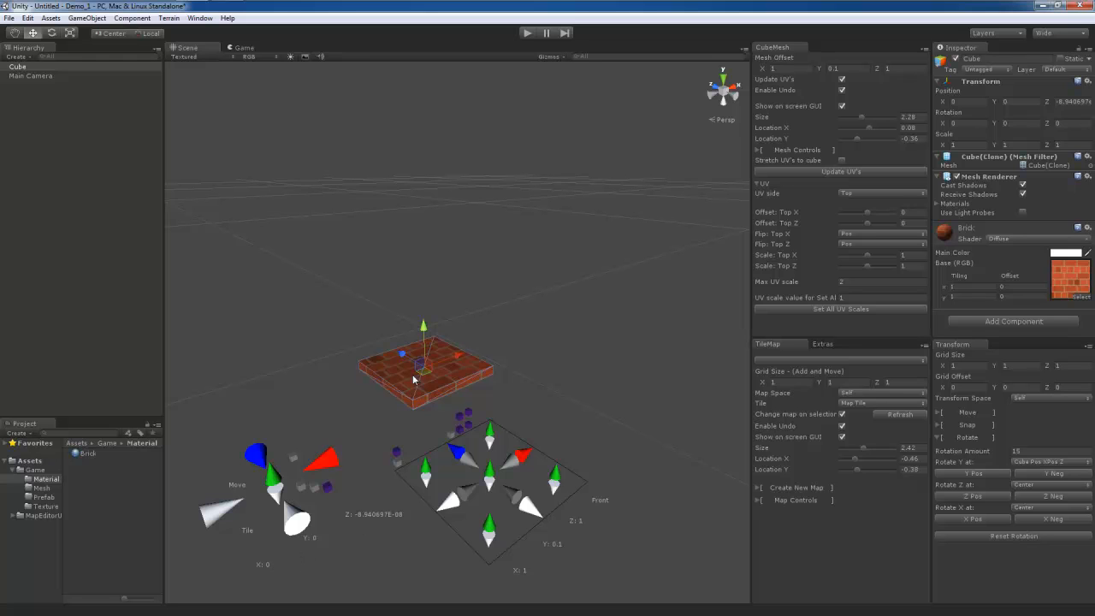
mouse_move(524, 578)
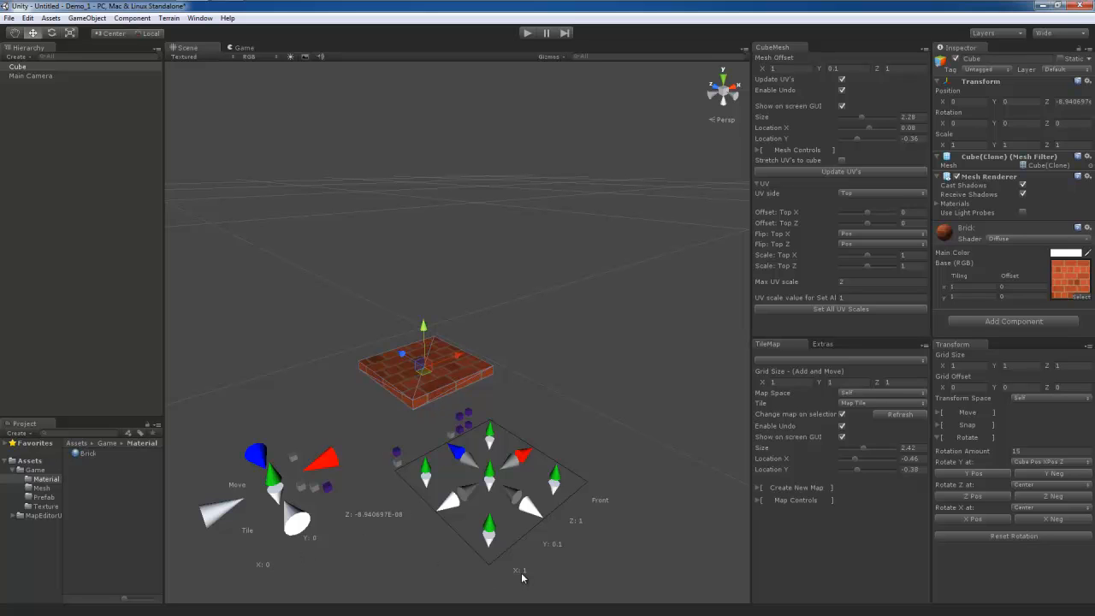
mouse_move(834, 363)
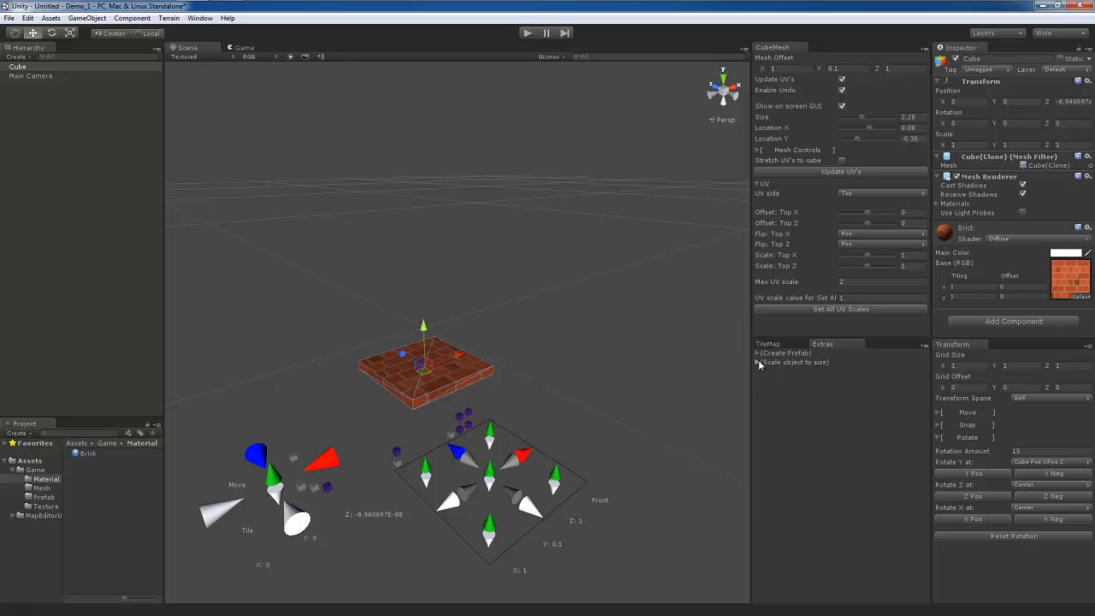
Step: Expand Scale object to size, scale the tile to X 2, then restore X to 1
click(756, 362)
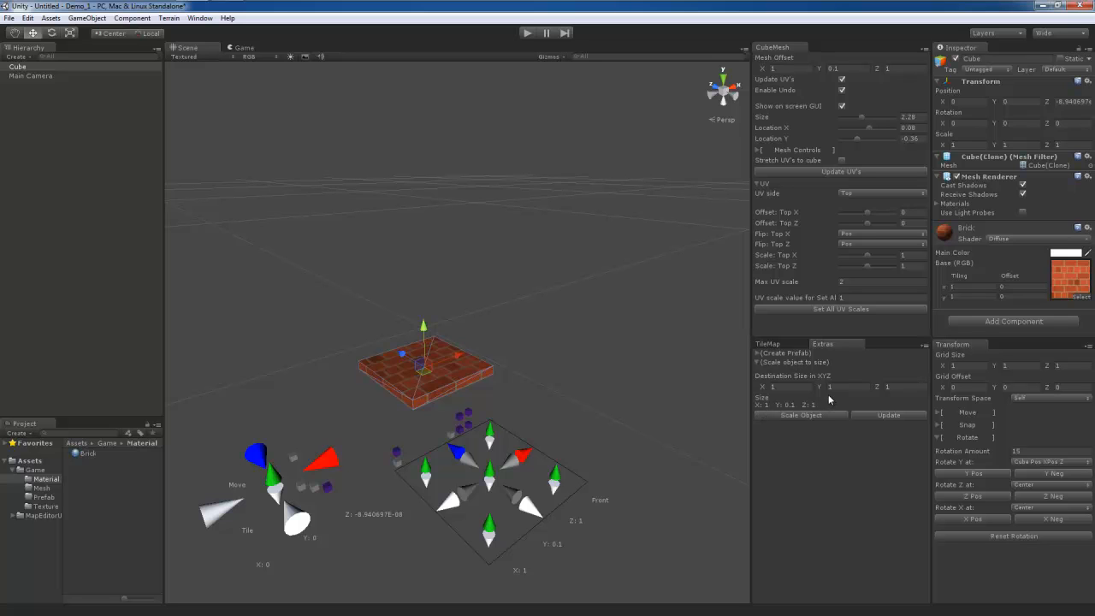
mouse_move(766, 420)
text(2)
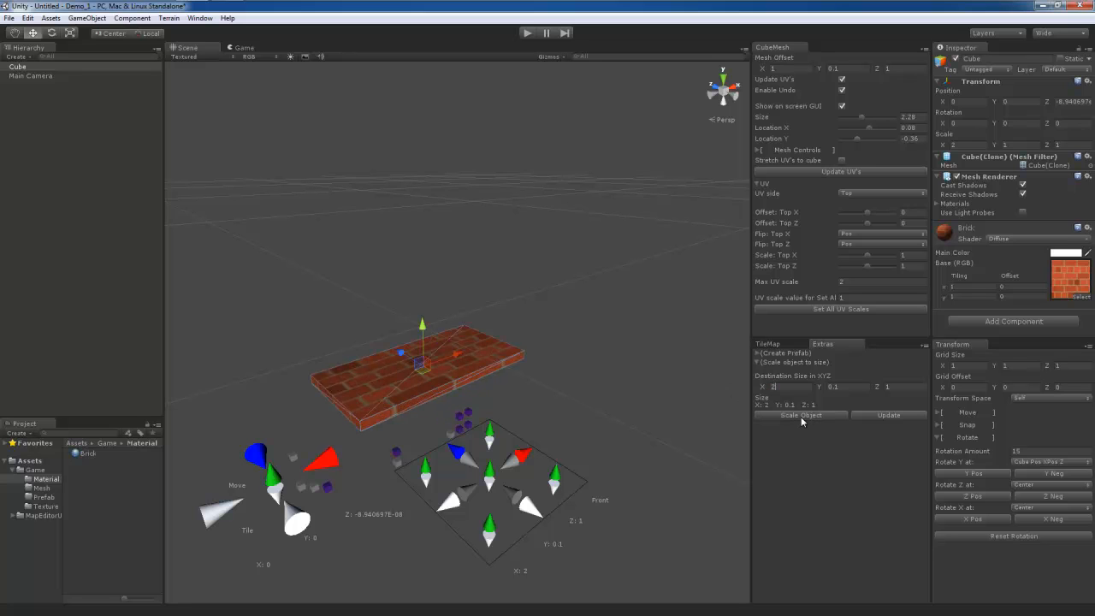
mouse_move(467, 327)
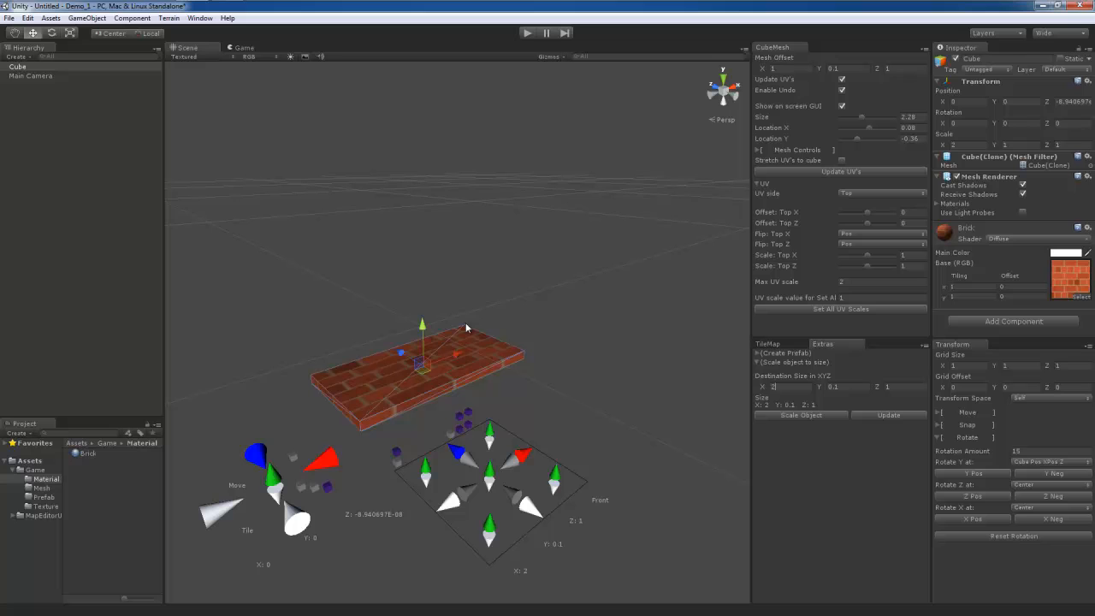
mouse_move(787, 387)
text(1)
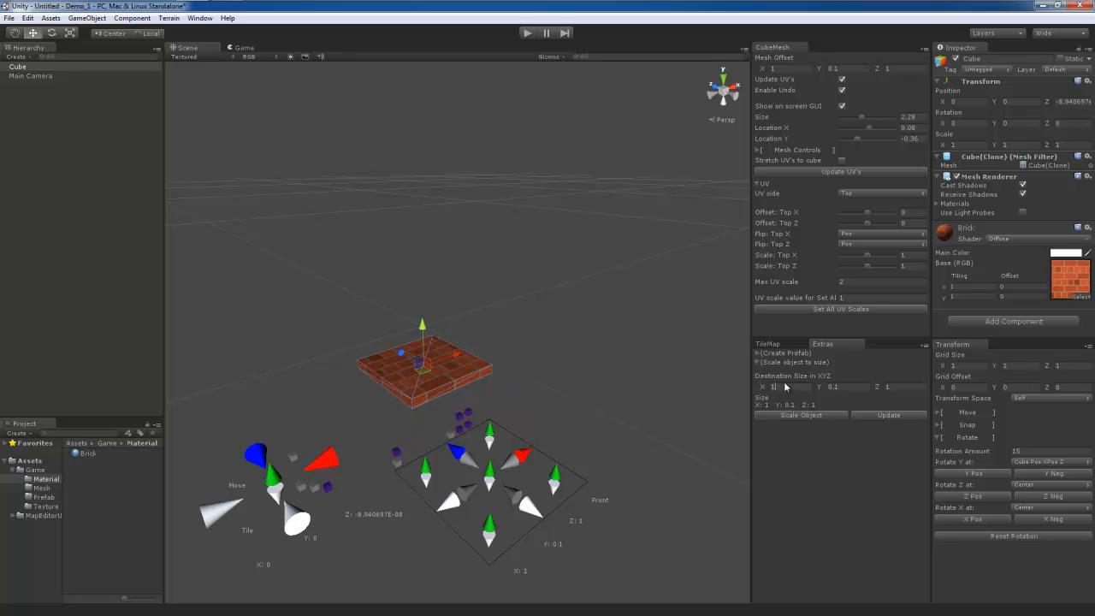
Step: Collapse Scale object to size, then expand Create Prefab and Snap options
click(758, 362)
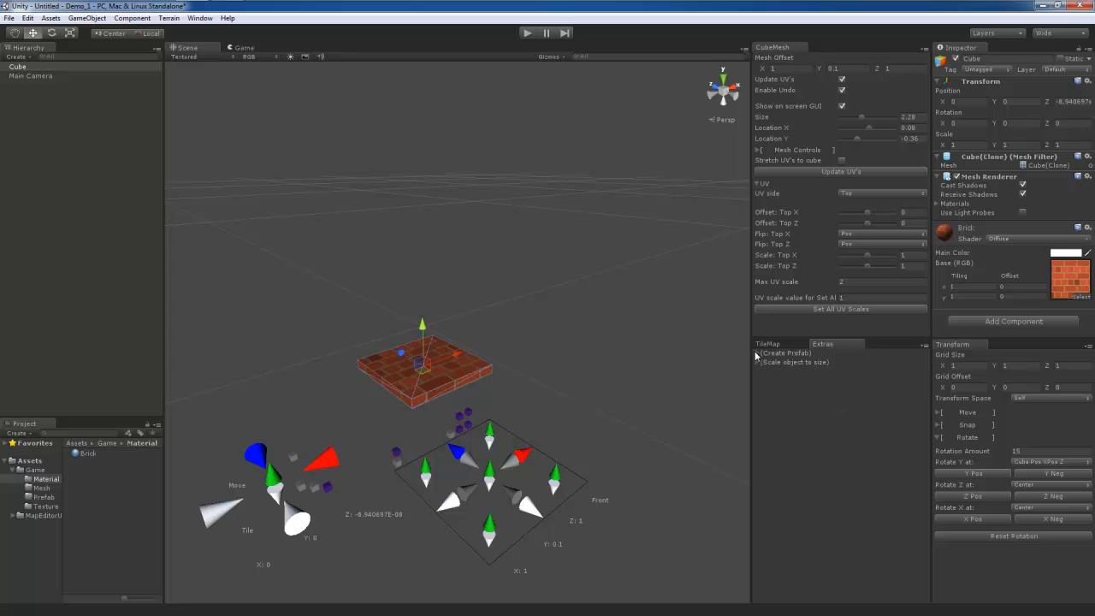
click(760, 352)
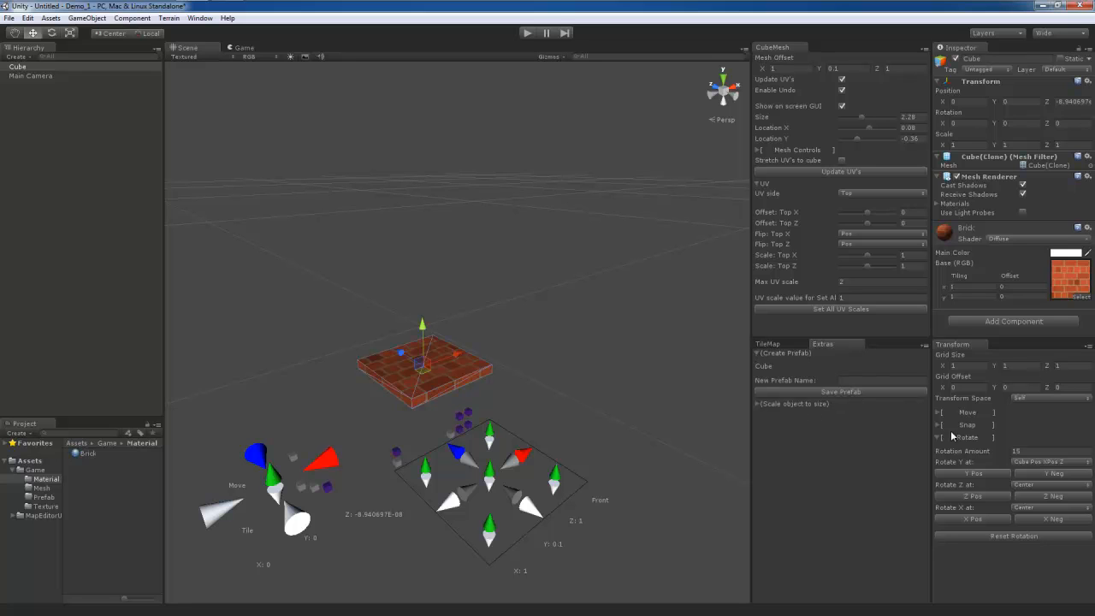
mouse_move(978, 434)
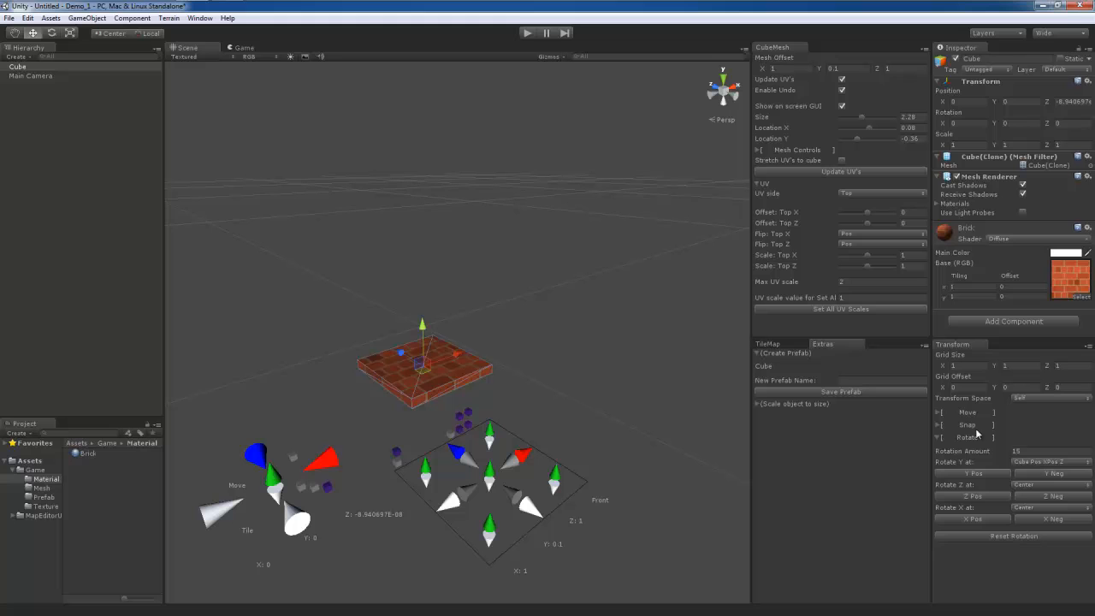
click(966, 425)
text(Brick)
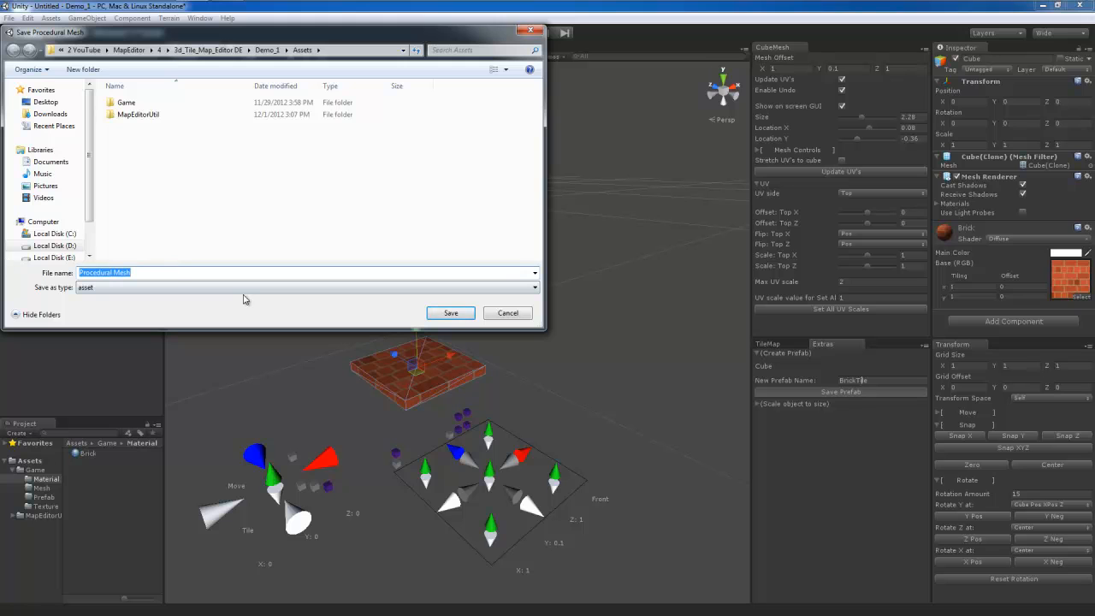
Step: Save the mesh as Tile, then move Tile and BrickTile into Game's Mesh and Prefab folders
text(Tile)
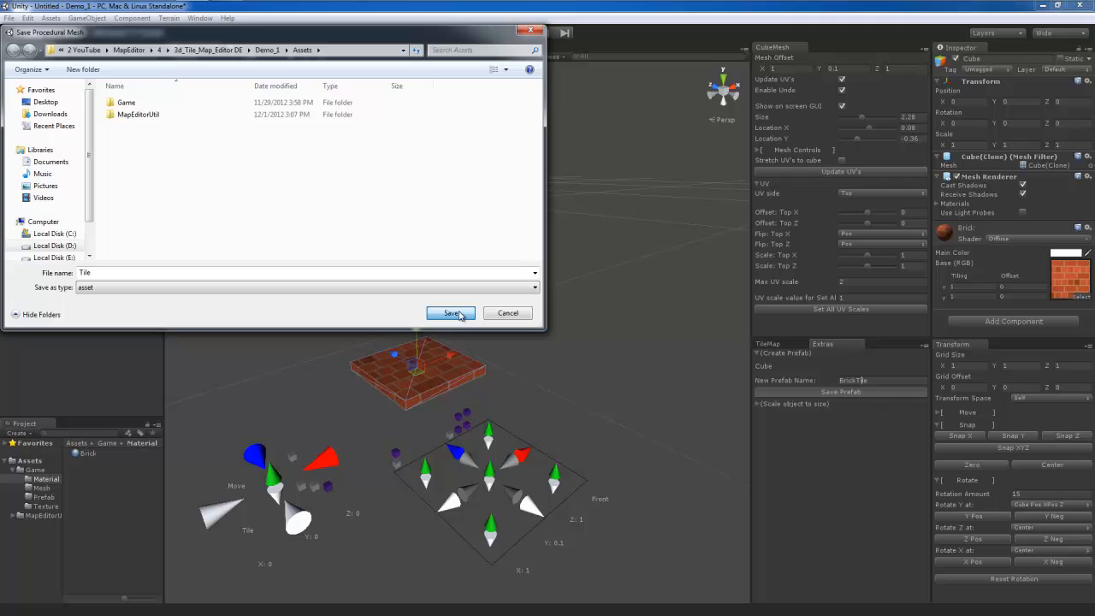
click(452, 313)
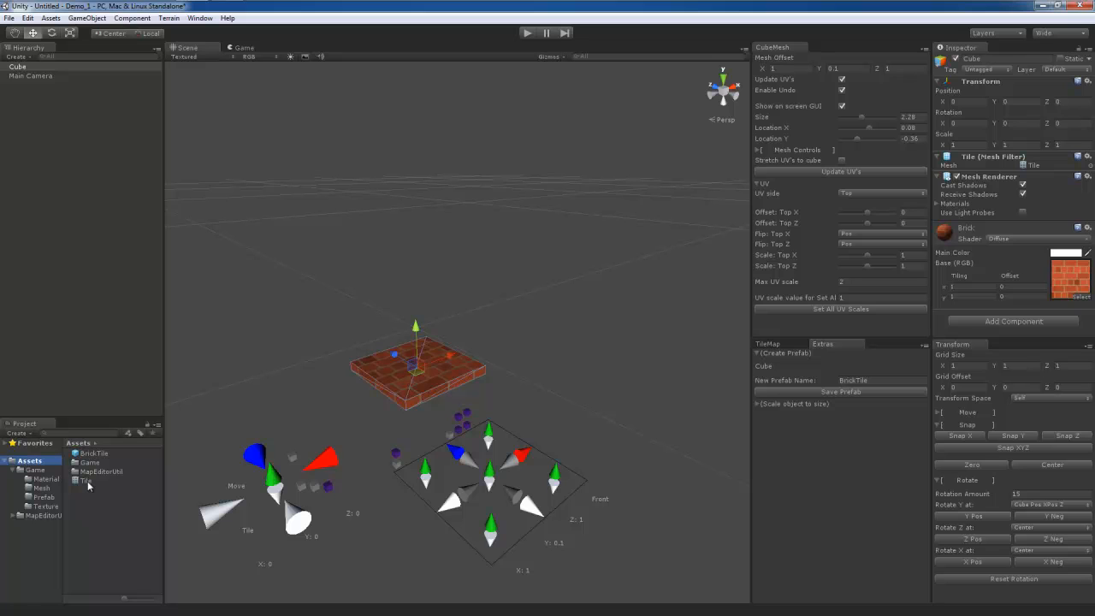
mouse_move(97, 458)
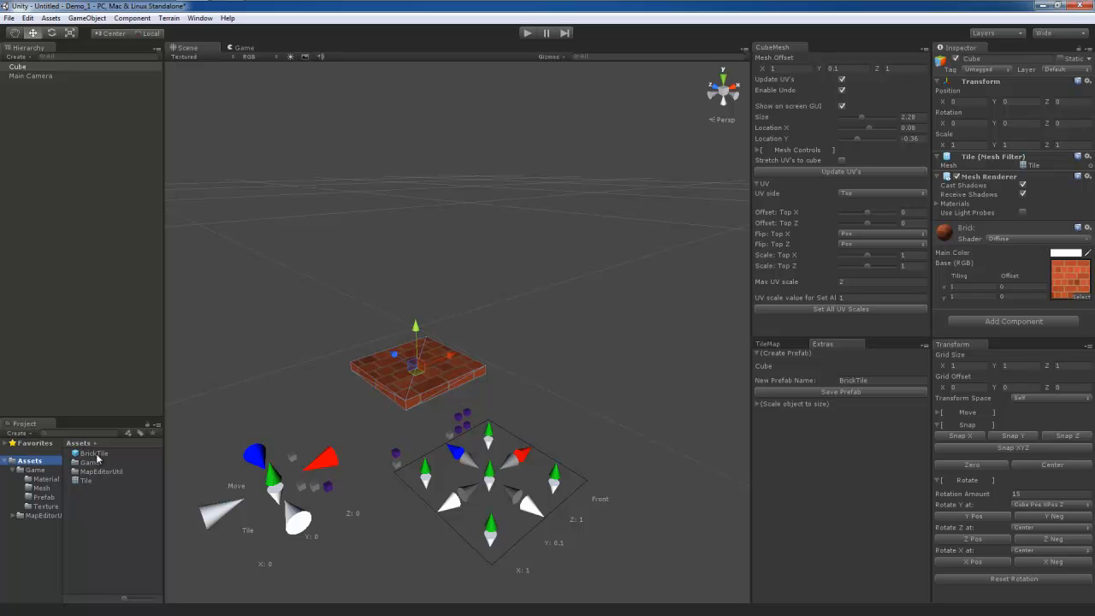
click(85, 480)
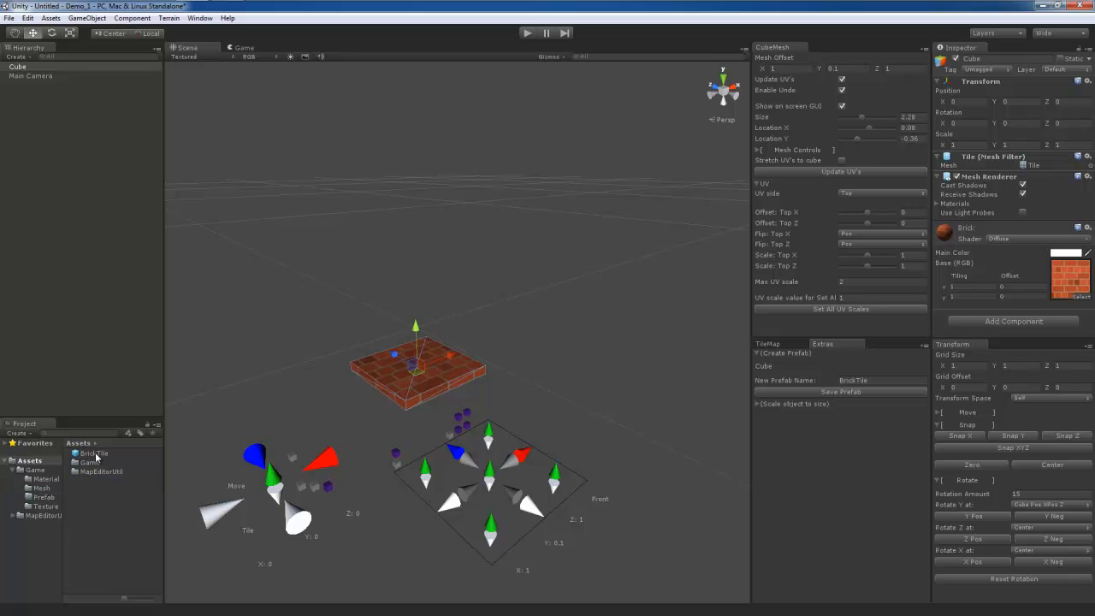
click(92, 452)
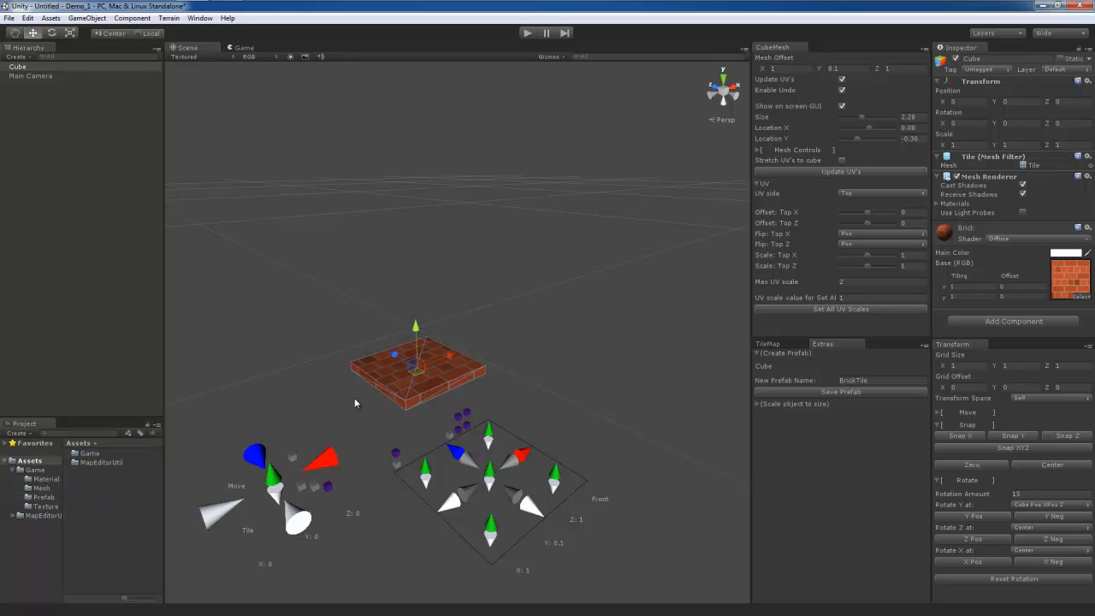
mouse_move(441, 327)
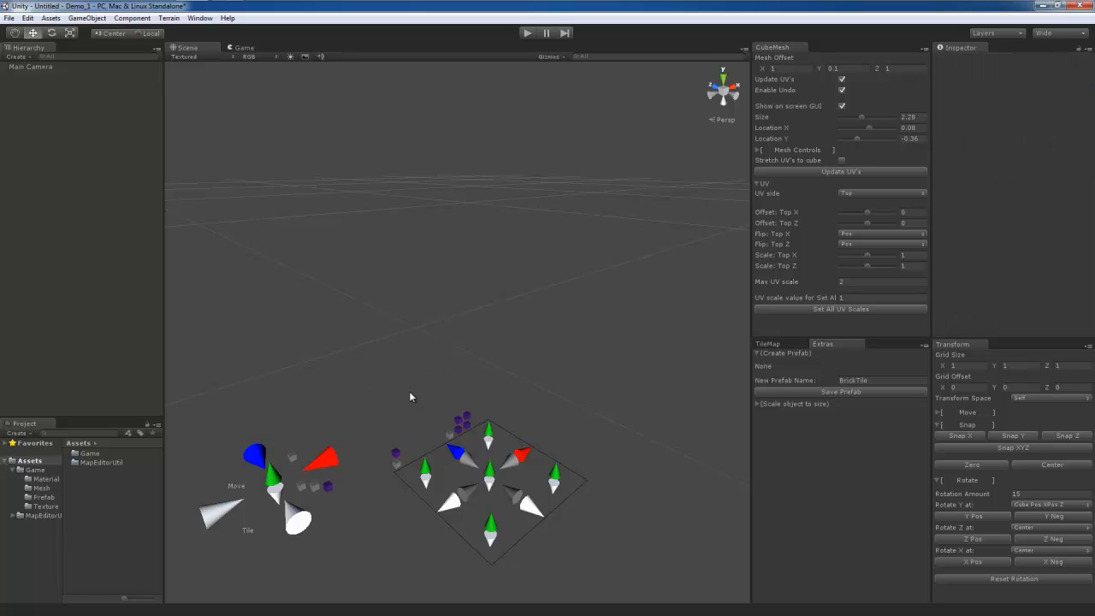
mouse_move(785, 349)
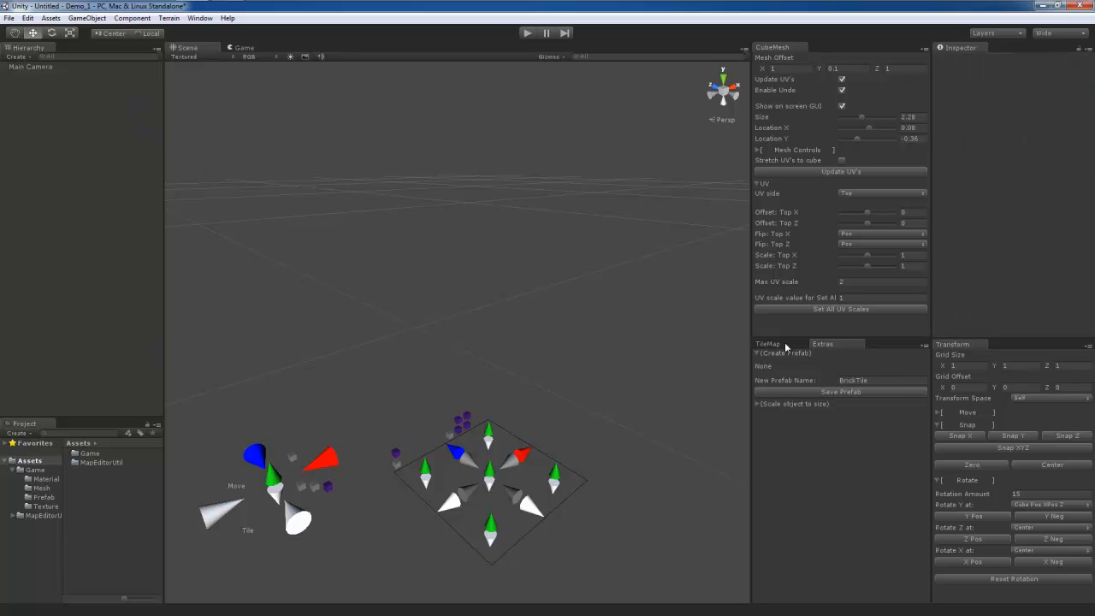
Step: In the TileMap tools' Create New Map options, name the map Map_1 and assign BrickTile
click(767, 344)
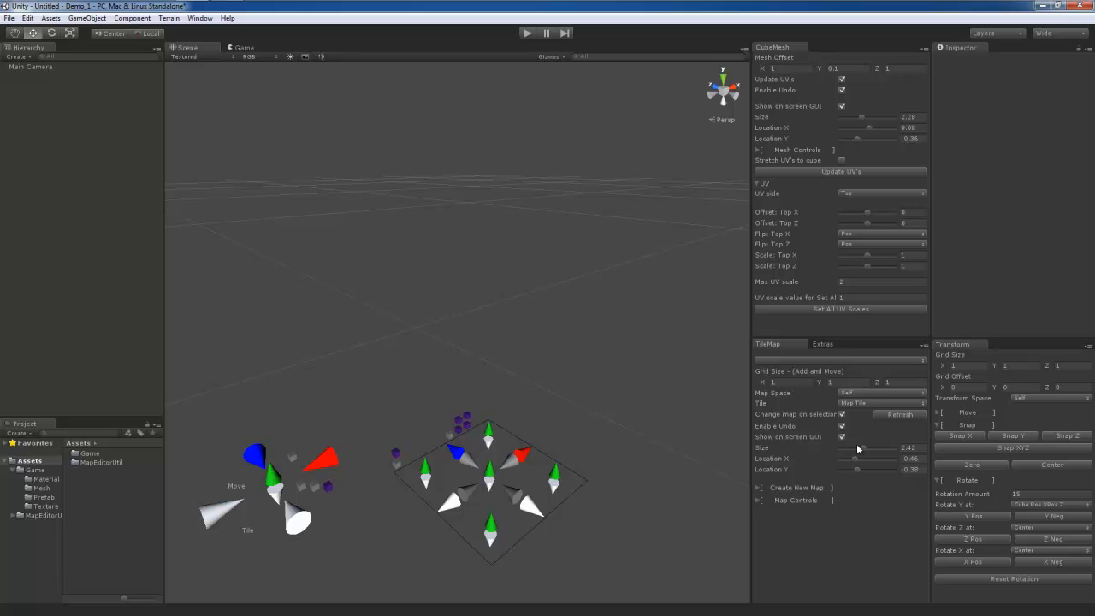
click(760, 488)
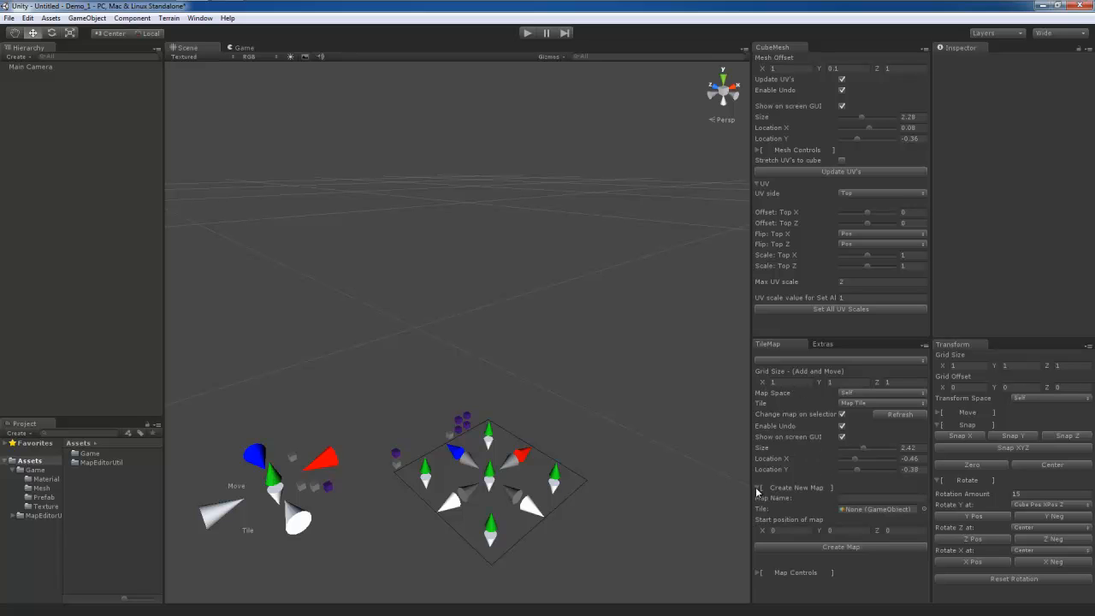
click(873, 498)
text(Map_1)
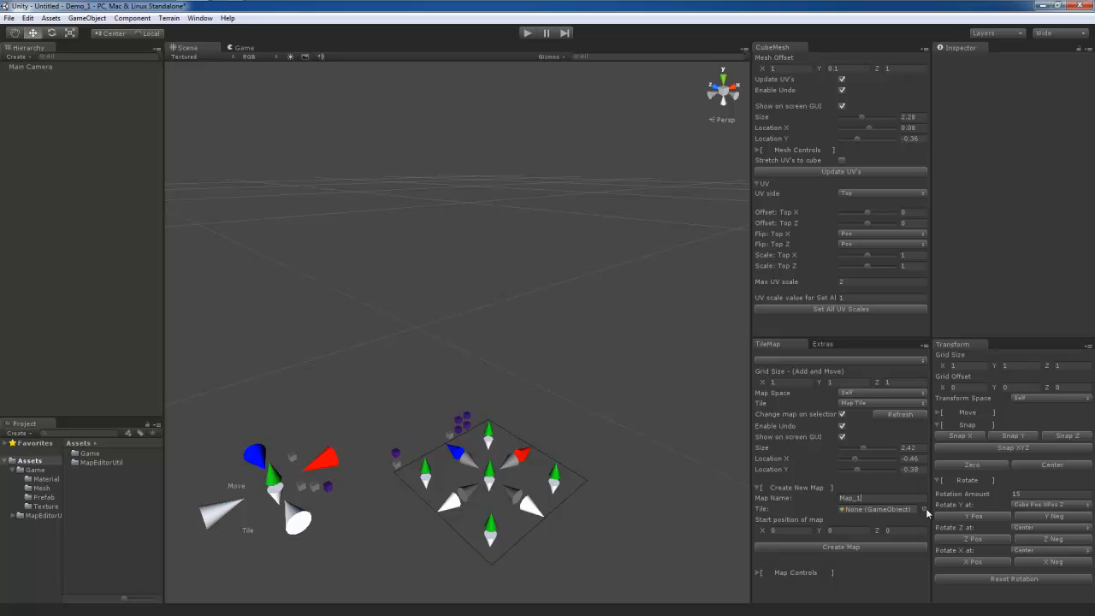
click(924, 509)
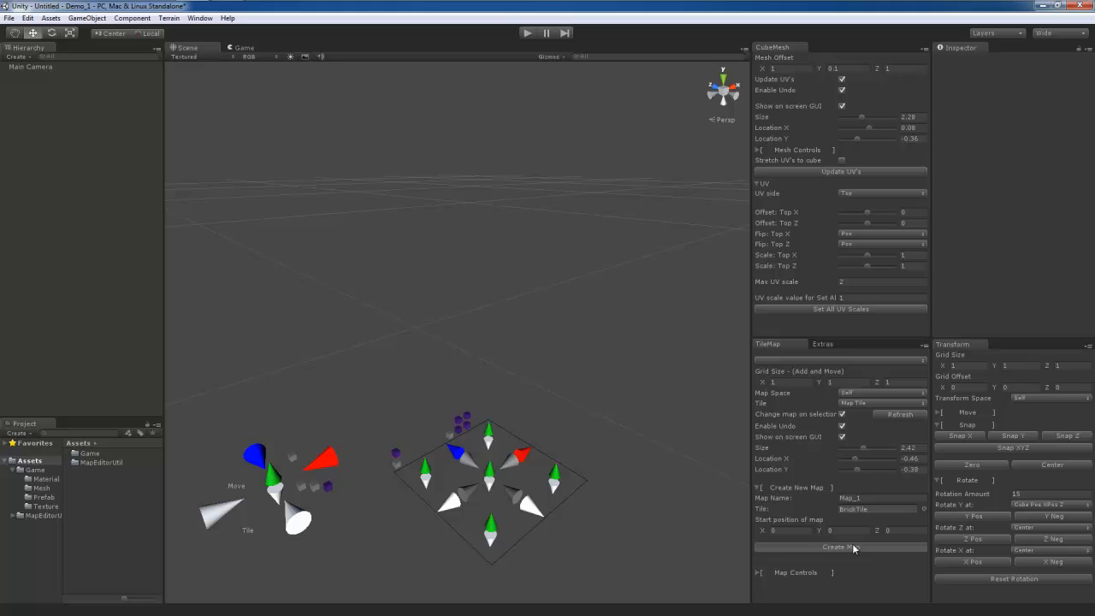
click(840, 547)
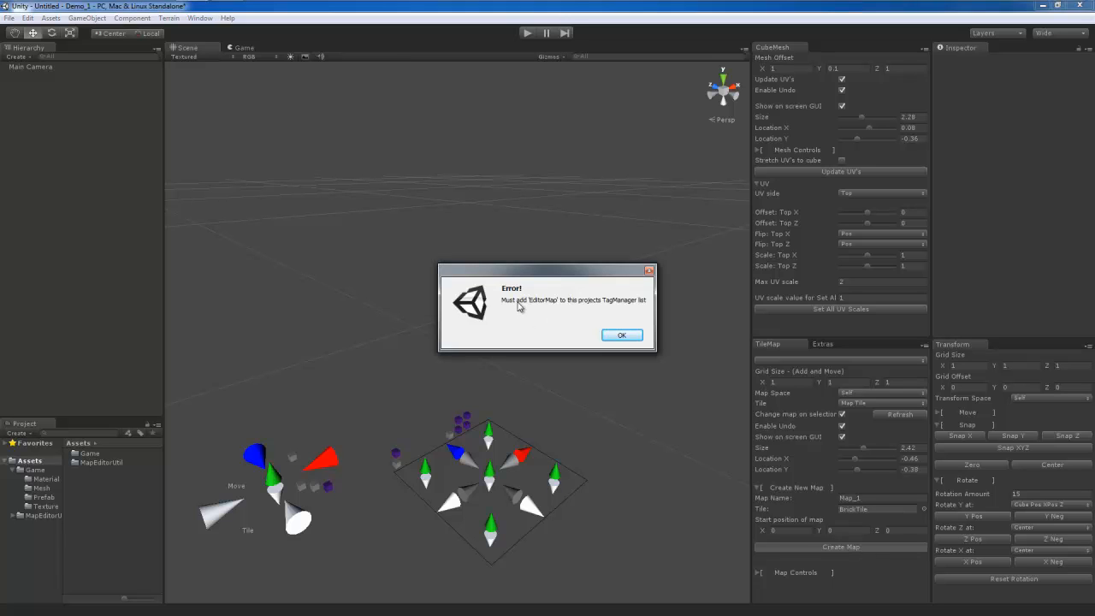
mouse_move(531, 308)
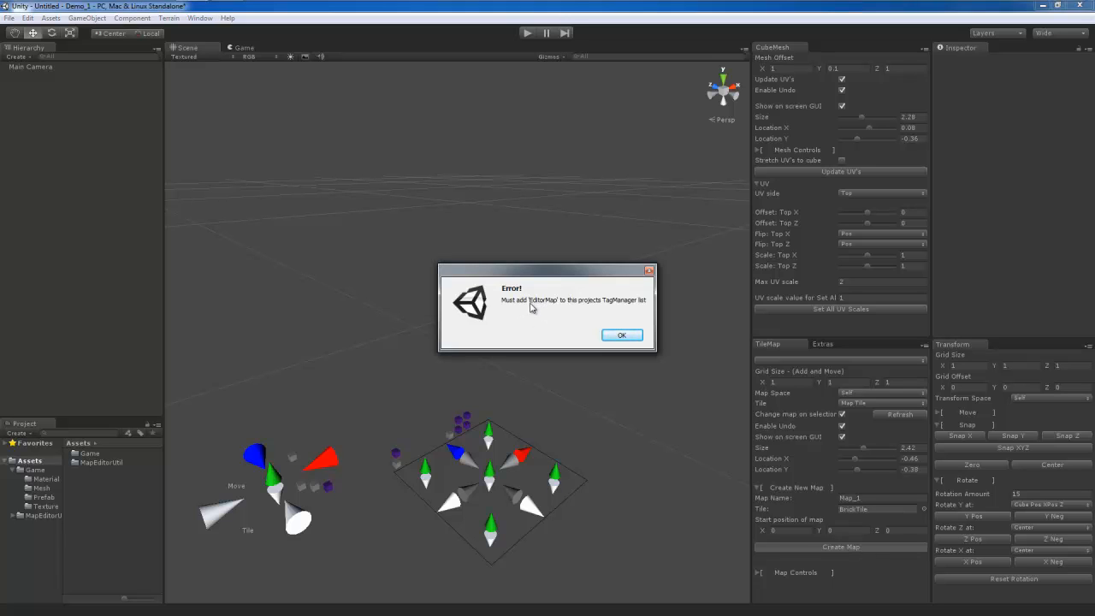
mouse_move(582, 306)
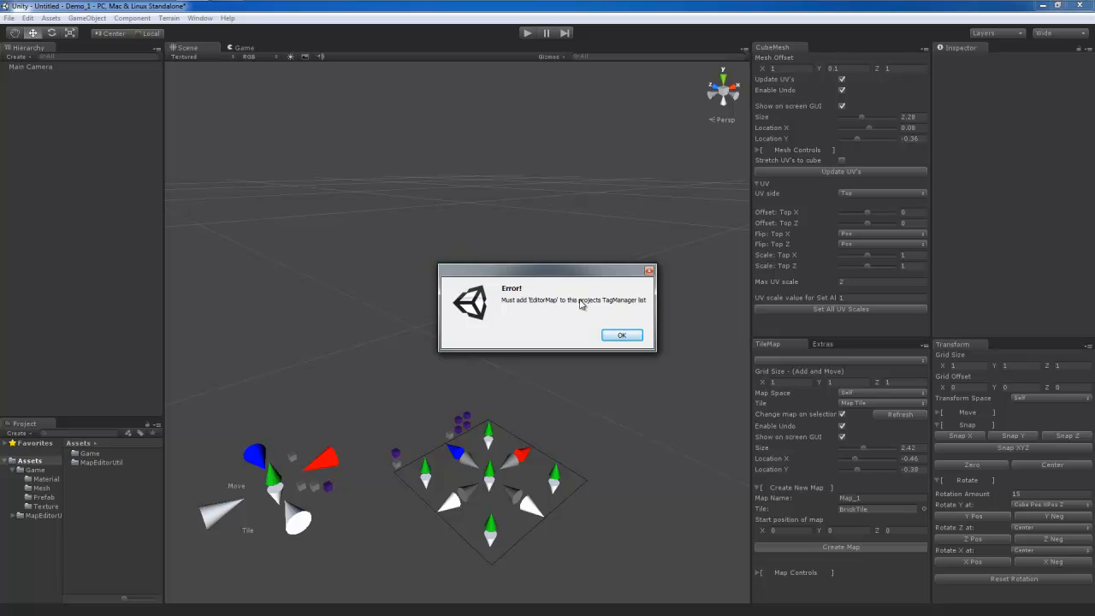
mouse_move(622, 334)
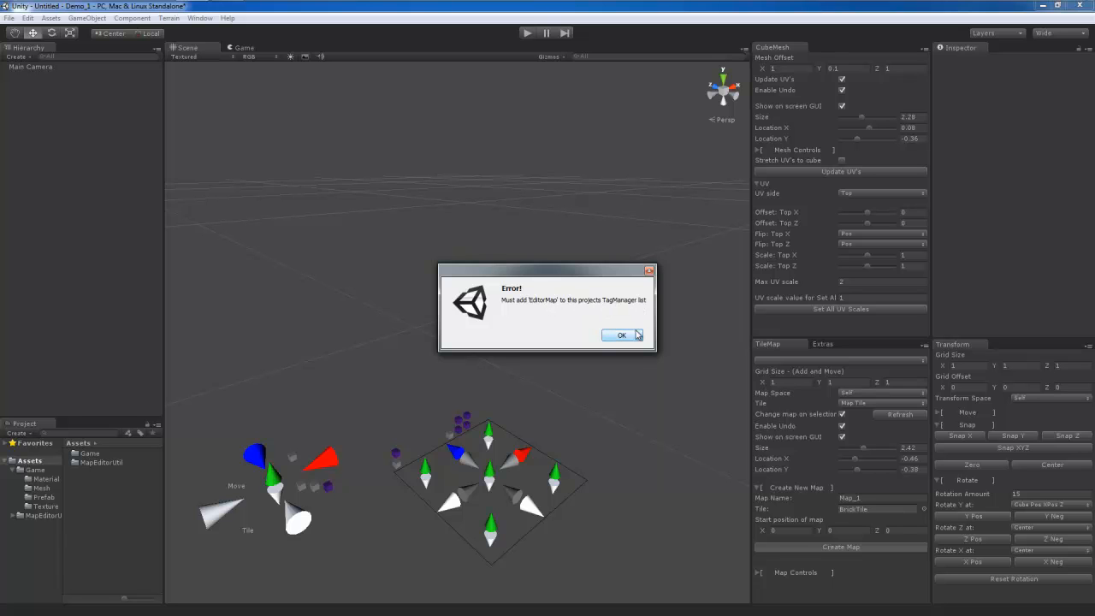
click(621, 334)
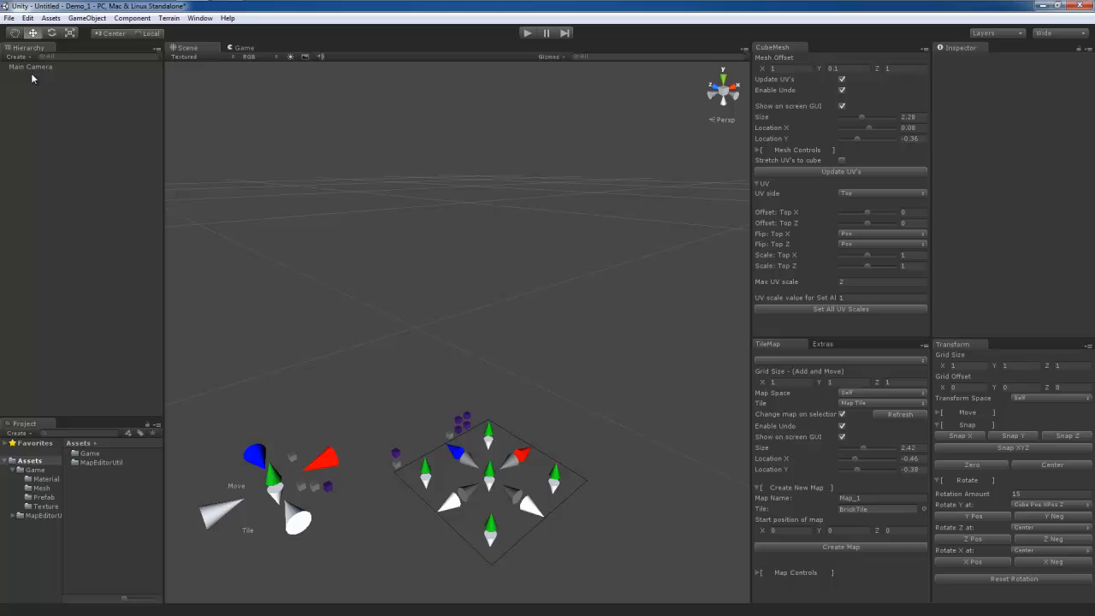
Step: Add an EditorMap tag in the Tag Manager, reached through Main Camera's Tag menu
click(31, 67)
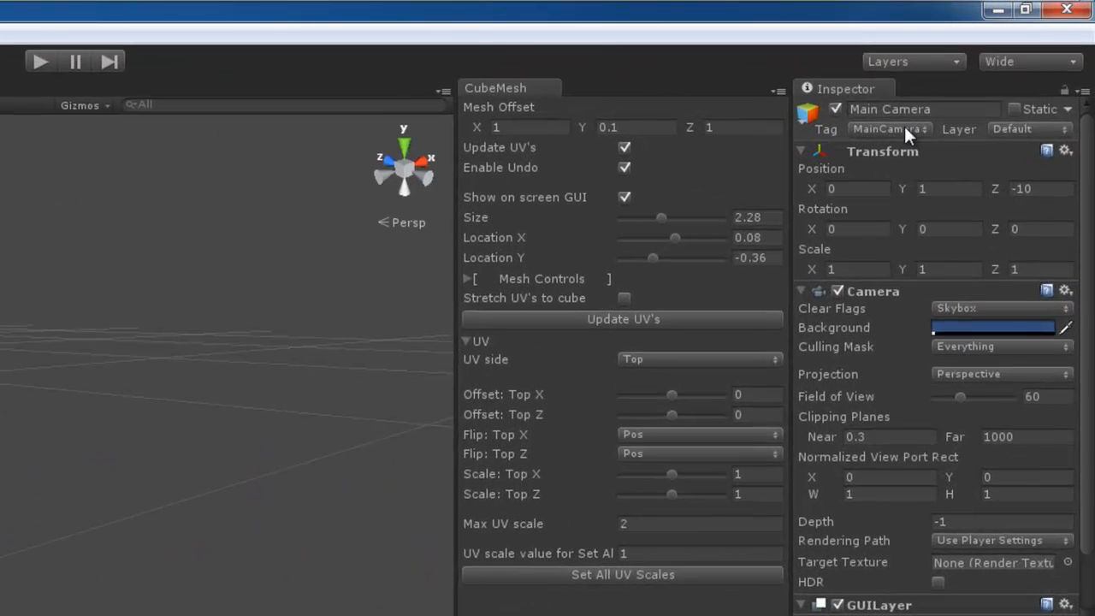
click(1028, 128)
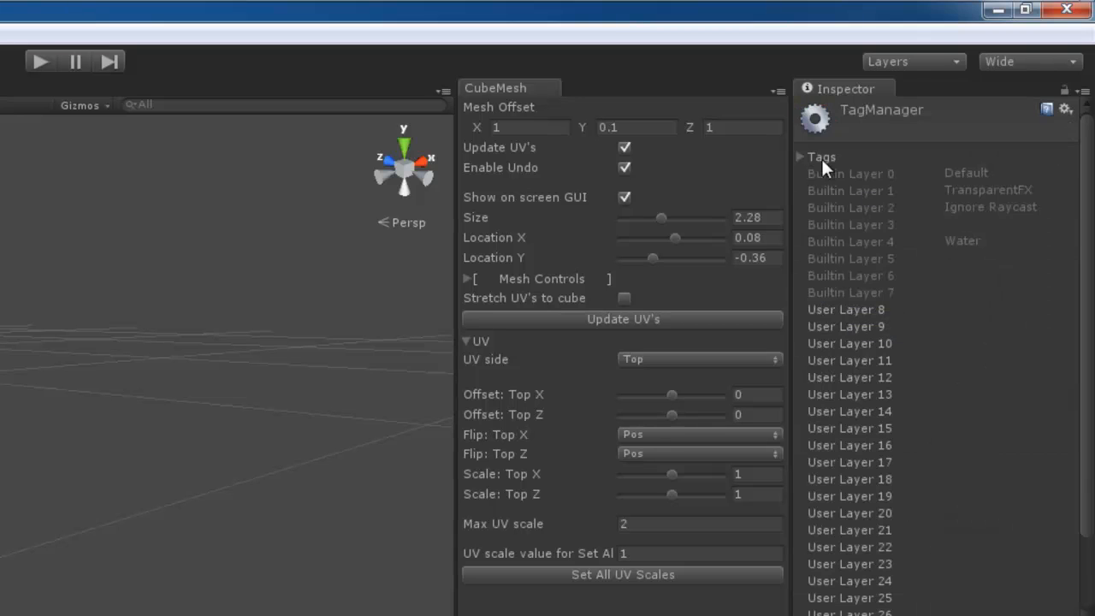
click(800, 157)
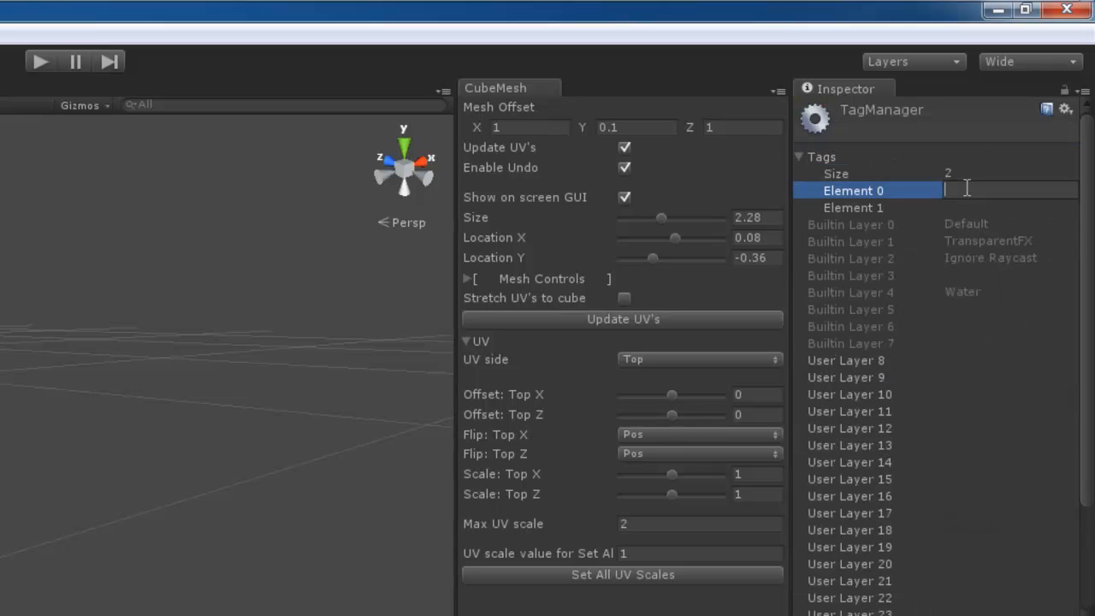
text(EditorMa)
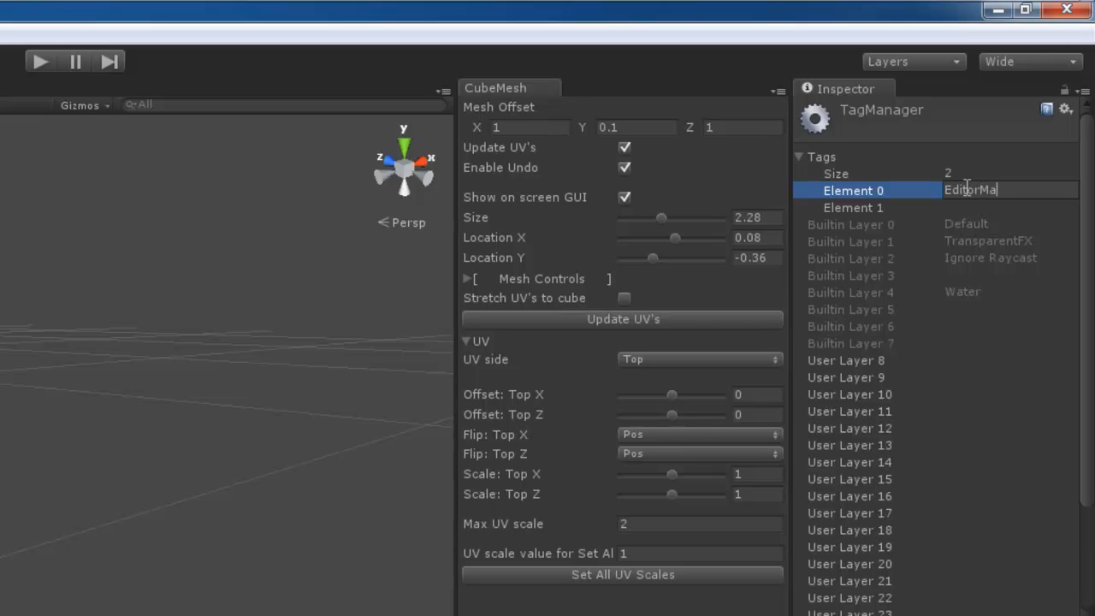
text(p)
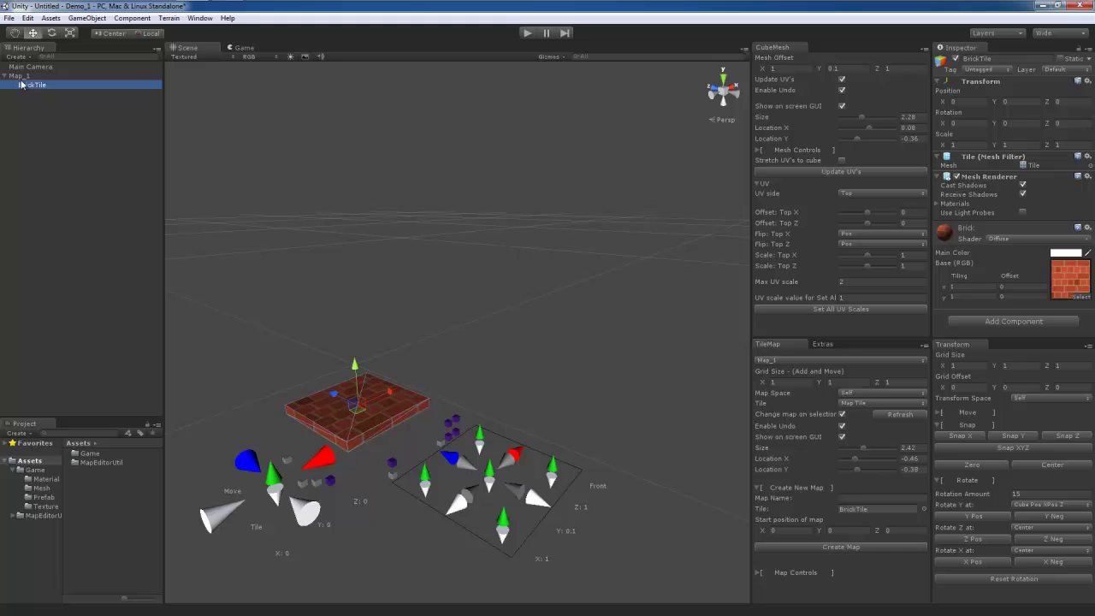
click(17, 75)
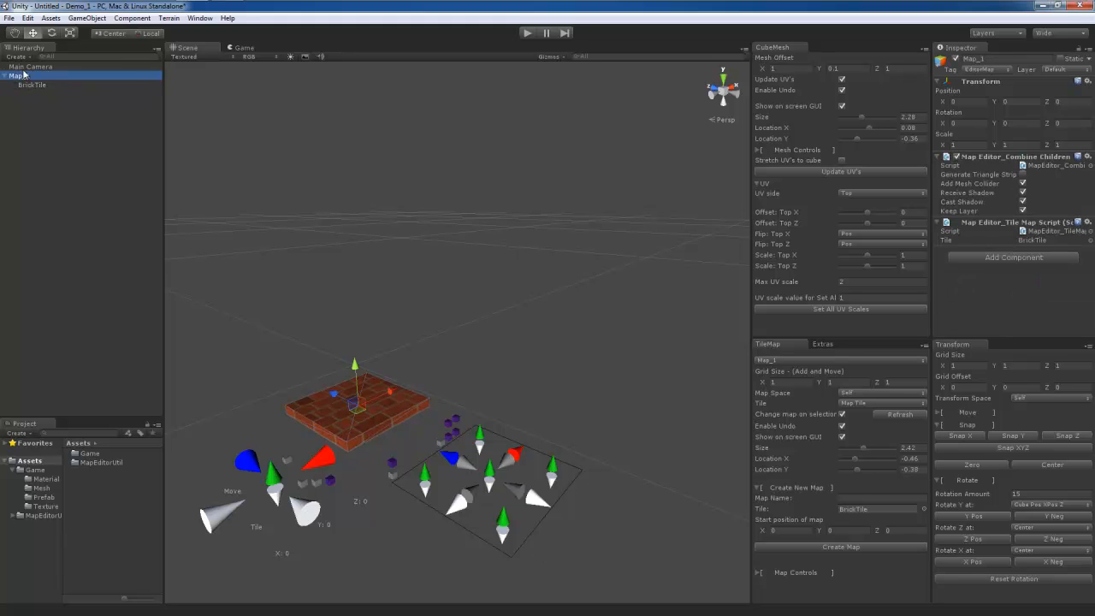
click(32, 84)
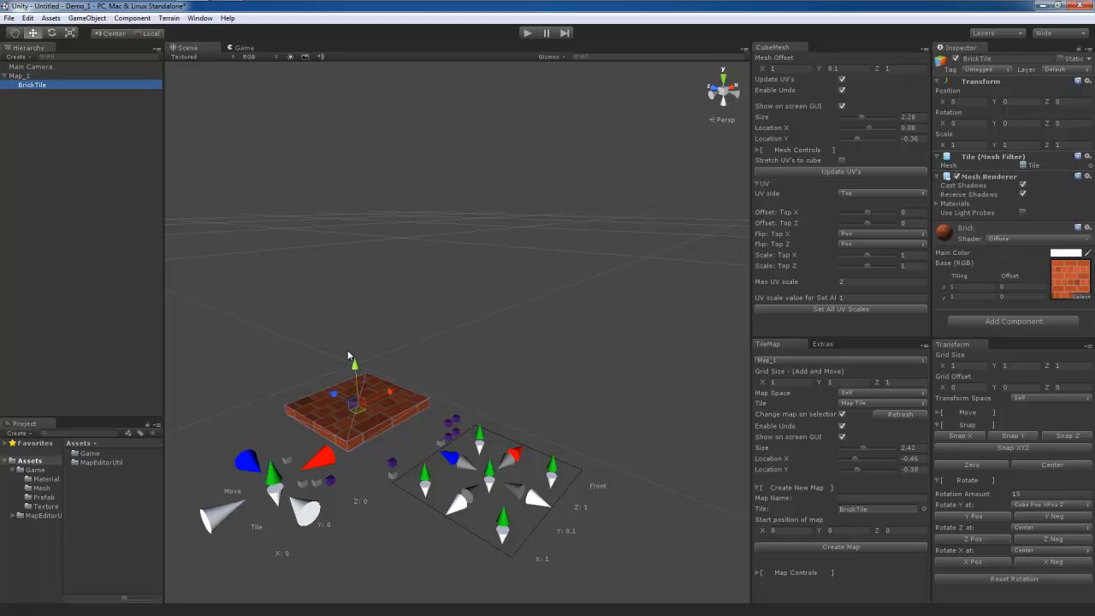
click(19, 75)
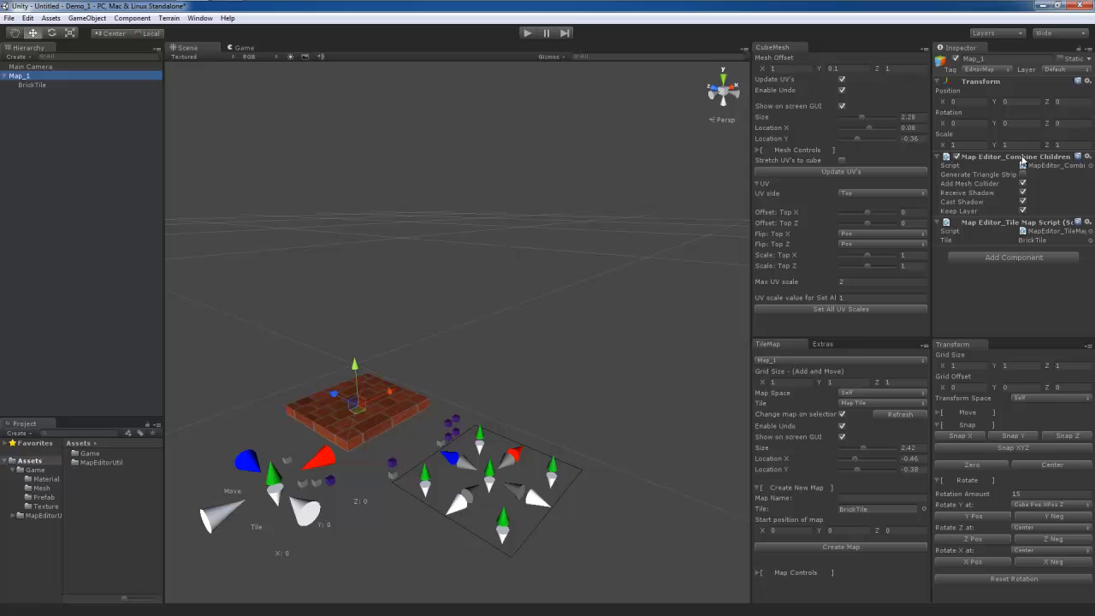
mouse_move(989, 226)
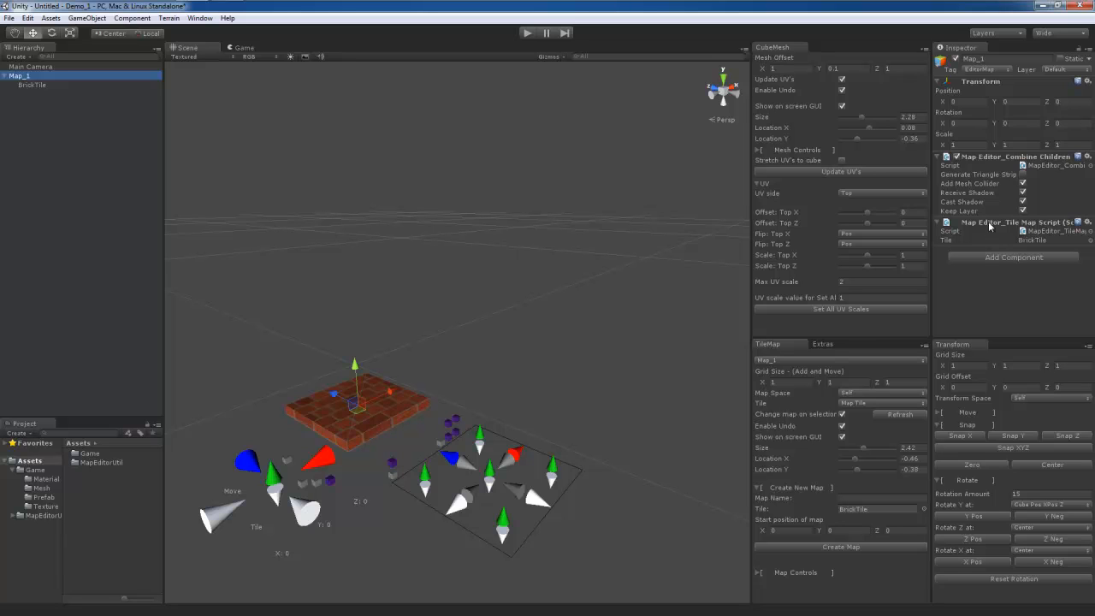
mouse_move(1004, 229)
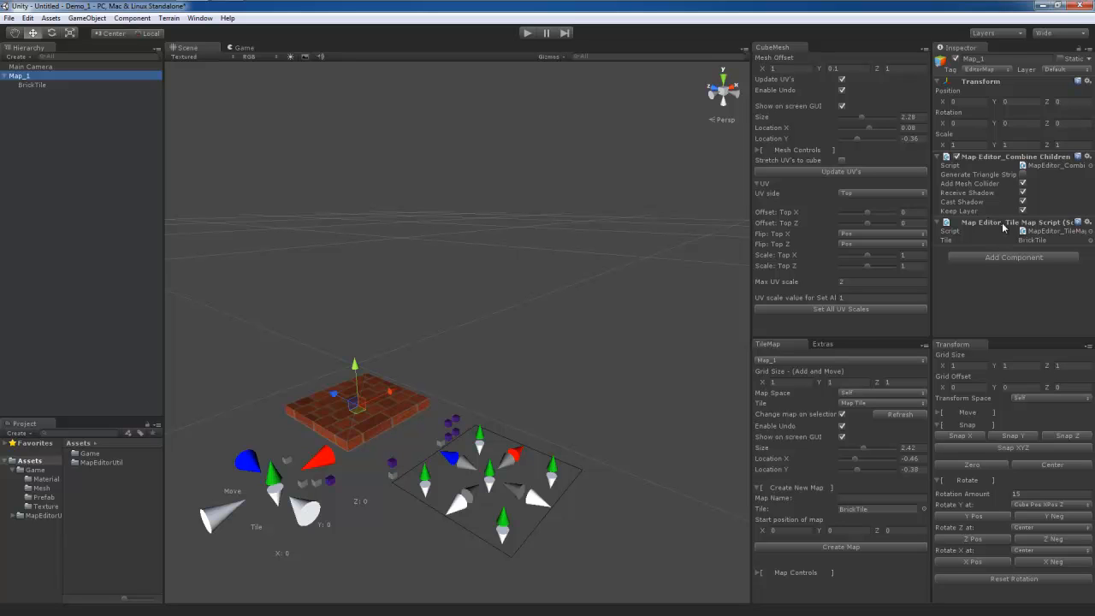
mouse_move(973, 249)
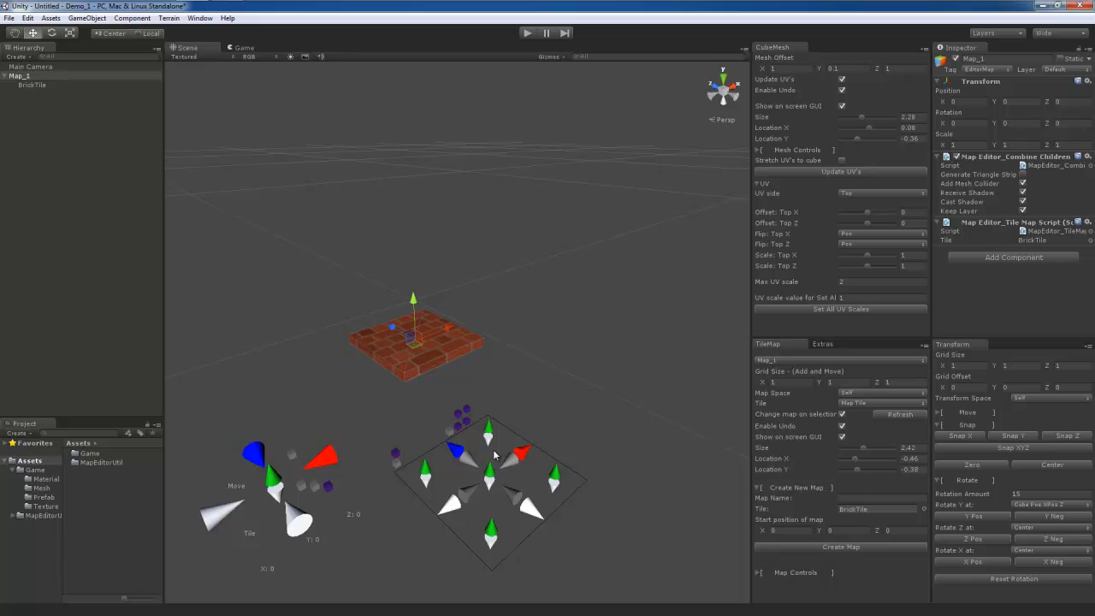
Step: Add brick tiles to make a five-tile row, then orbit to view along it
click(31, 85)
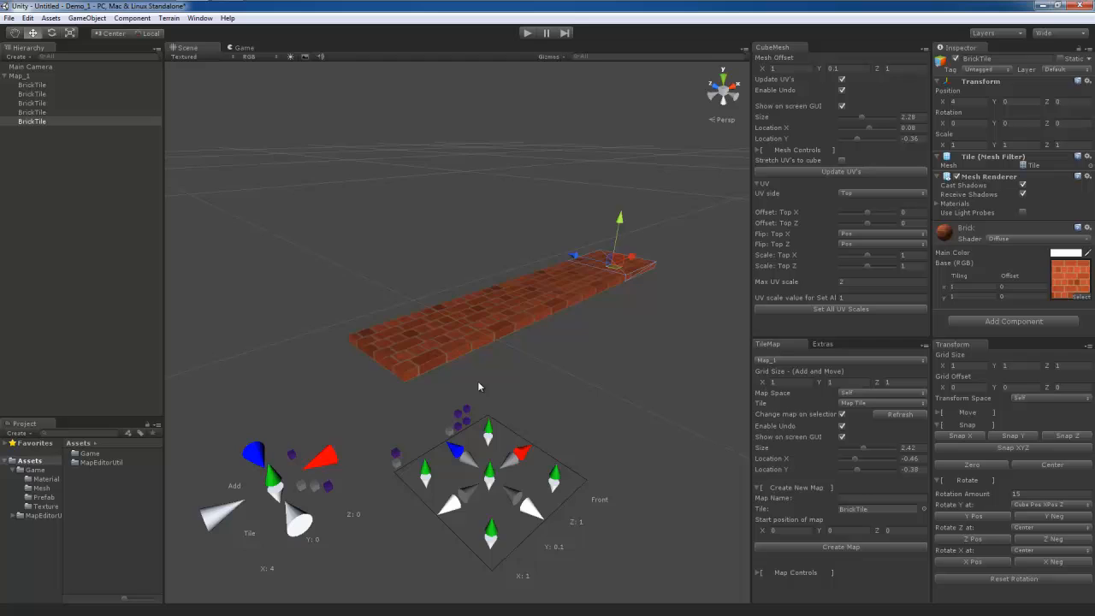
drag(479, 385, 590, 331)
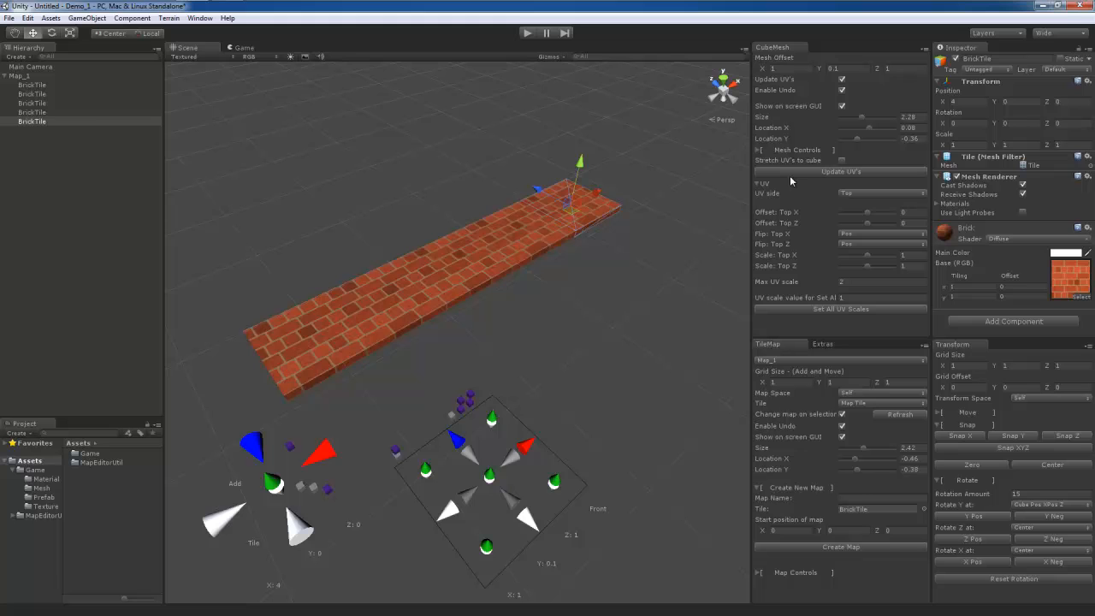
click(19, 76)
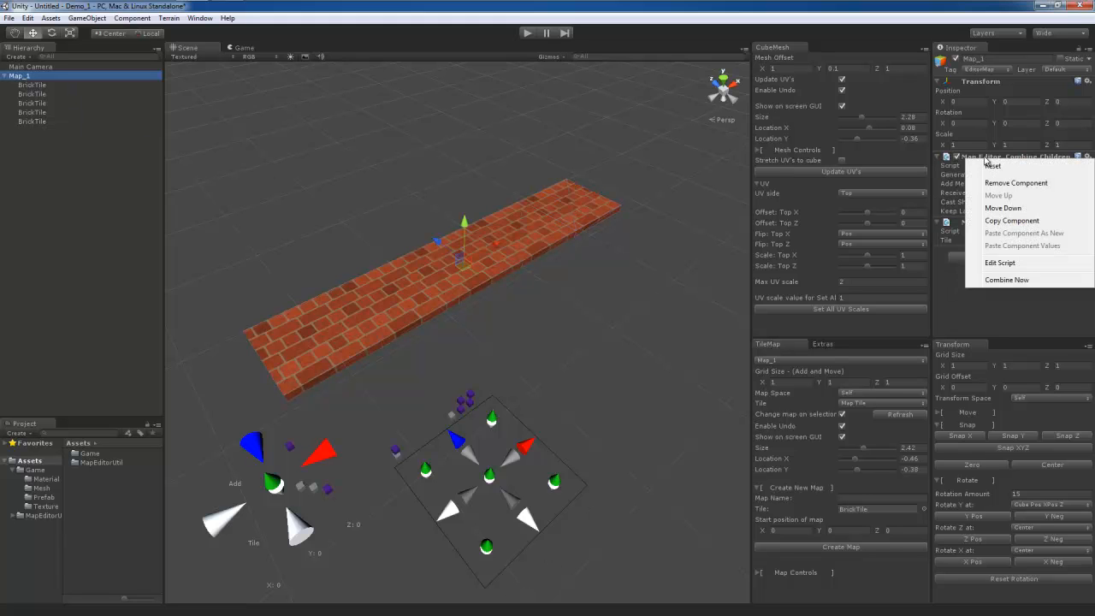
mouse_move(1007, 280)
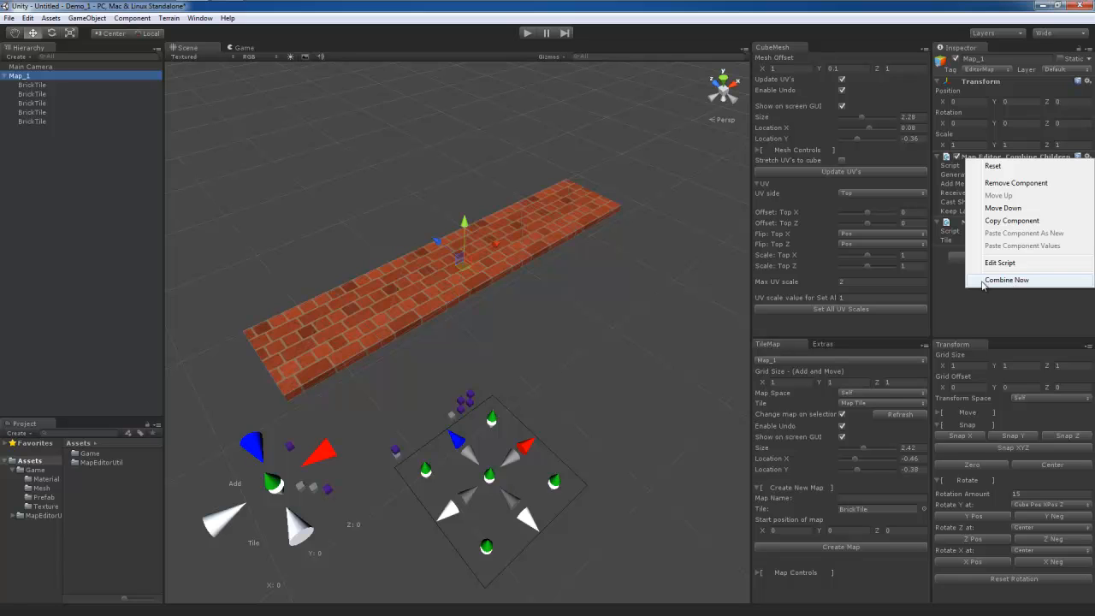
click(1007, 280)
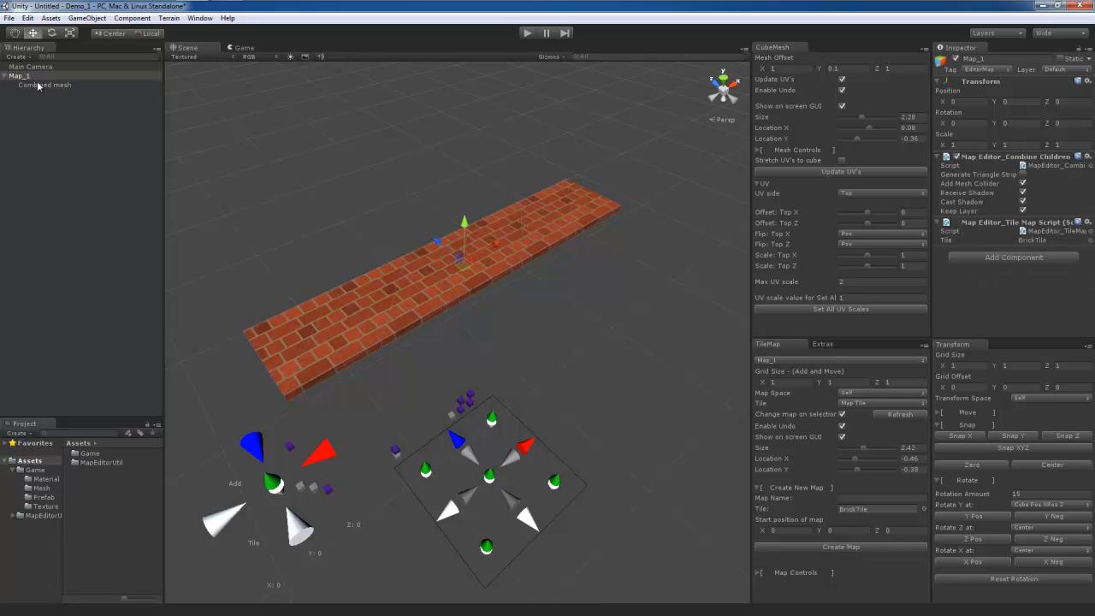
click(45, 84)
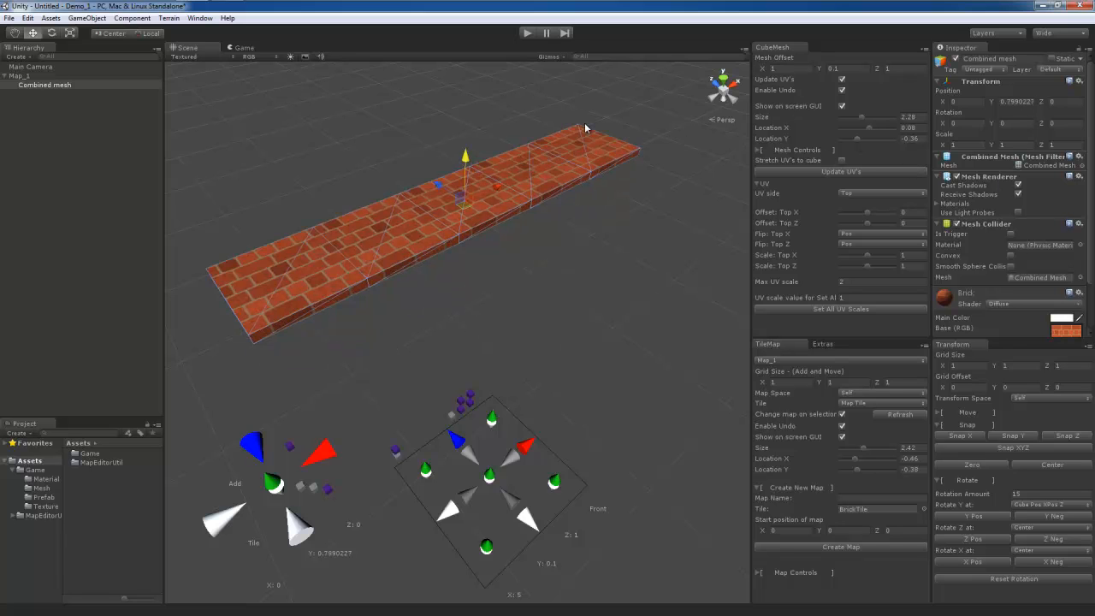
drag(586, 128, 564, 295)
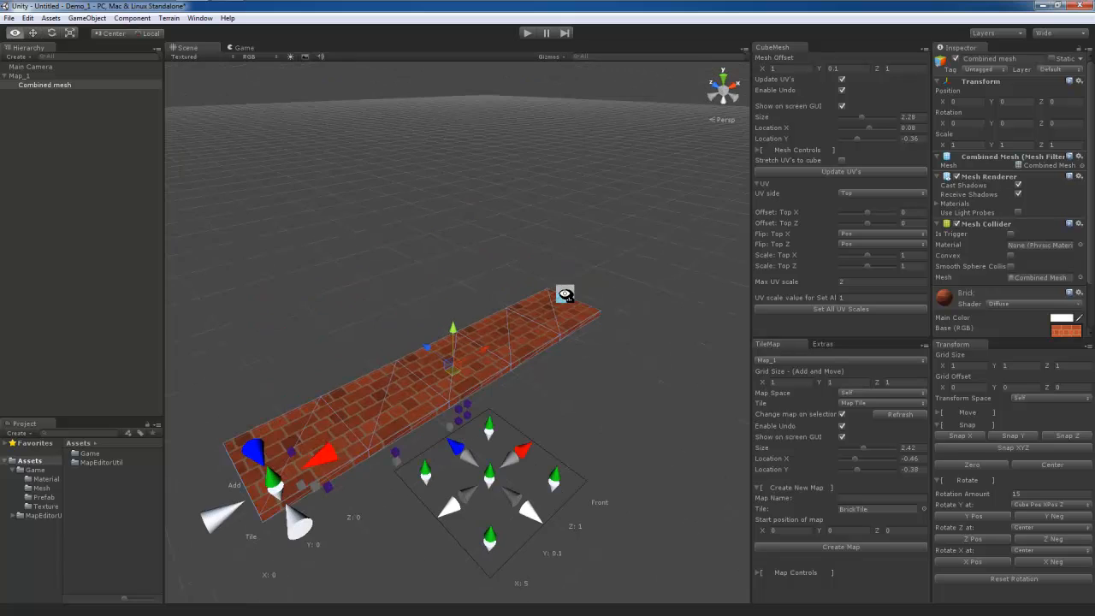
drag(565, 294, 601, 283)
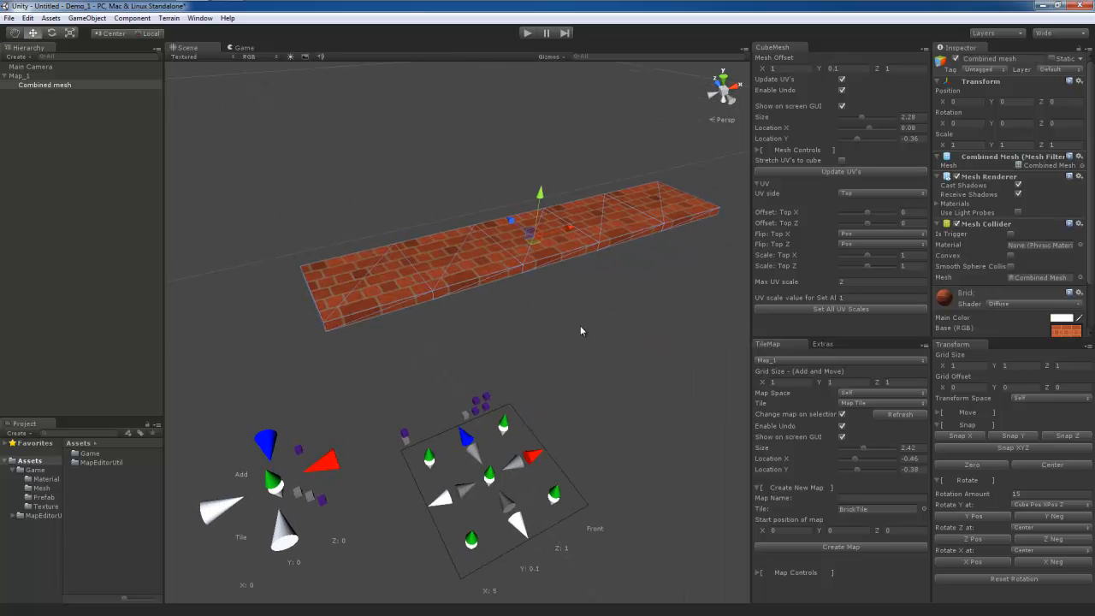
mouse_move(513, 267)
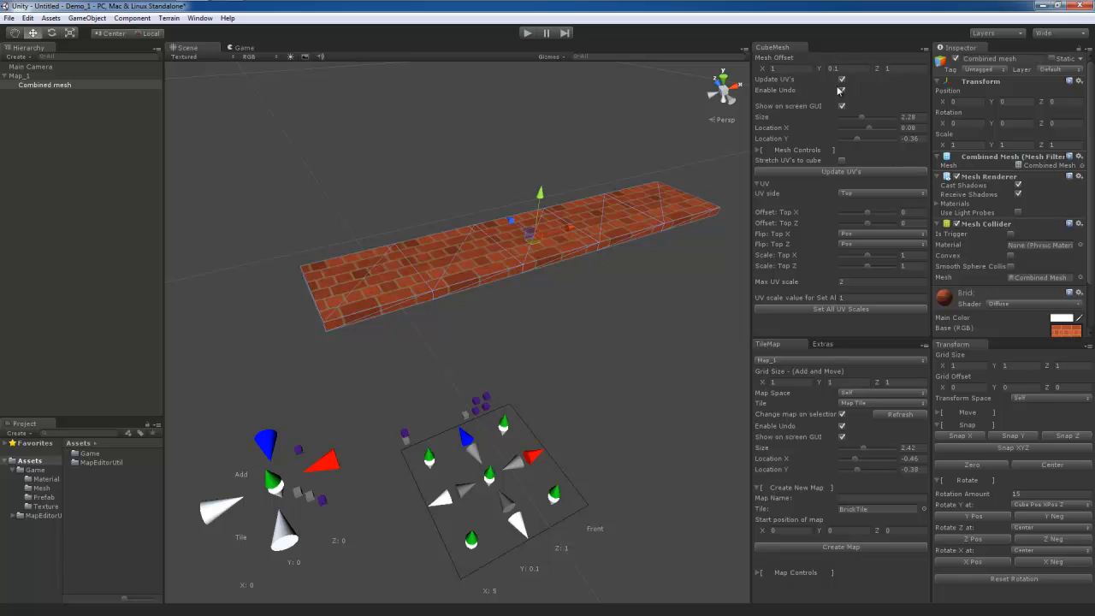
mouse_move(827, 94)
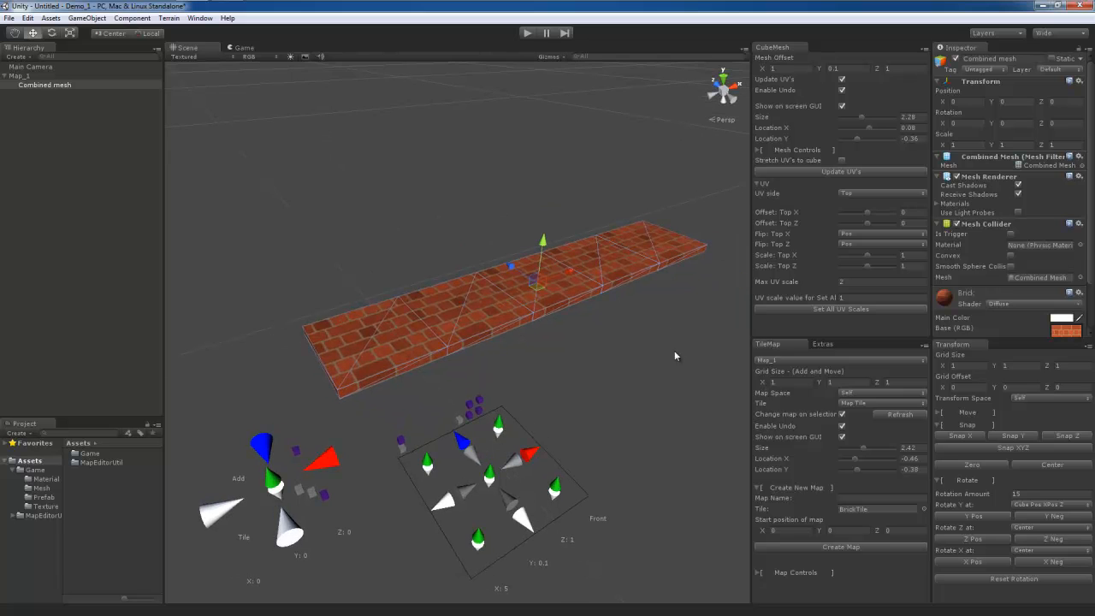
mouse_move(777, 117)
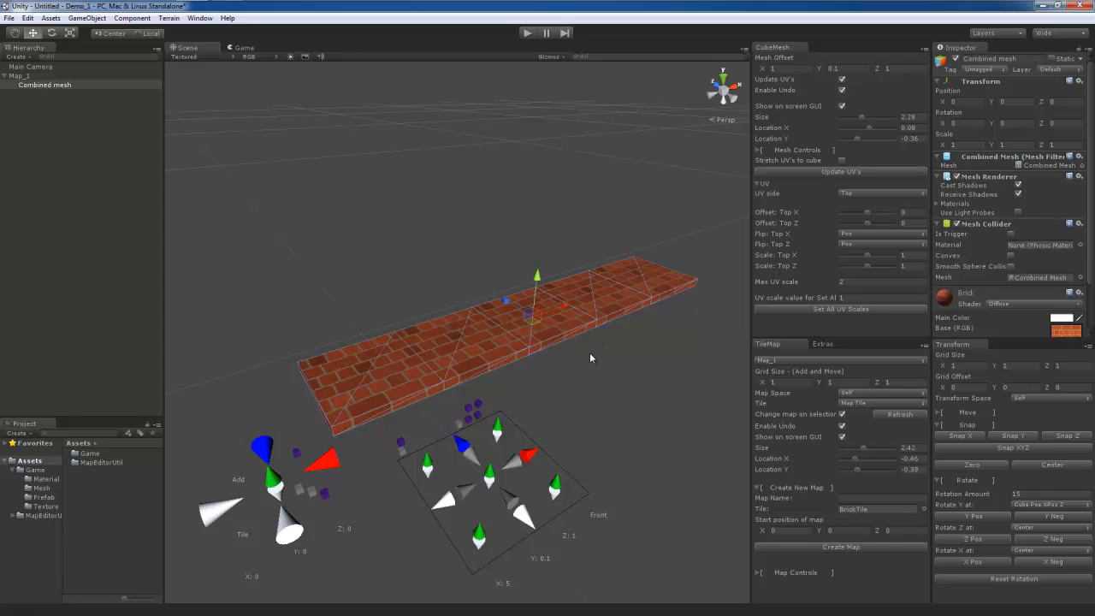
Step: Undo the combine to restore five BrickTile children, and clear the Console error
click(19, 75)
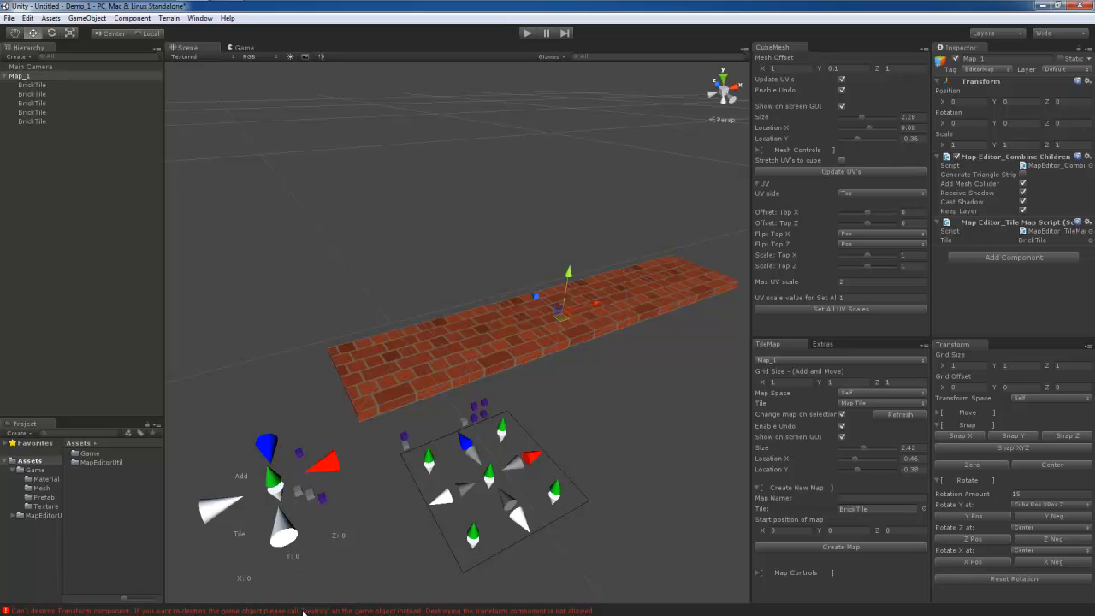
click(303, 610)
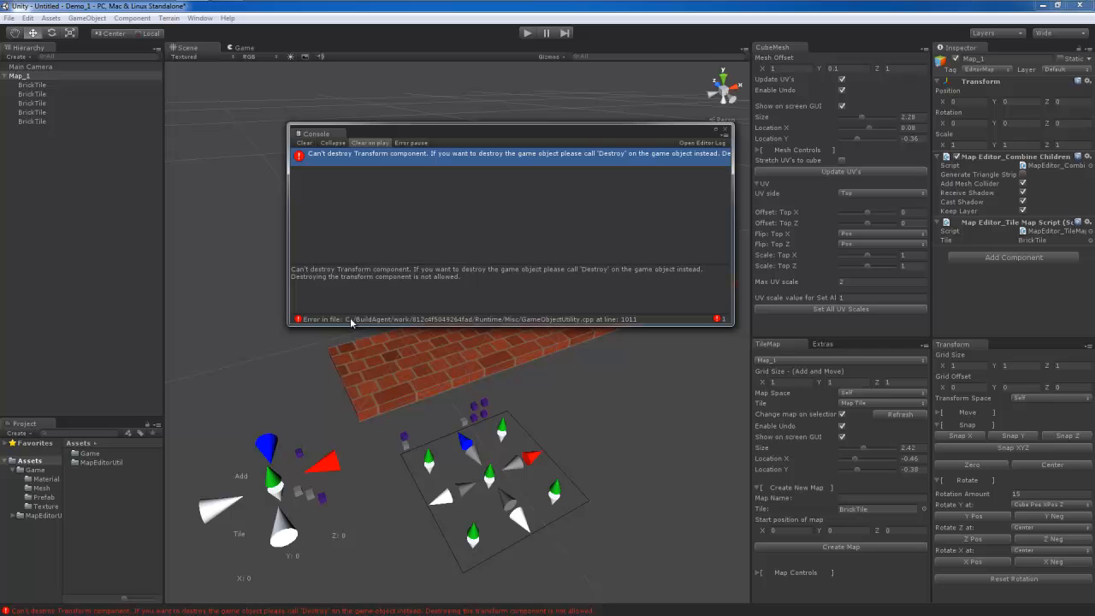
mouse_move(612, 321)
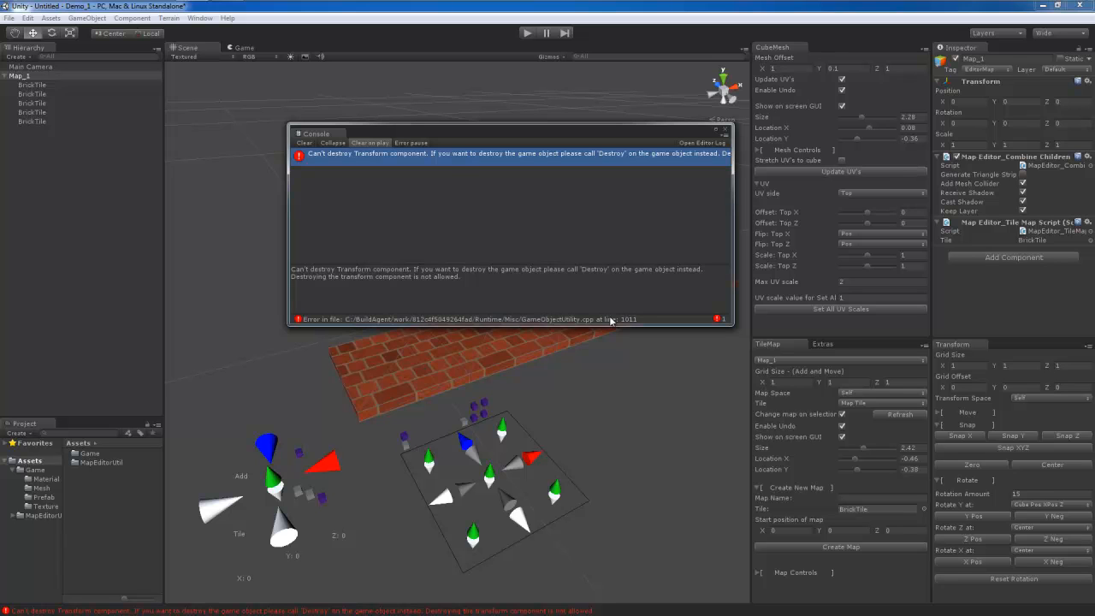
mouse_move(599, 327)
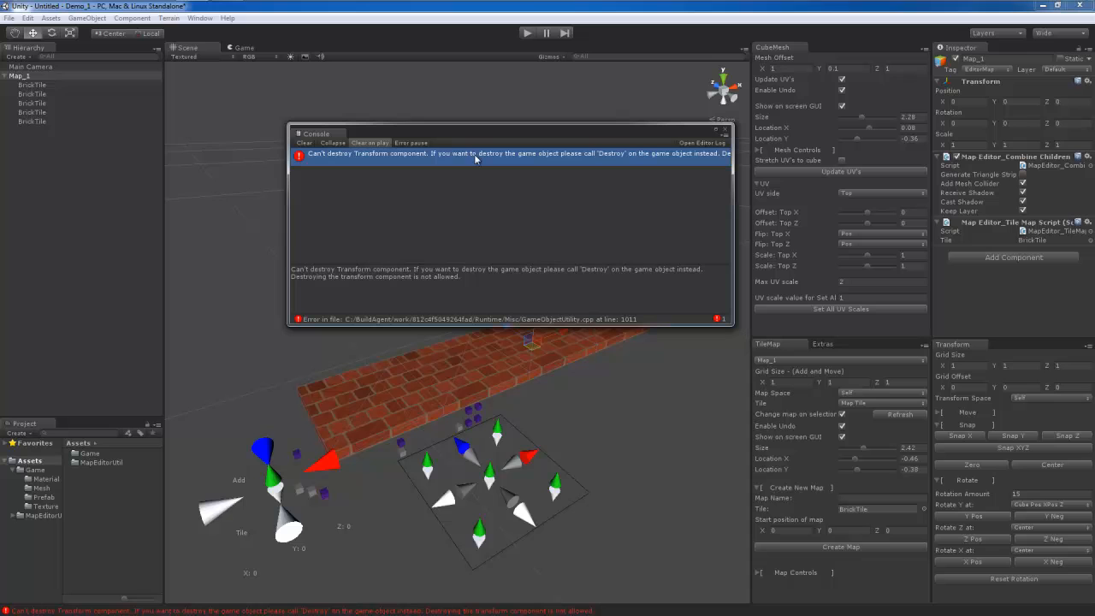
mouse_move(390, 164)
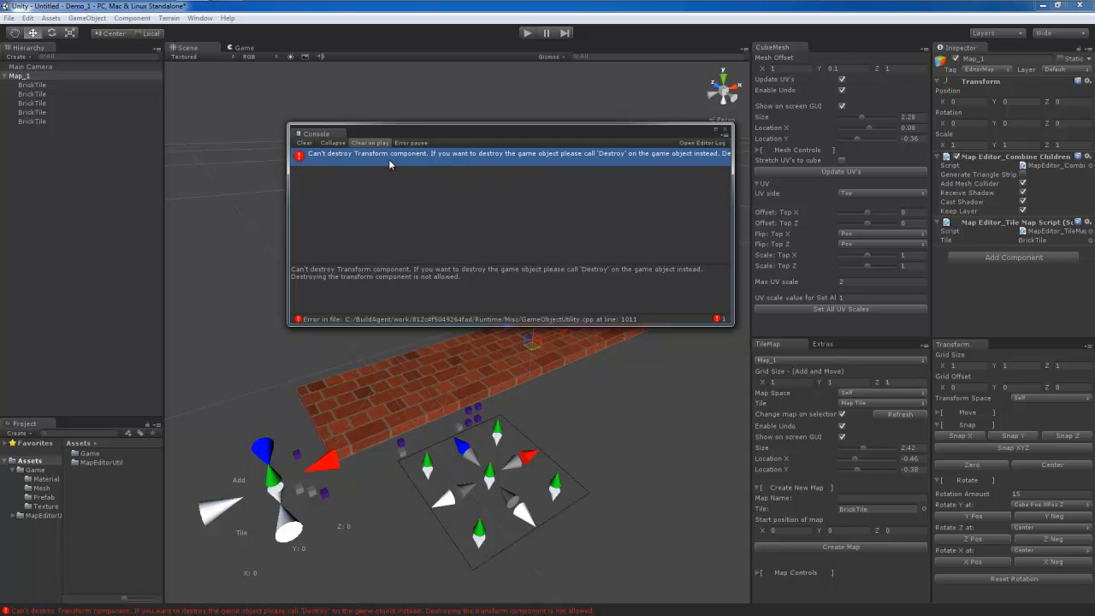
mouse_move(323, 156)
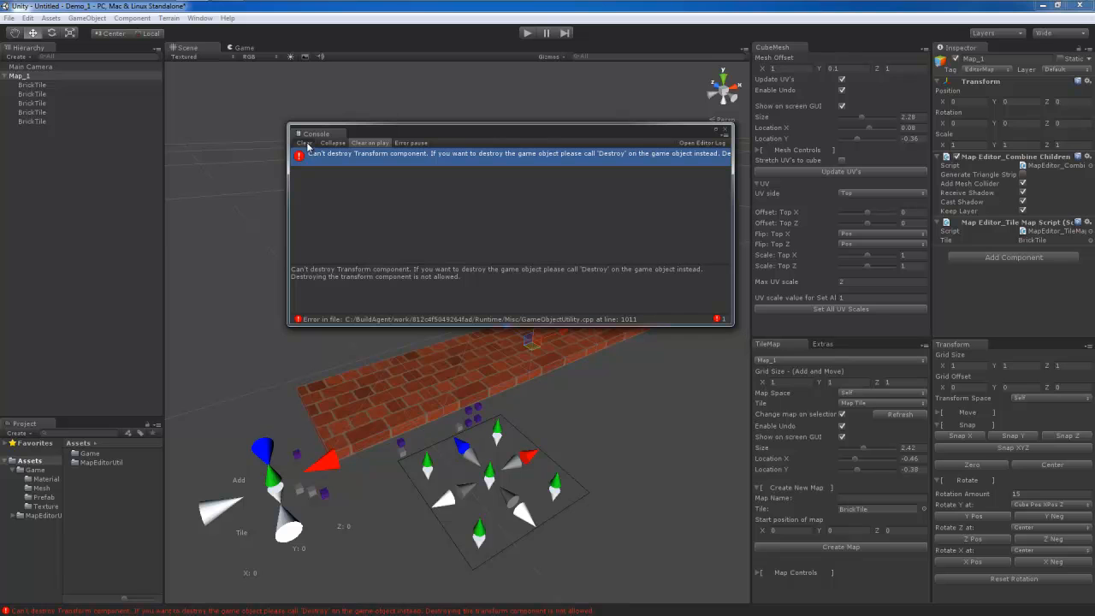
click(304, 143)
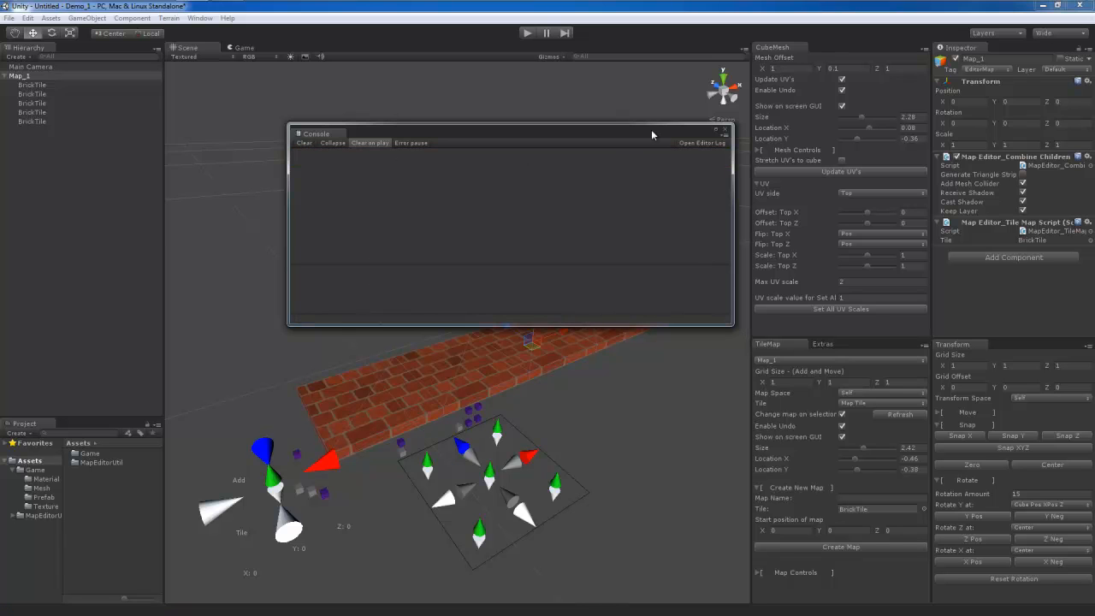
click(726, 130)
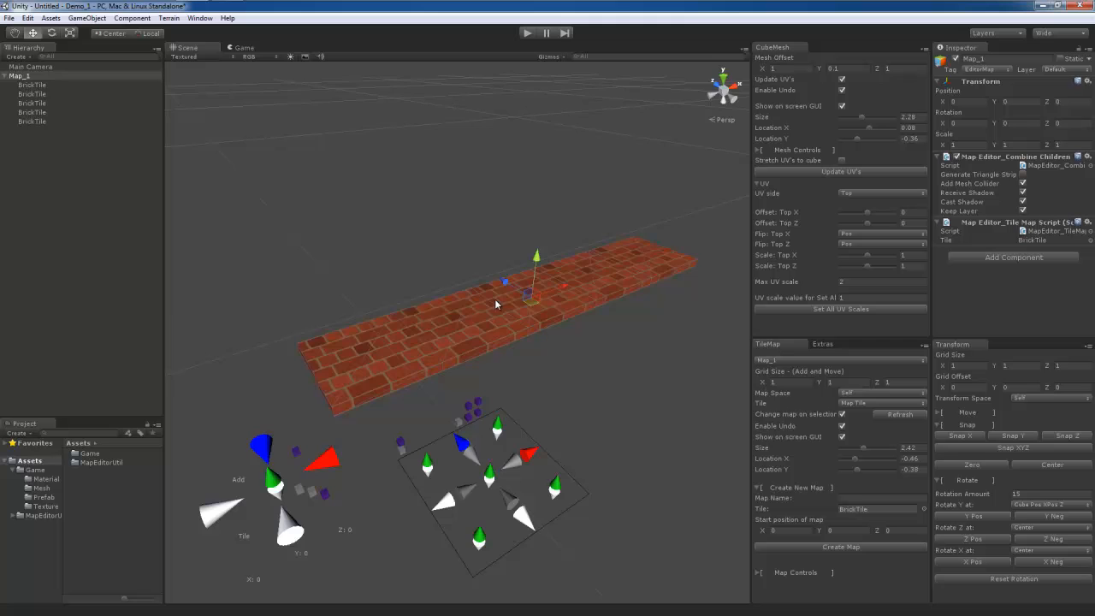
Step: Orbit the Scene view around the brick strip to inspect it
drag(494, 304, 490, 355)
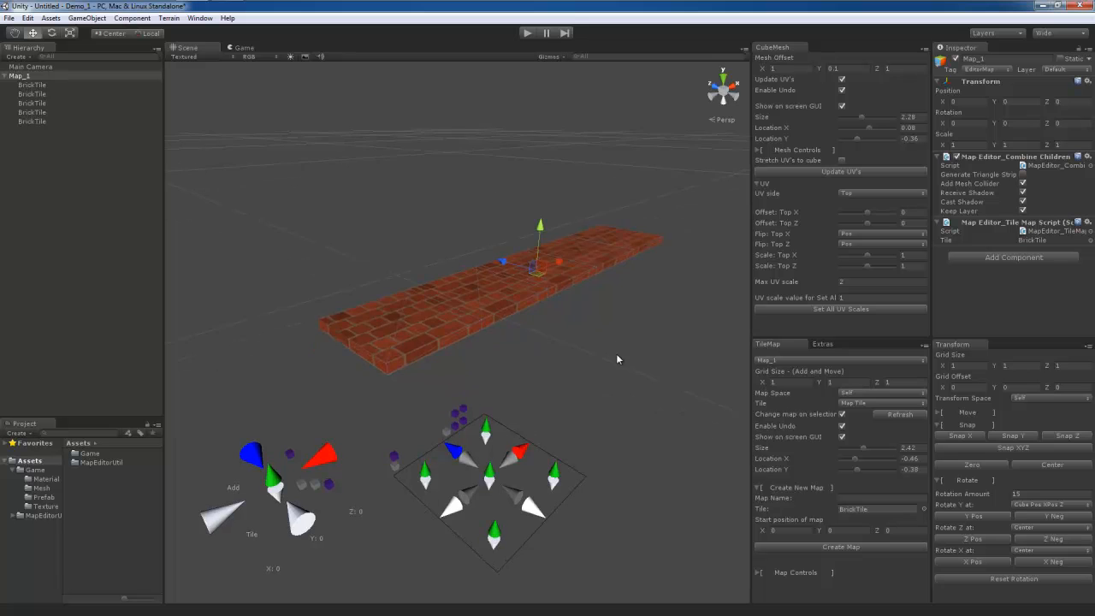
drag(618, 359, 605, 307)
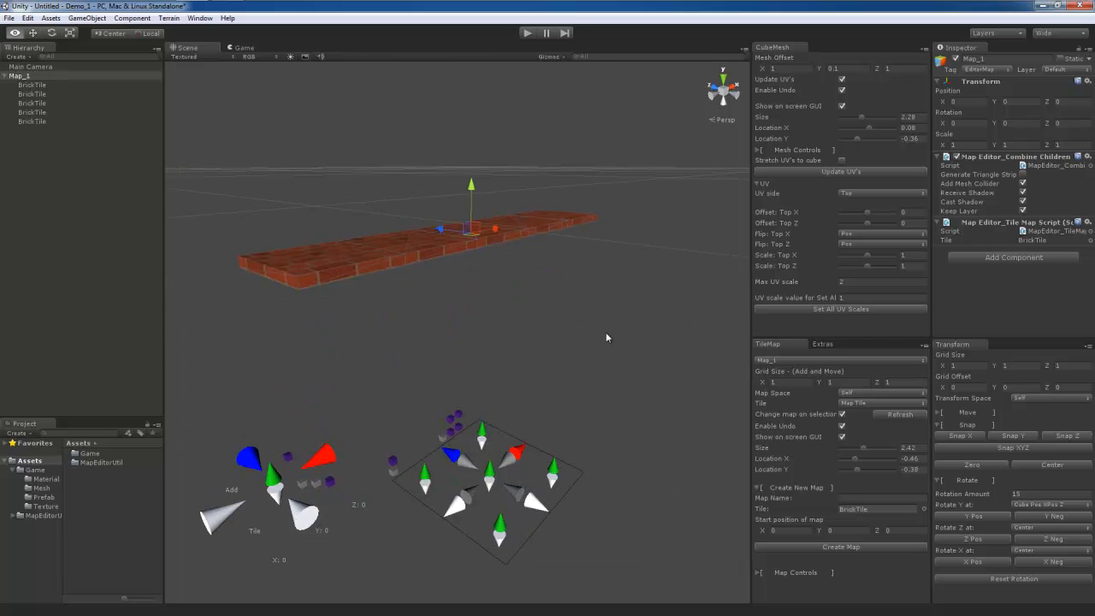
drag(608, 337, 581, 379)
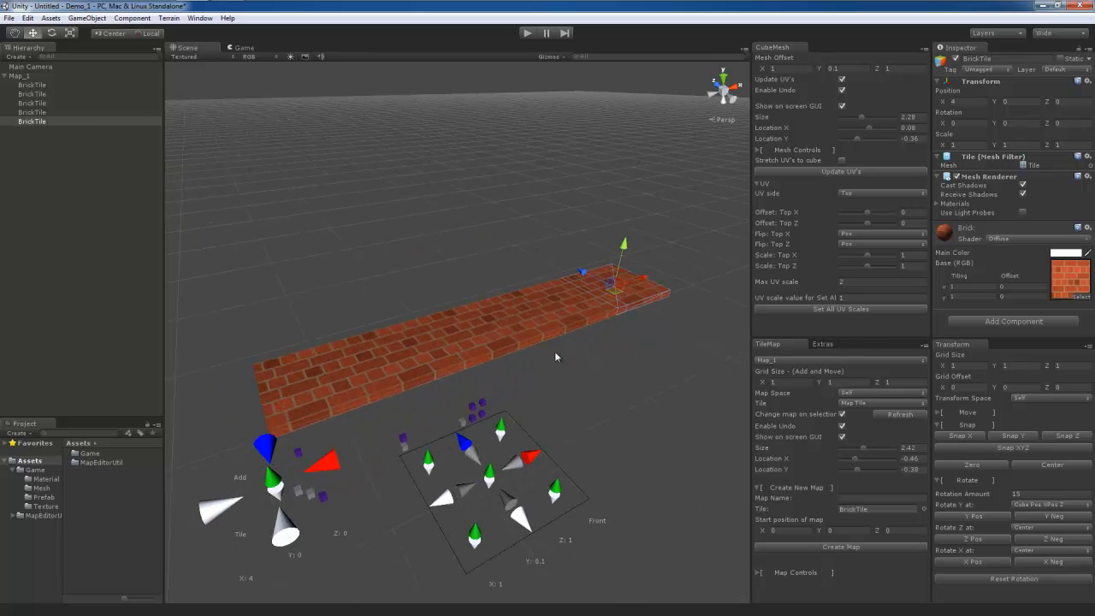
mouse_move(626, 206)
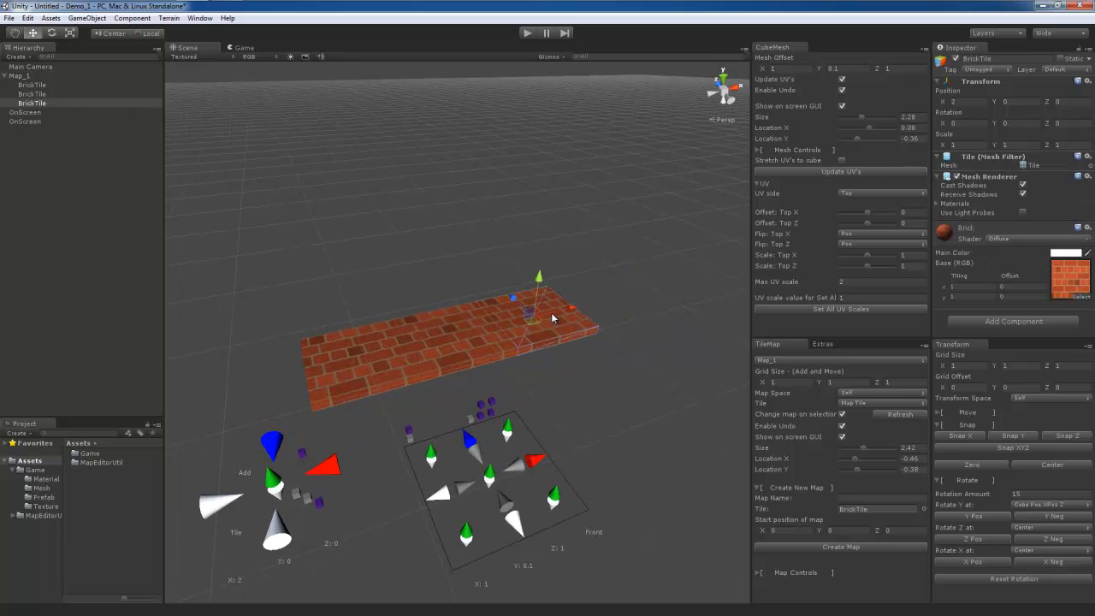
Step: Delete the extra BrickTile and both stray OnScreen objects, leaving one tile
click(19, 75)
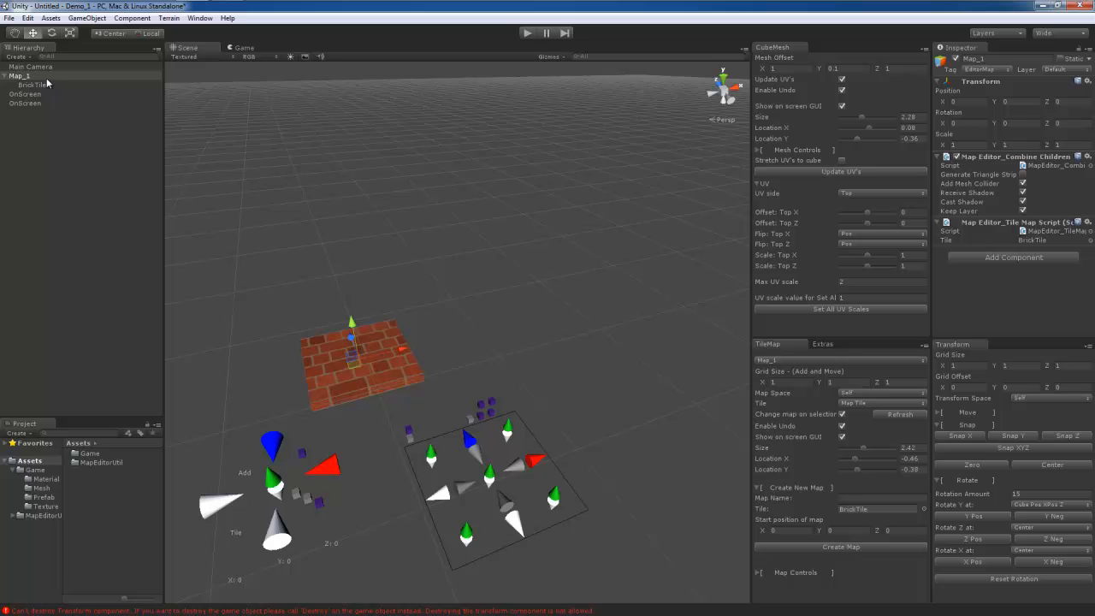
click(26, 94)
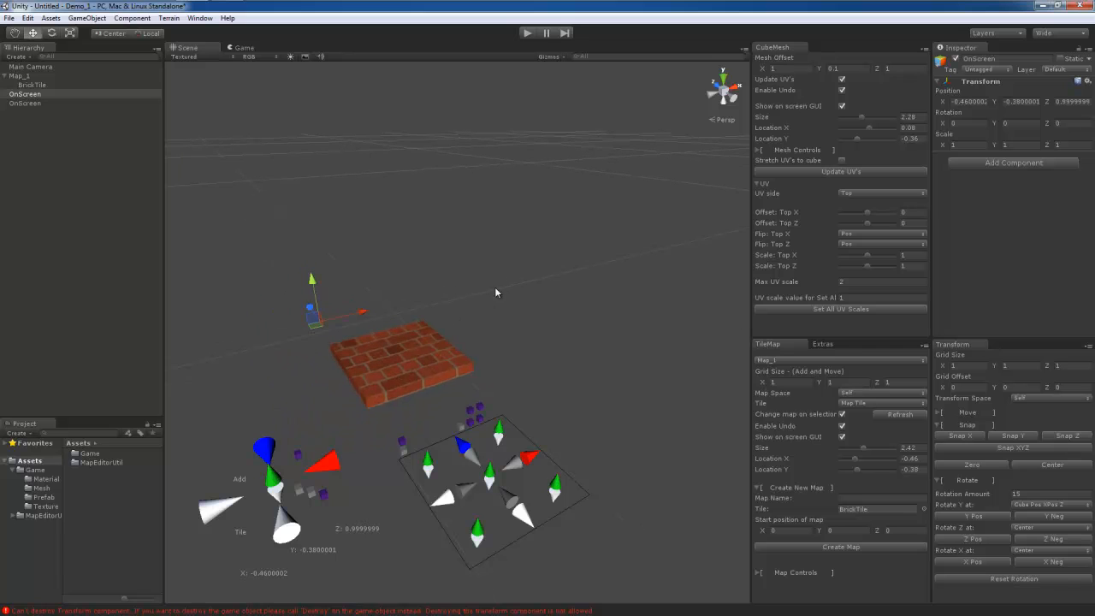
click(32, 85)
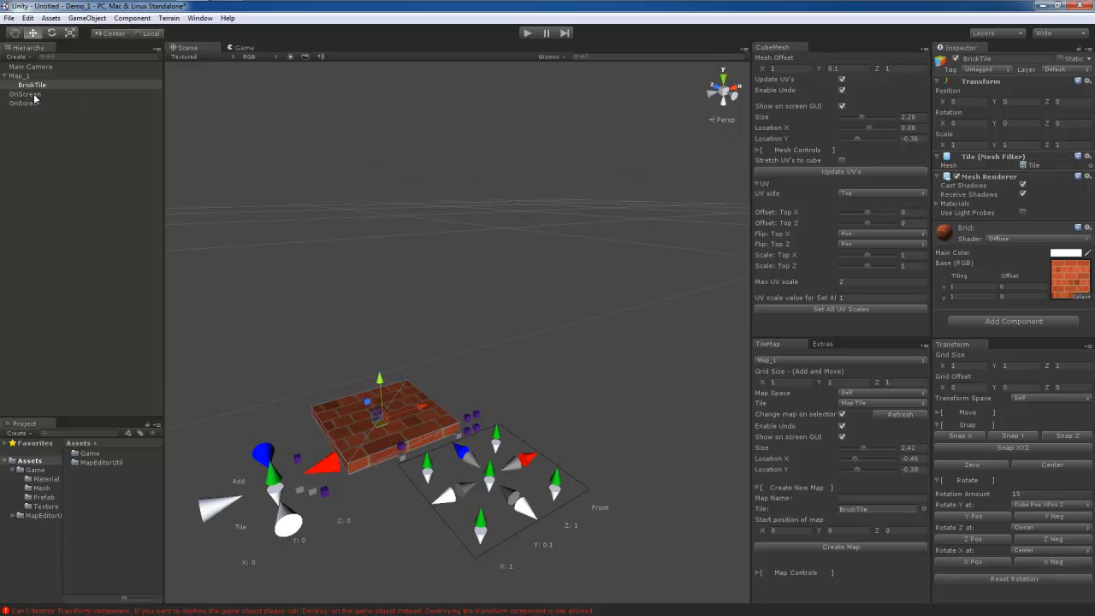
click(25, 94)
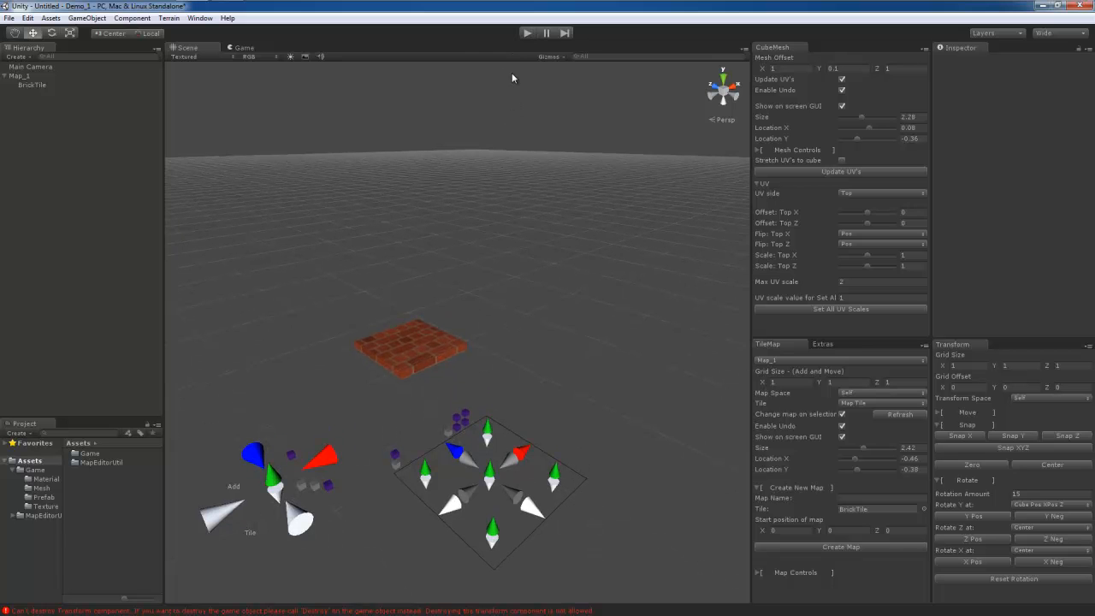
mouse_move(520, 55)
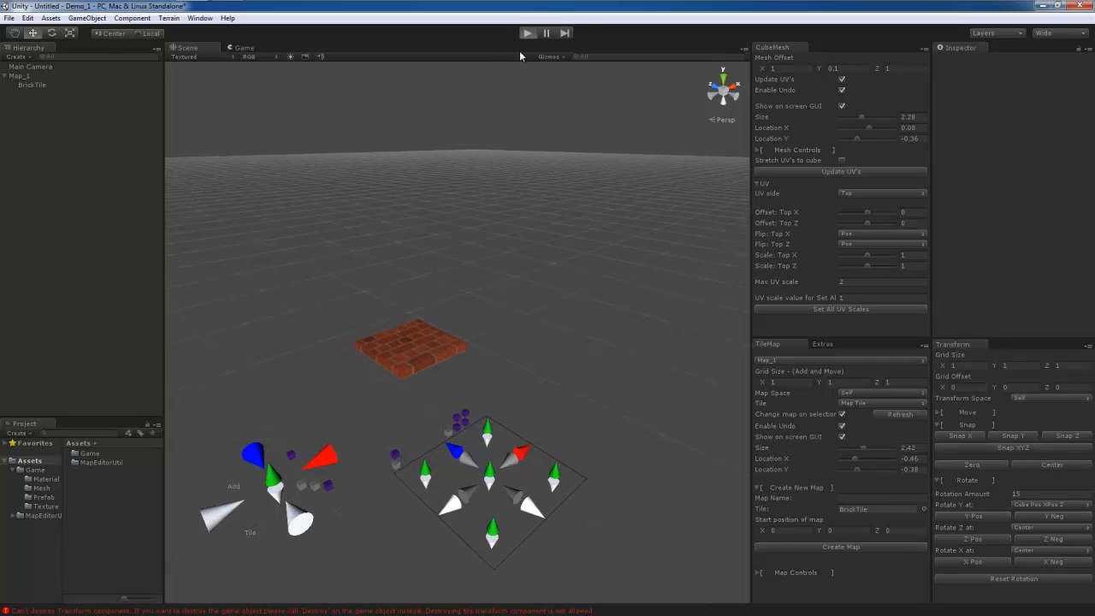
click(526, 32)
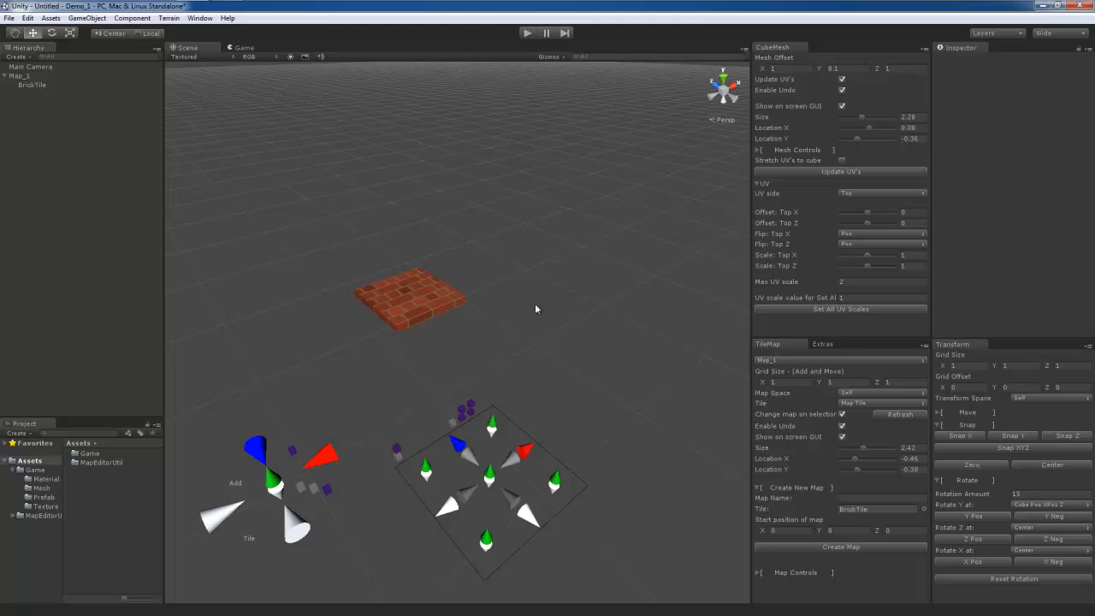
Step: Select the BrickTile and drag its CubeMesh Y handle up into a full cube
click(32, 84)
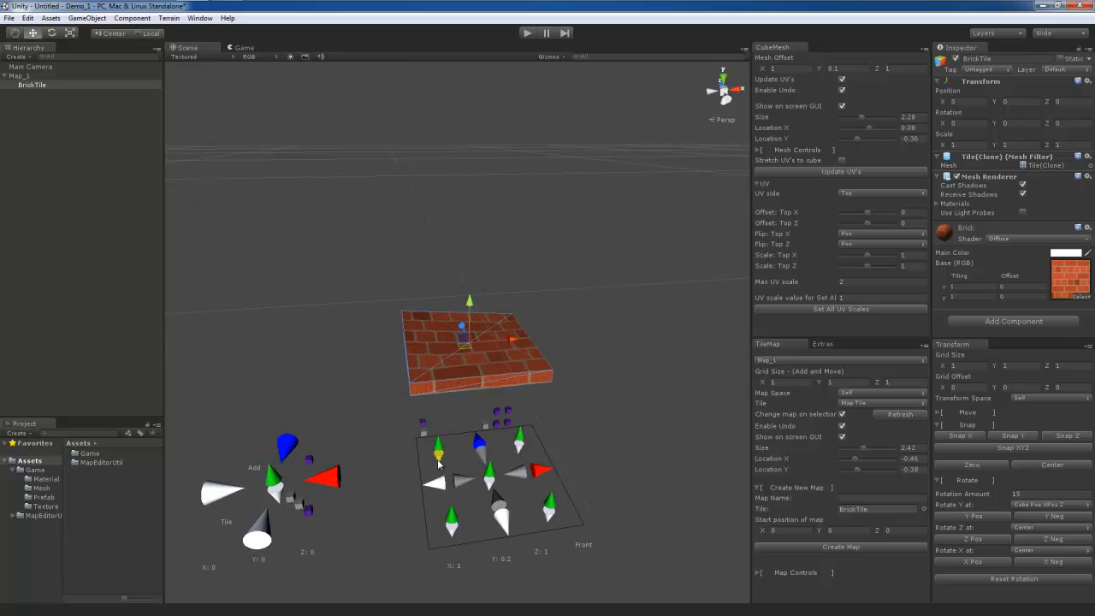
drag(469, 343, 552, 376)
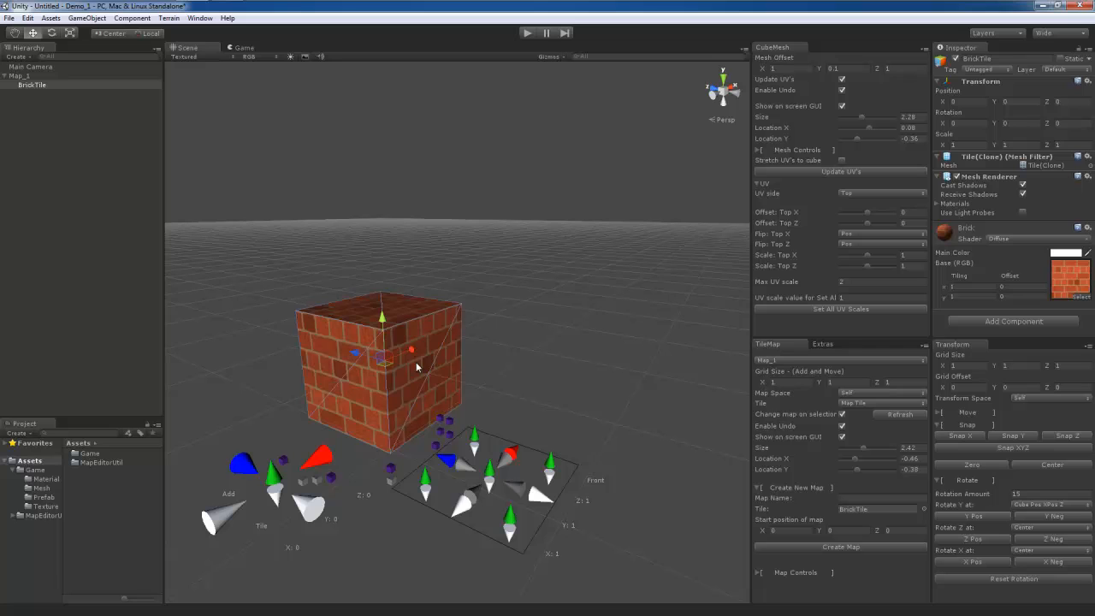
mouse_move(467, 301)
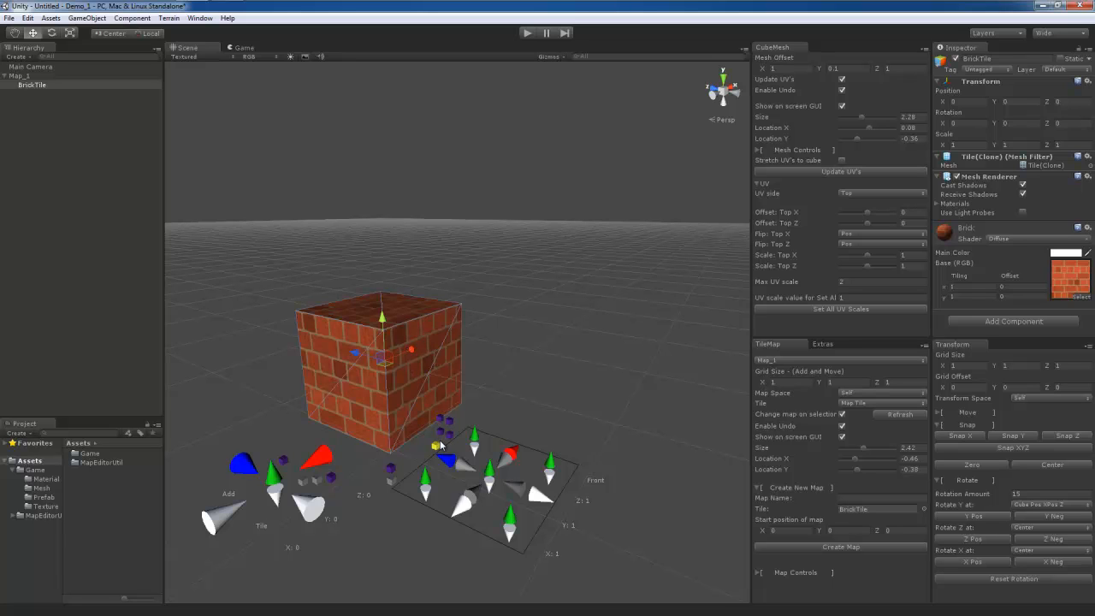
mouse_move(438, 444)
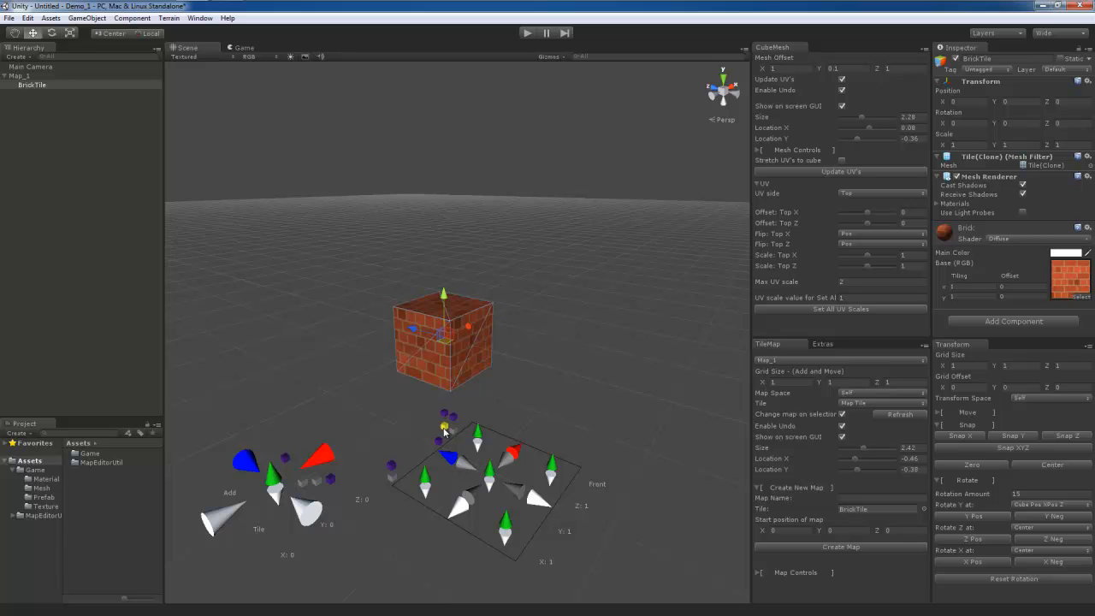
Step: Stretch the brick cube into a long block about three units wide
drag(444, 432, 534, 430)
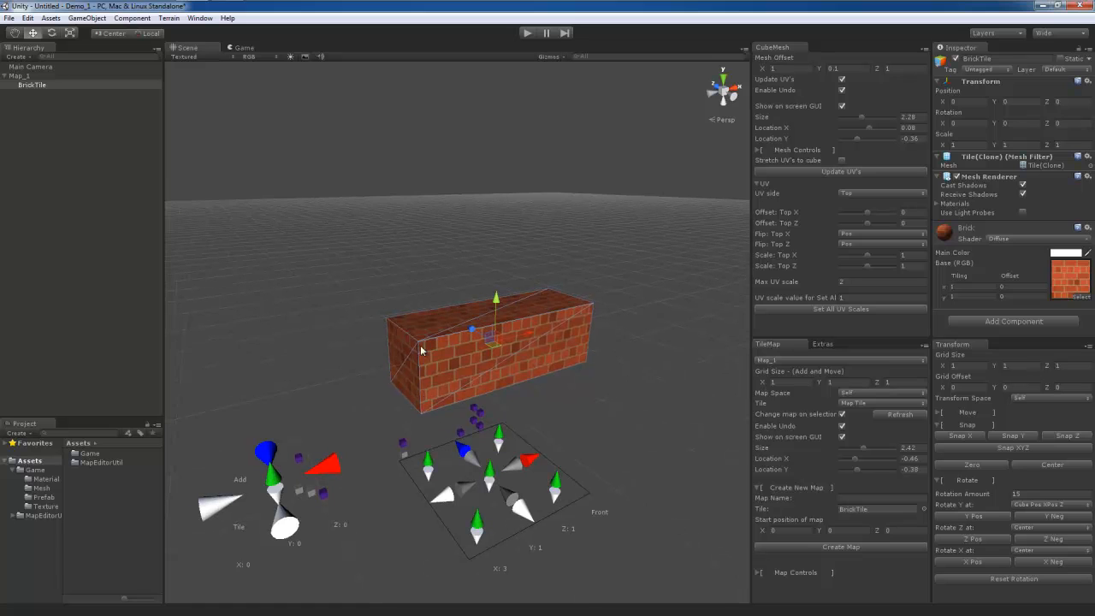
mouse_move(402, 462)
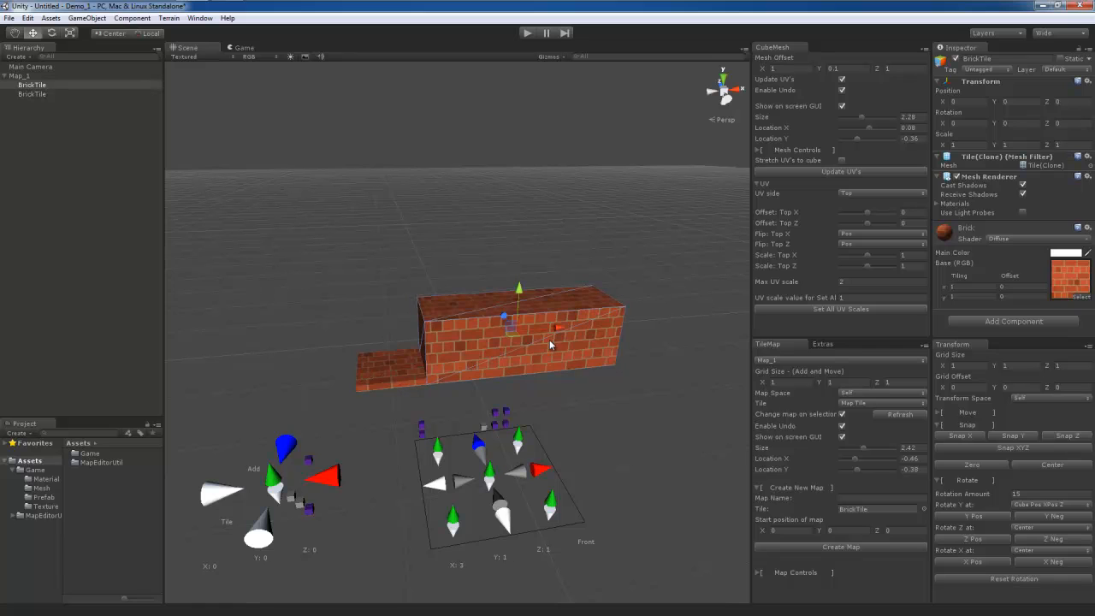
mouse_move(410, 379)
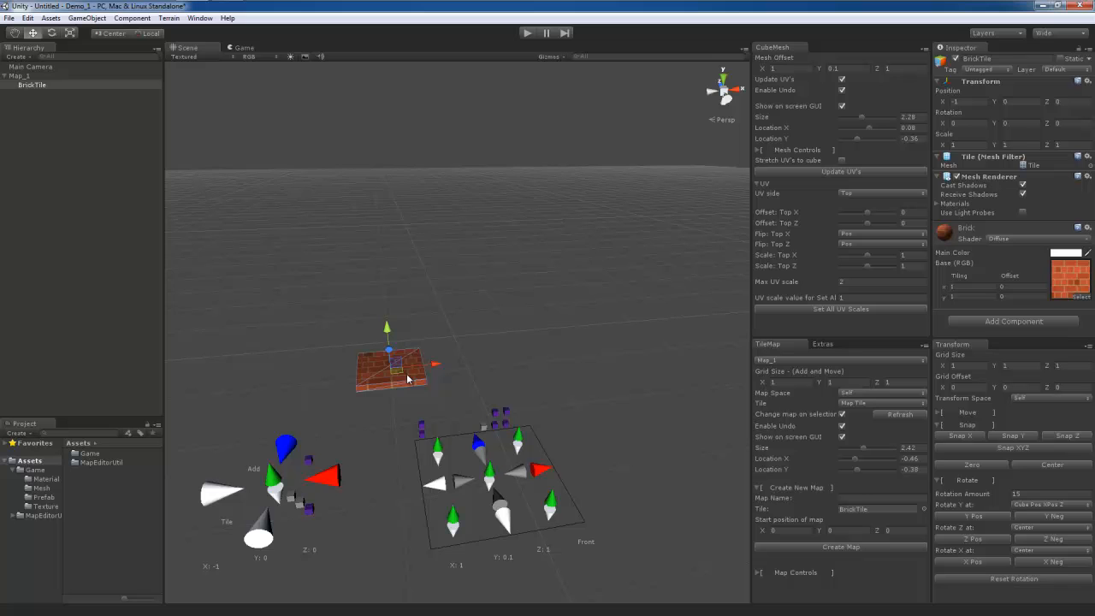
mouse_move(538, 401)
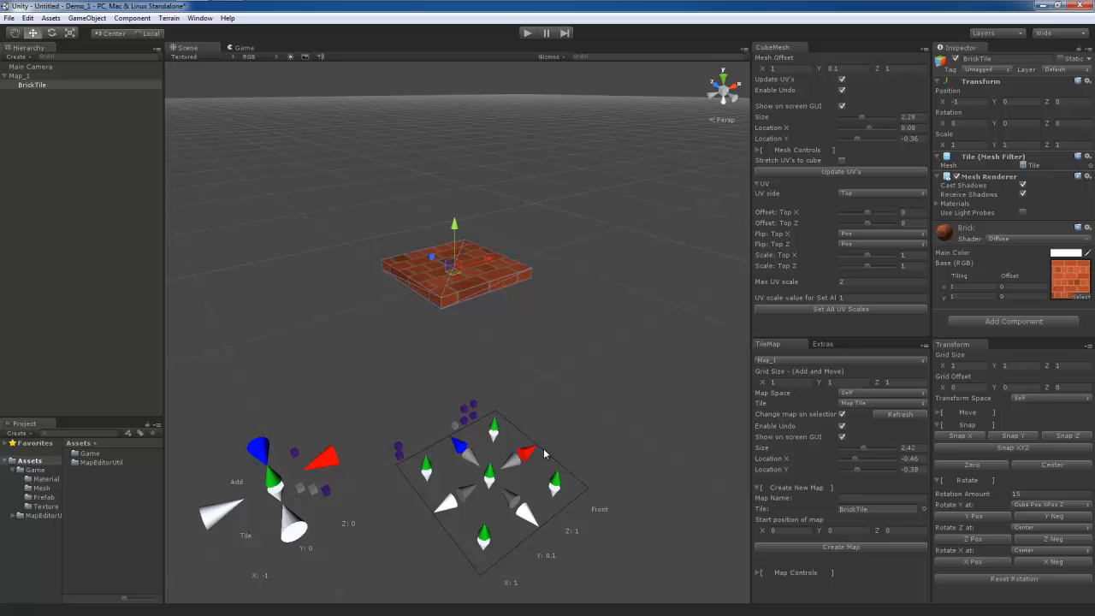
Step: Add another brick tile beside the first and orbit around the layout
click(521, 451)
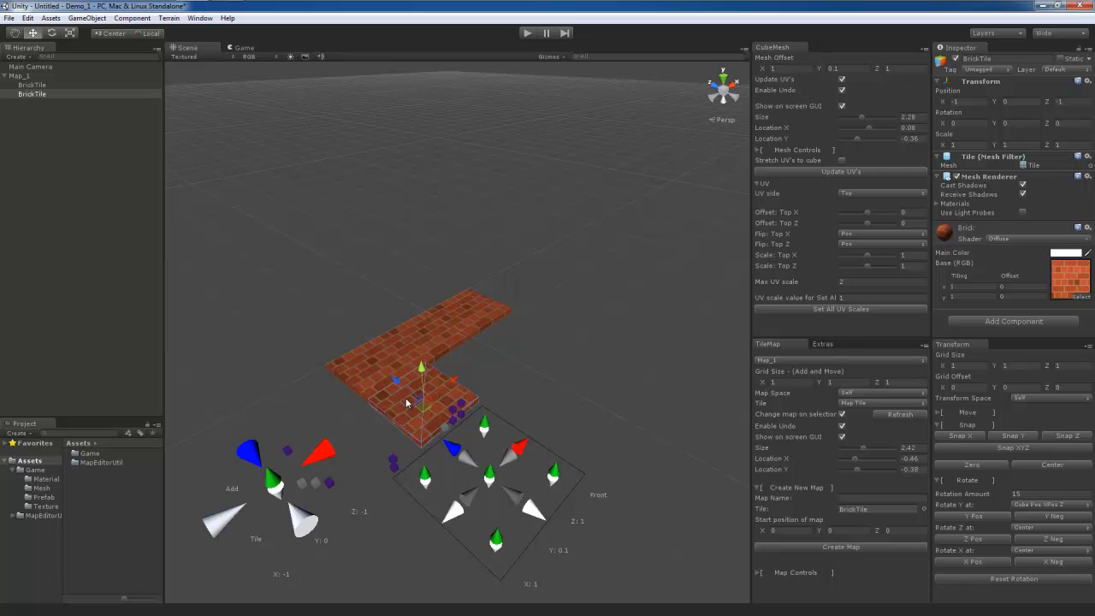
mouse_move(416, 407)
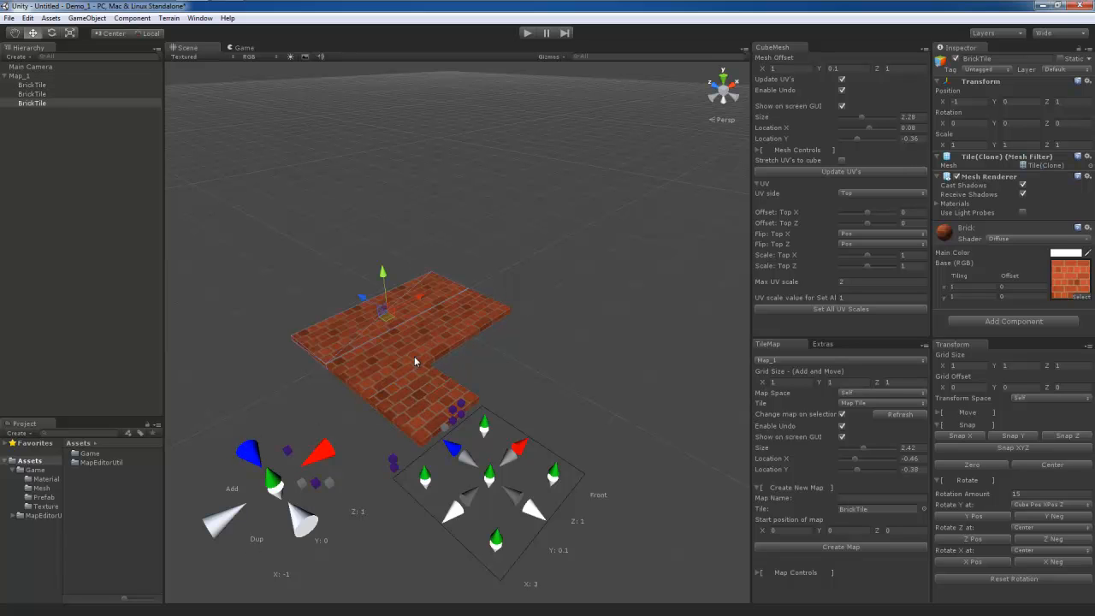
drag(415, 359, 537, 325)
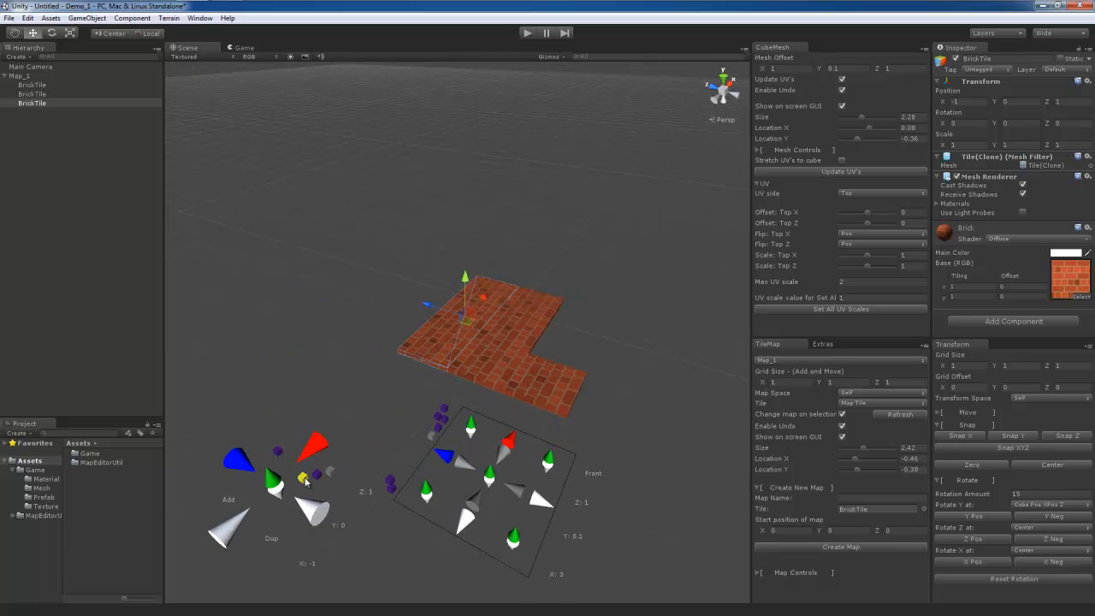
click(303, 477)
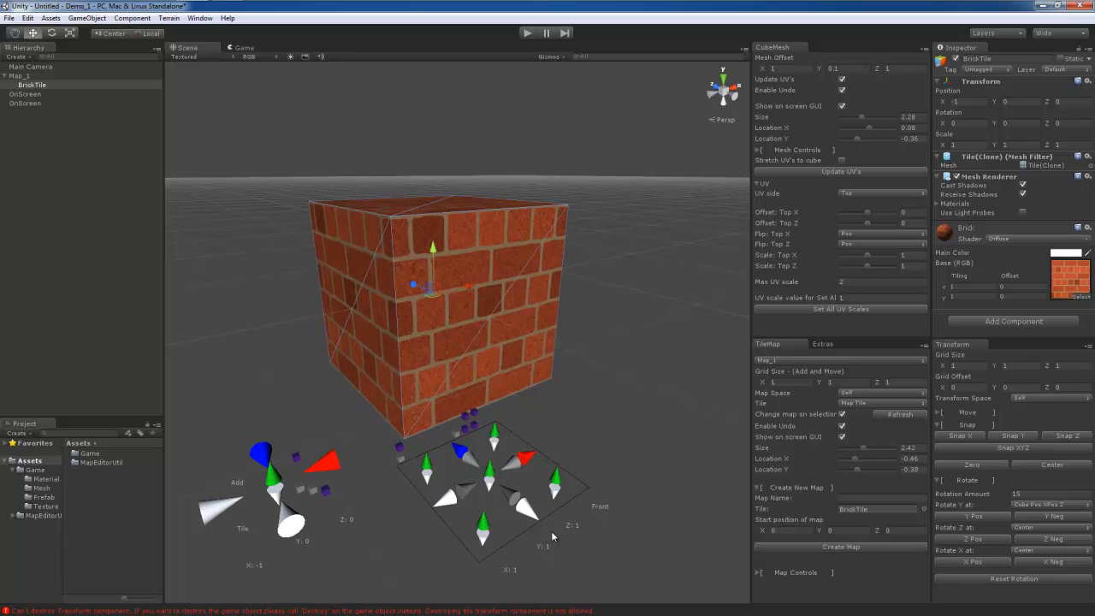
mouse_move(600, 506)
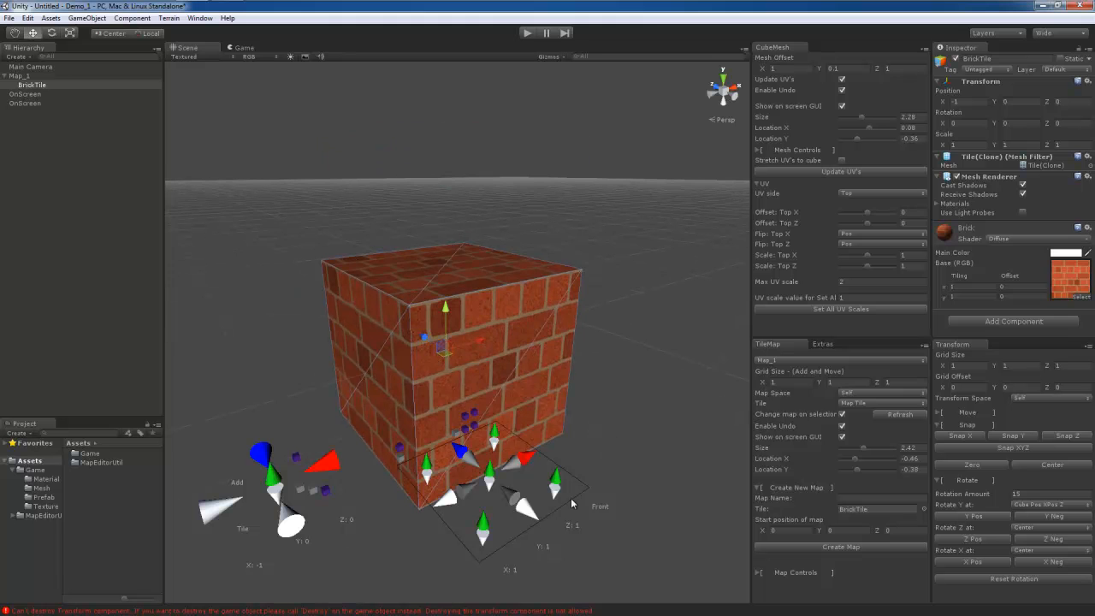
mouse_move(546, 542)
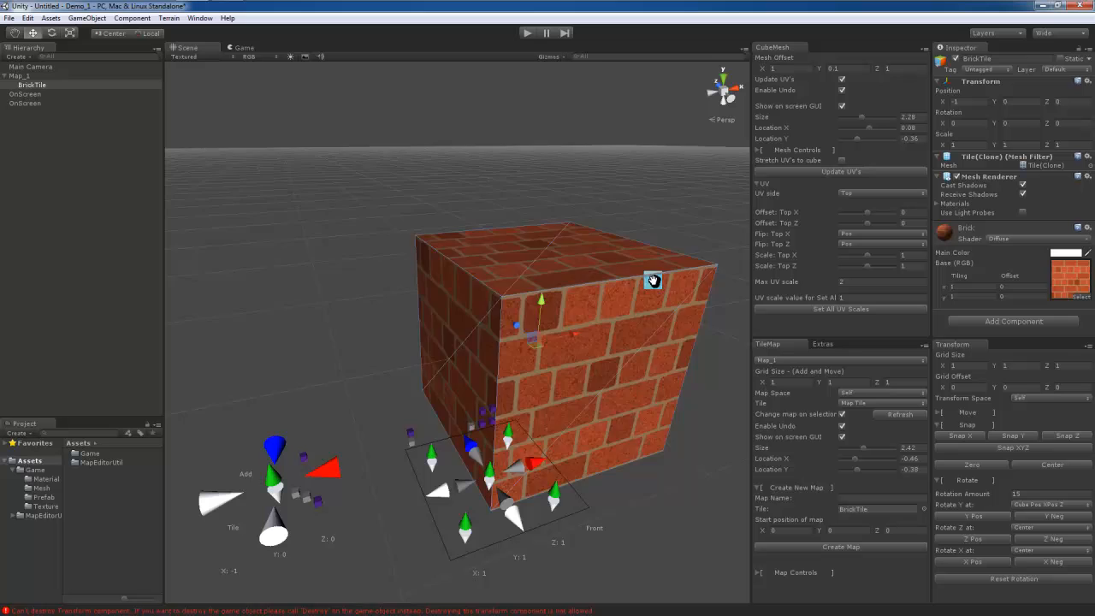
Step: Pan the Scene view to recentre the brick cube
drag(653, 280, 612, 318)
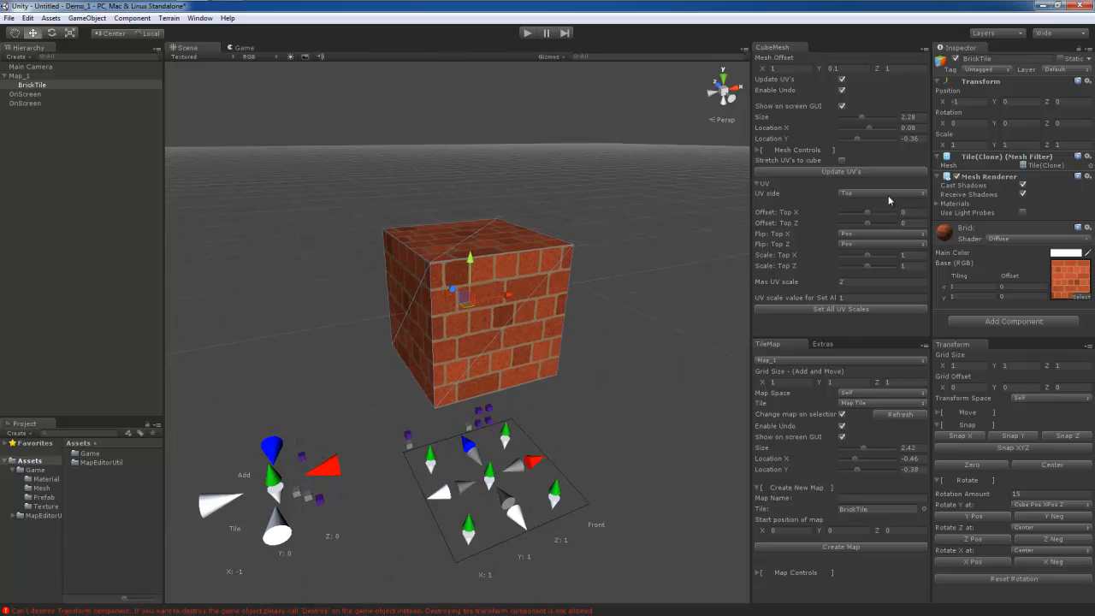
Step: Choose Front as the UV side for adjusting the brick tile's texture
click(881, 193)
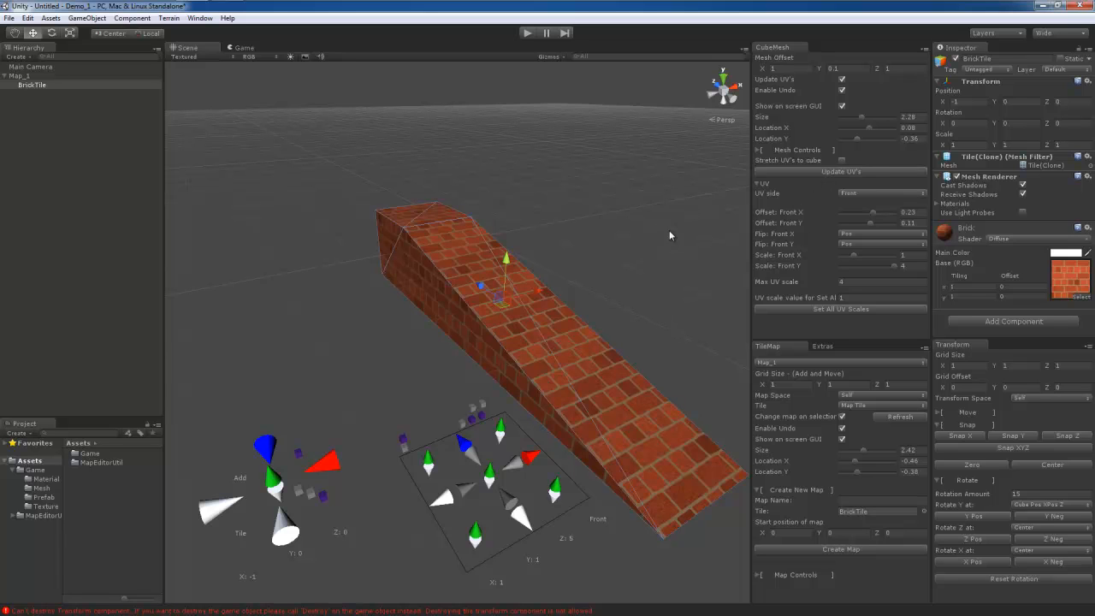
mouse_move(492, 358)
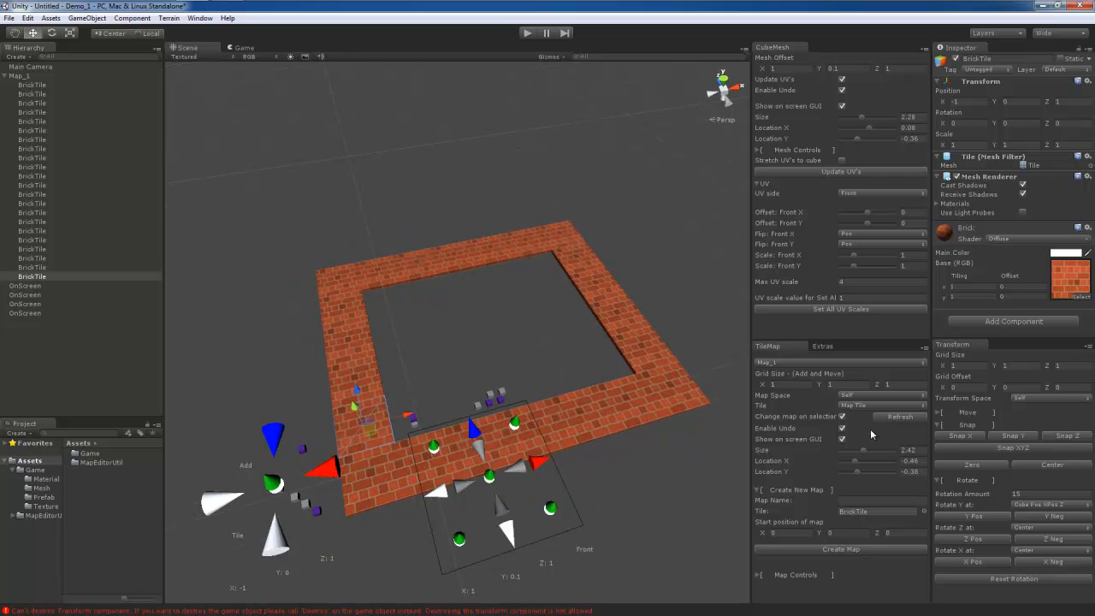
Step: Select Map_1 and open its Combine Children component options menu
click(19, 75)
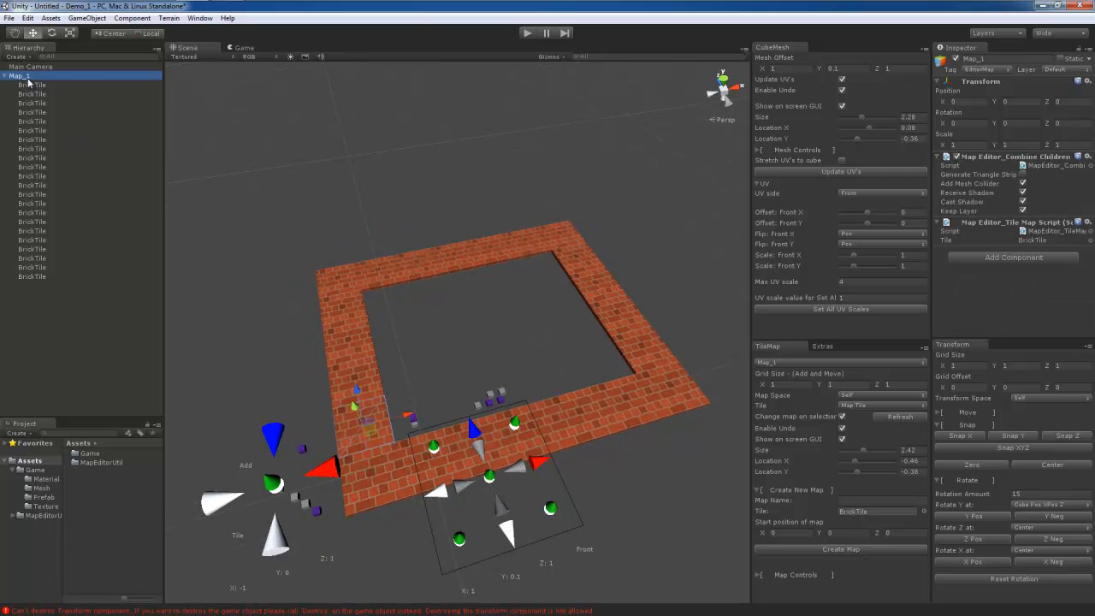
right_click(19, 76)
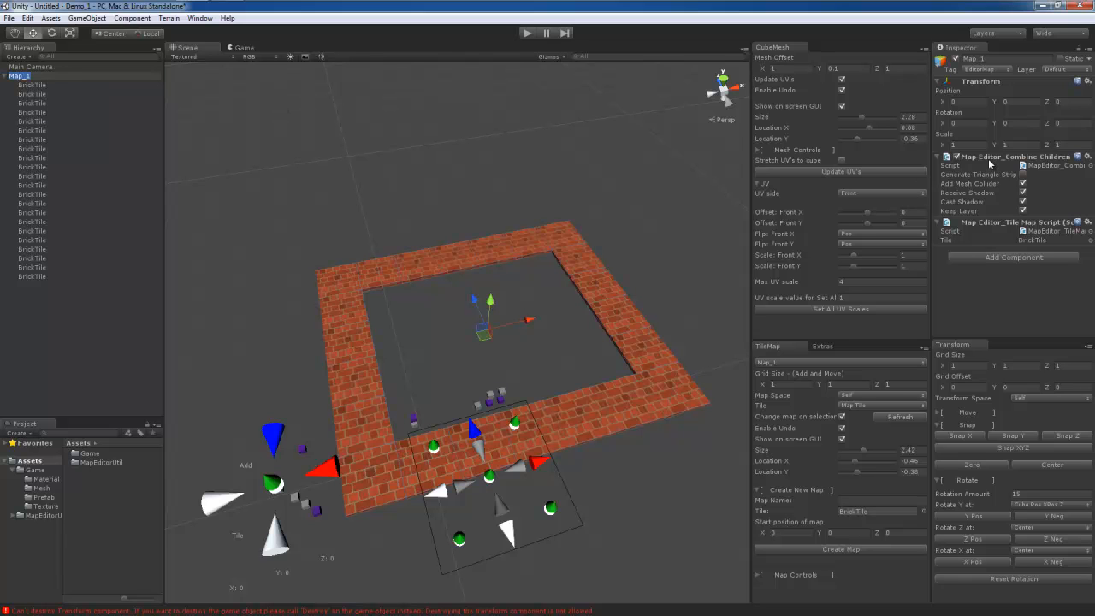
click(1087, 155)
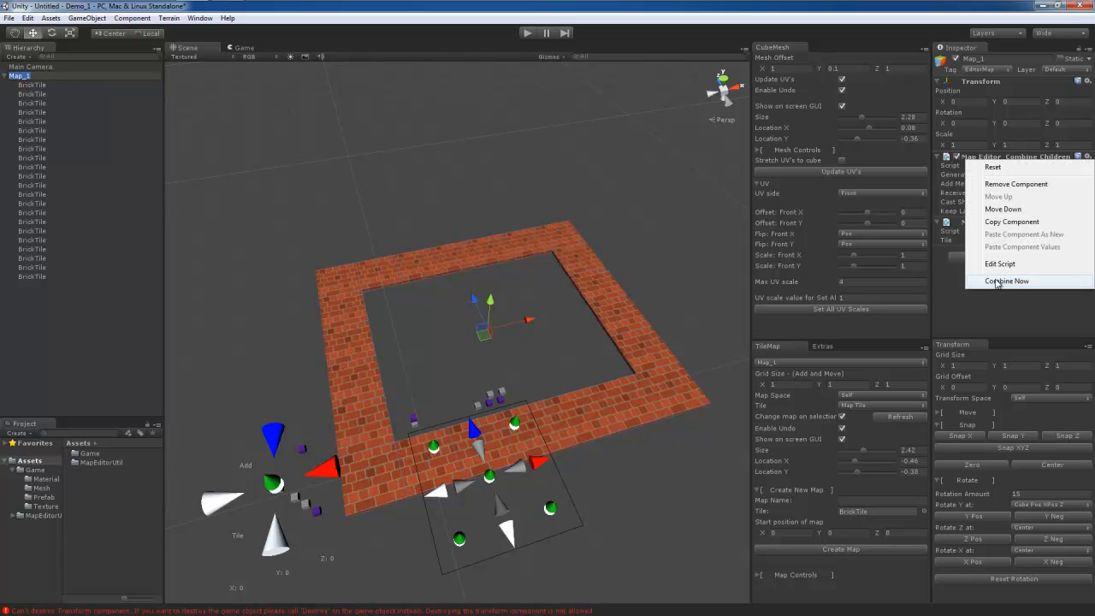
Step: Combine Map_1's brick tiles into one mesh and show the Create Prefab extras
click(1007, 280)
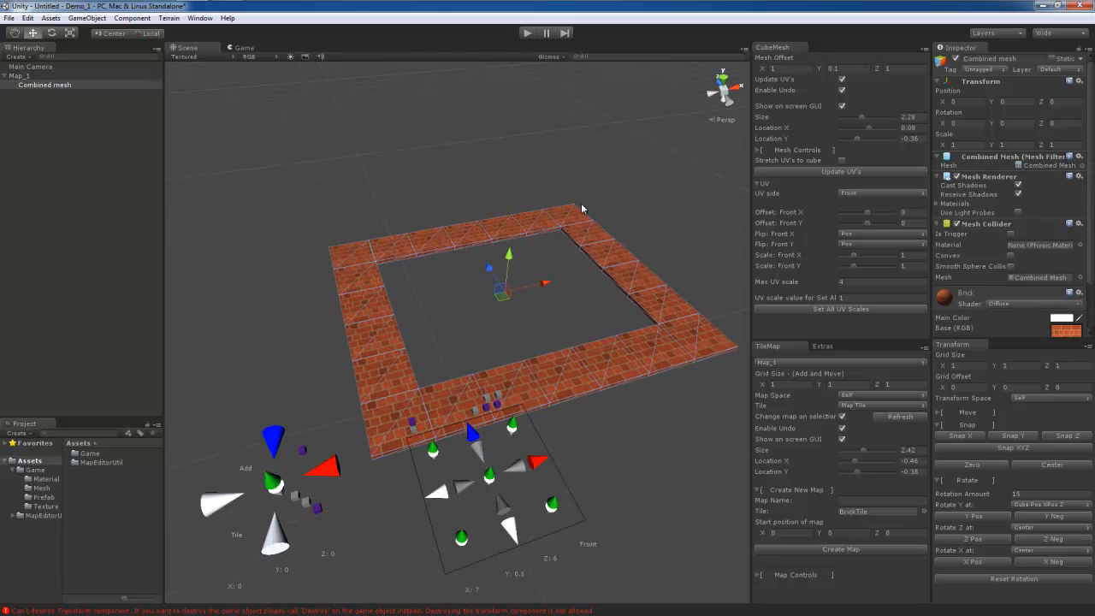
drag(582, 208, 550, 356)
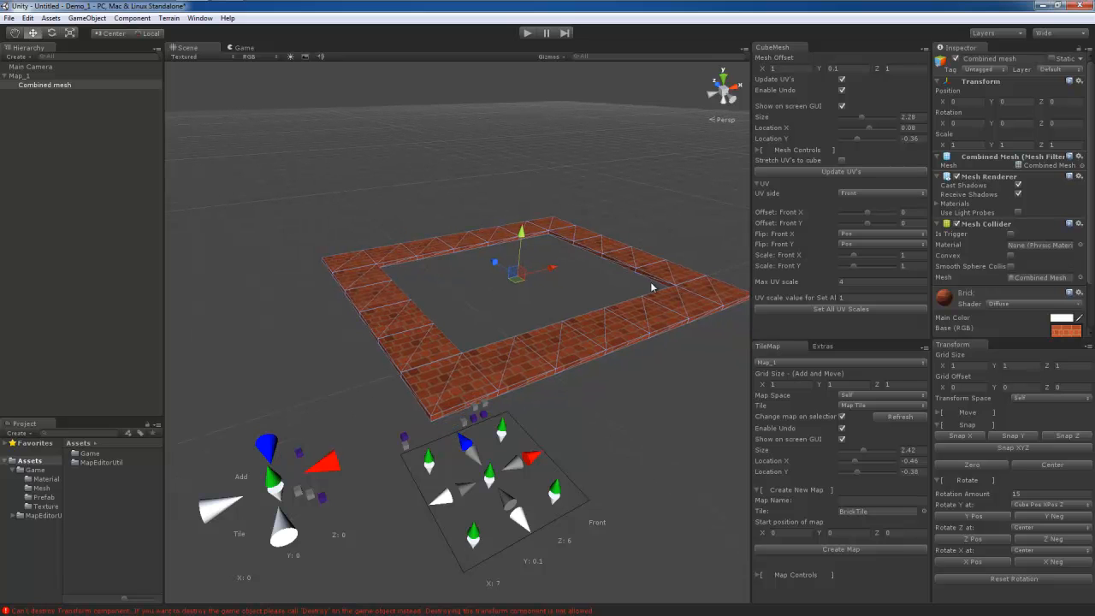
click(821, 346)
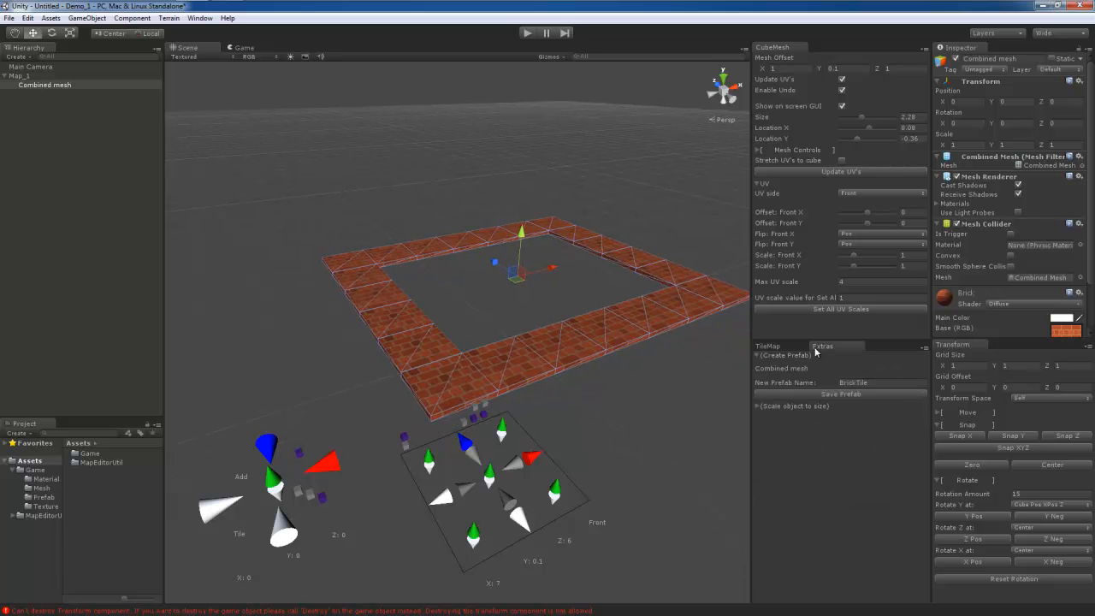
Step: Select the existing New Prefab Name text so it can be replaced with Map_1
triple_click(852, 383)
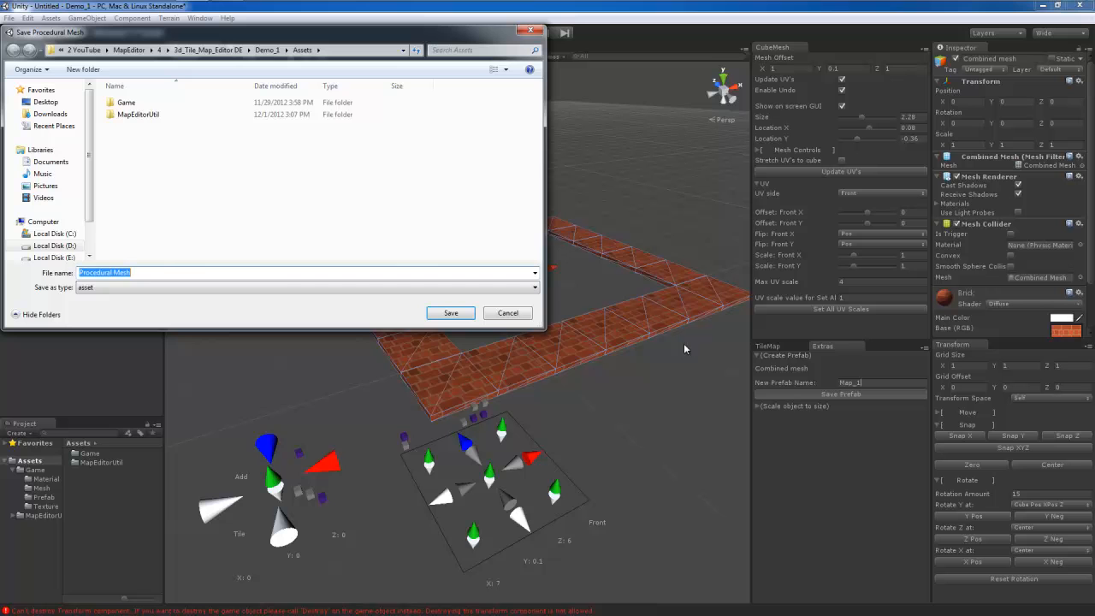
Step: Save the combined mesh and prefab under the file name Map_1
text(Map_1)
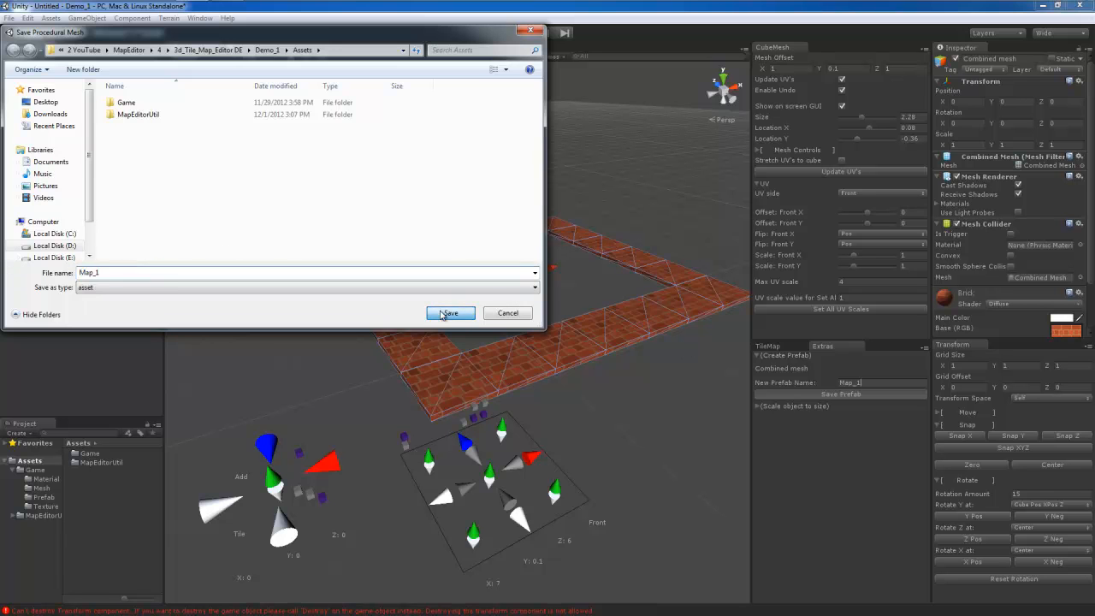
click(449, 313)
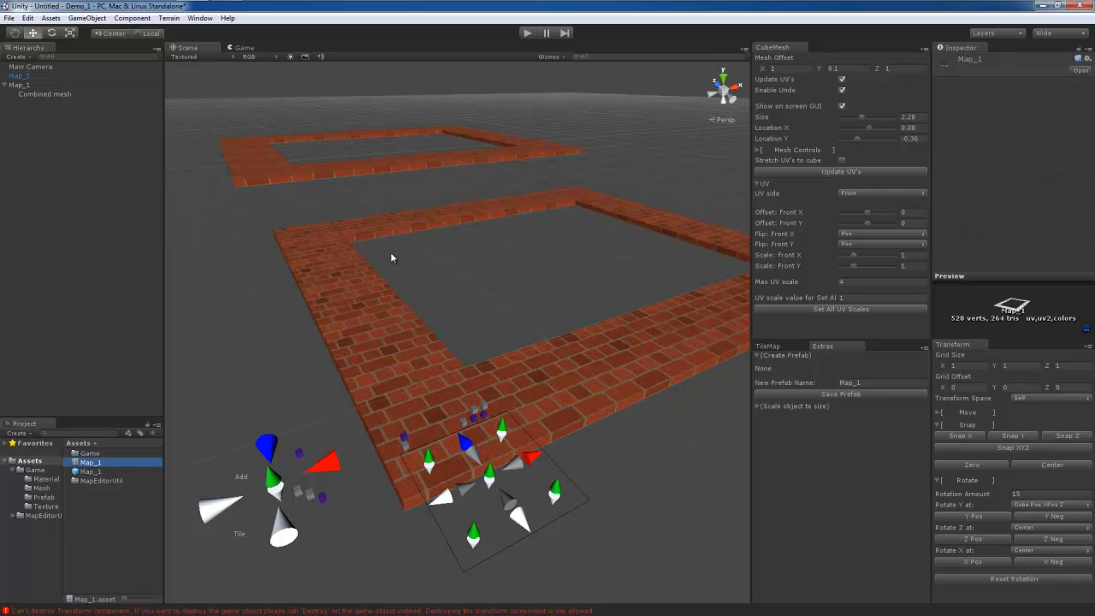
Step: Delete the original Combined ring and recentre the view on the Map_1 prefab ring
drag(392, 256, 396, 345)
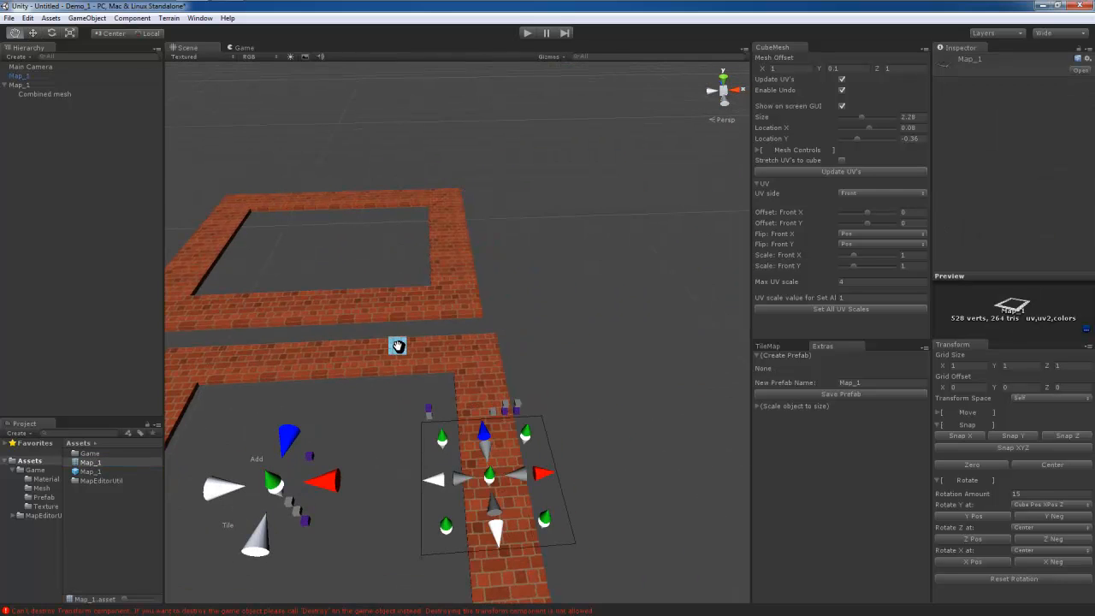
drag(398, 346, 469, 260)
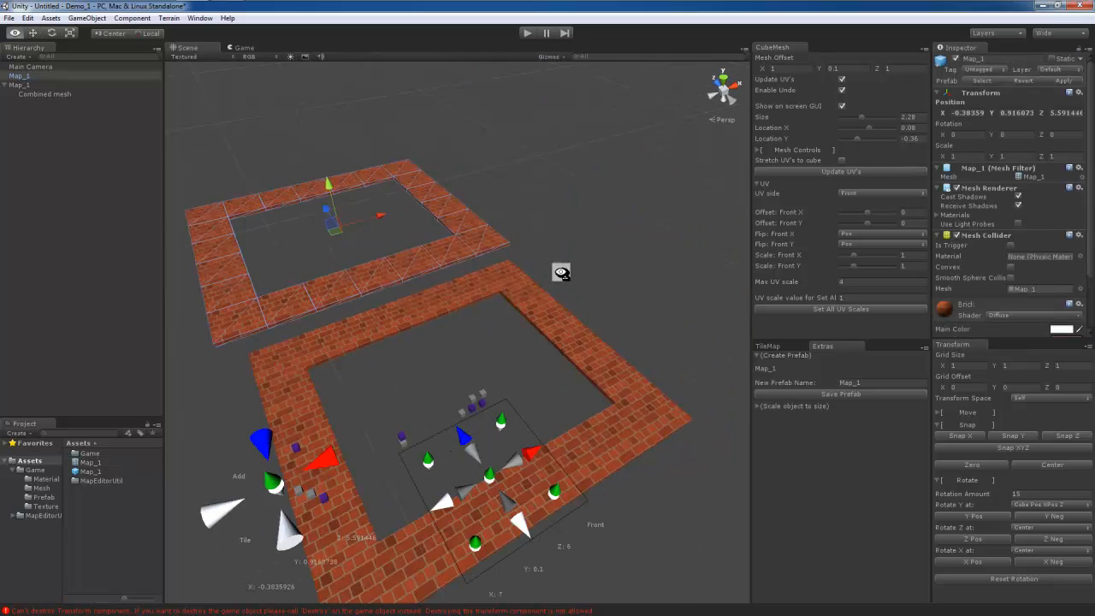
click(45, 94)
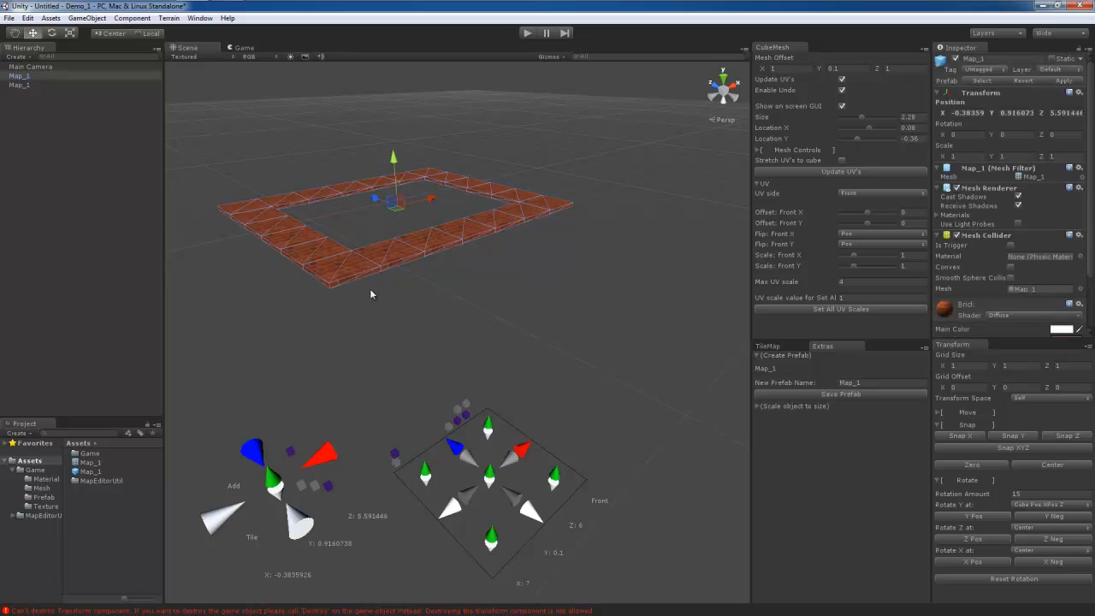
drag(373, 294, 506, 325)
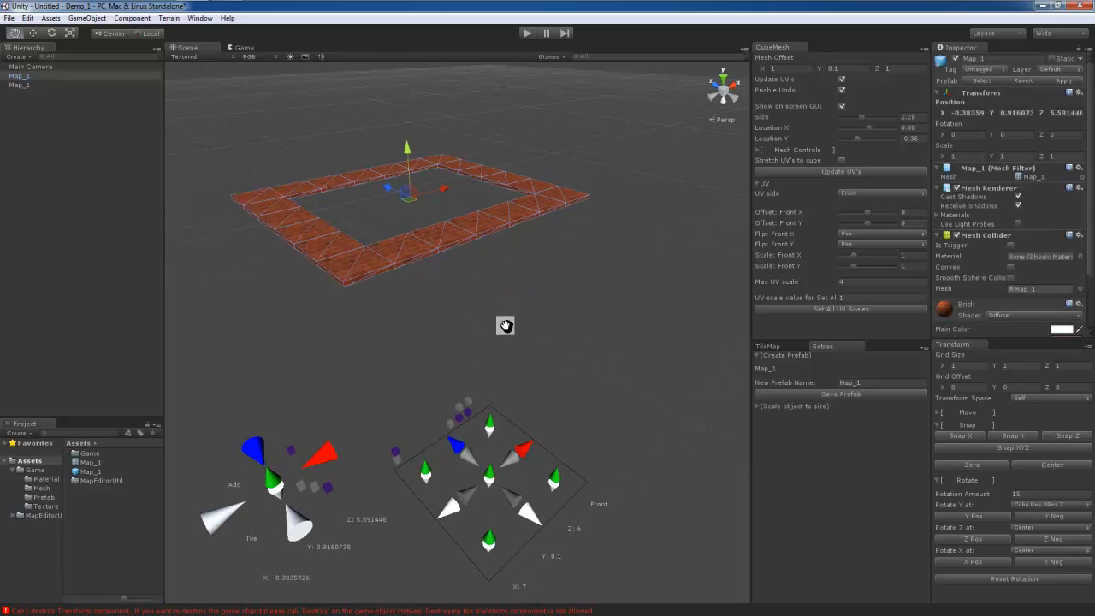